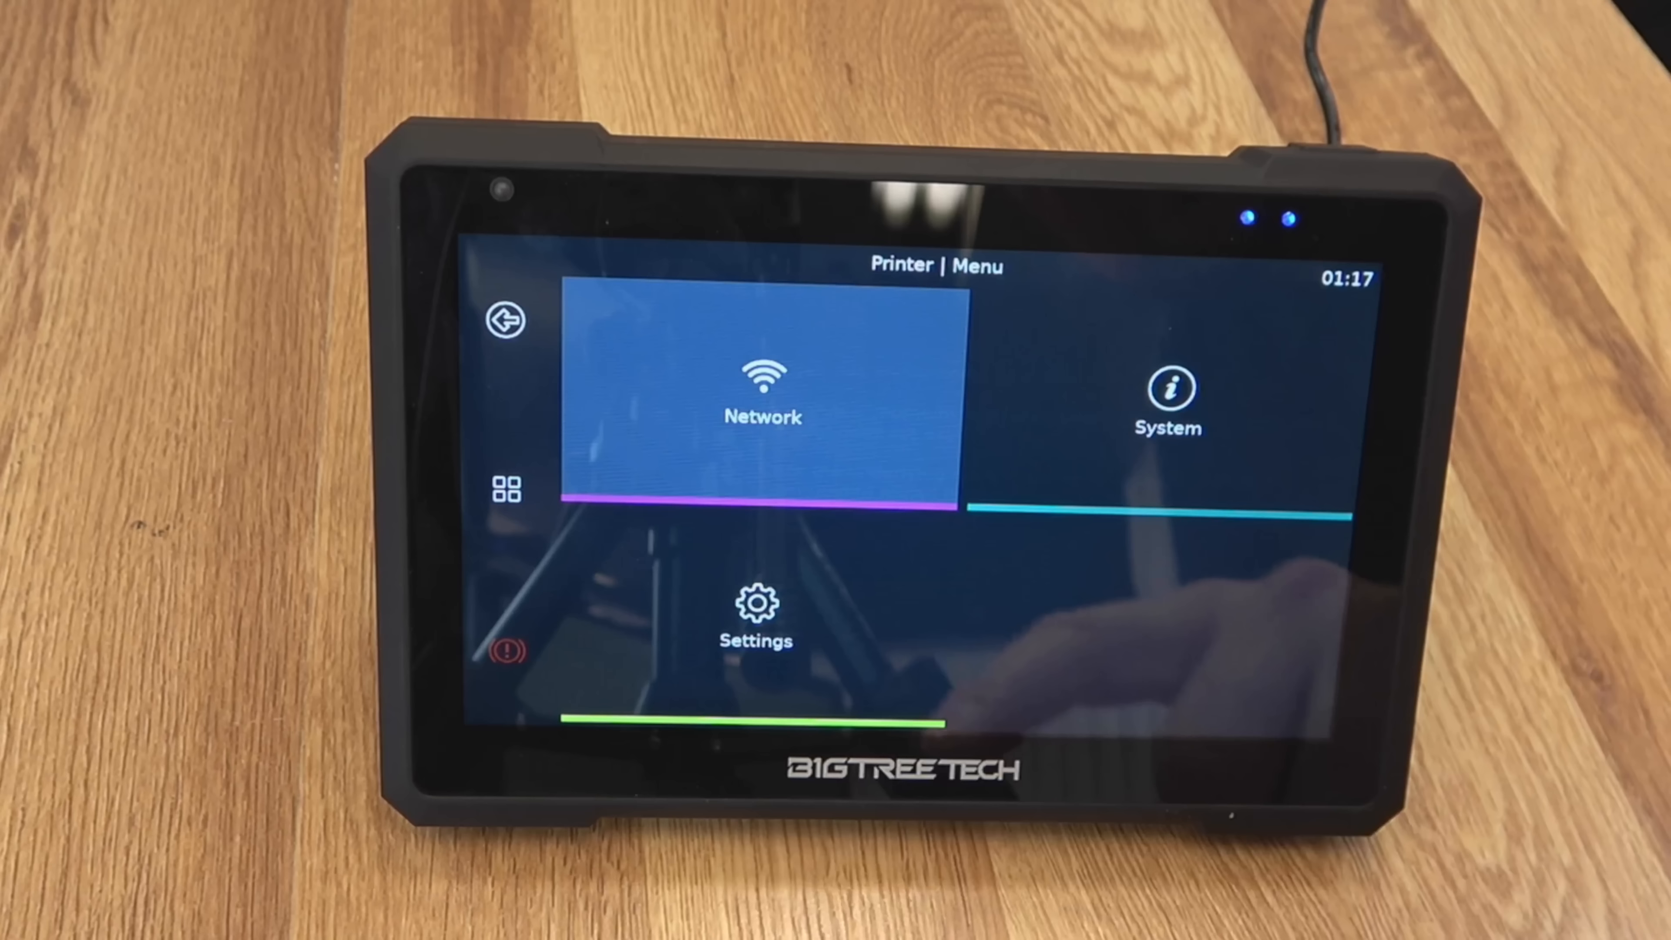
View the system page's pending component updates, then browse the KlipperScreen settings list
{"action": "left_click", "coordinate": [762, 405]}
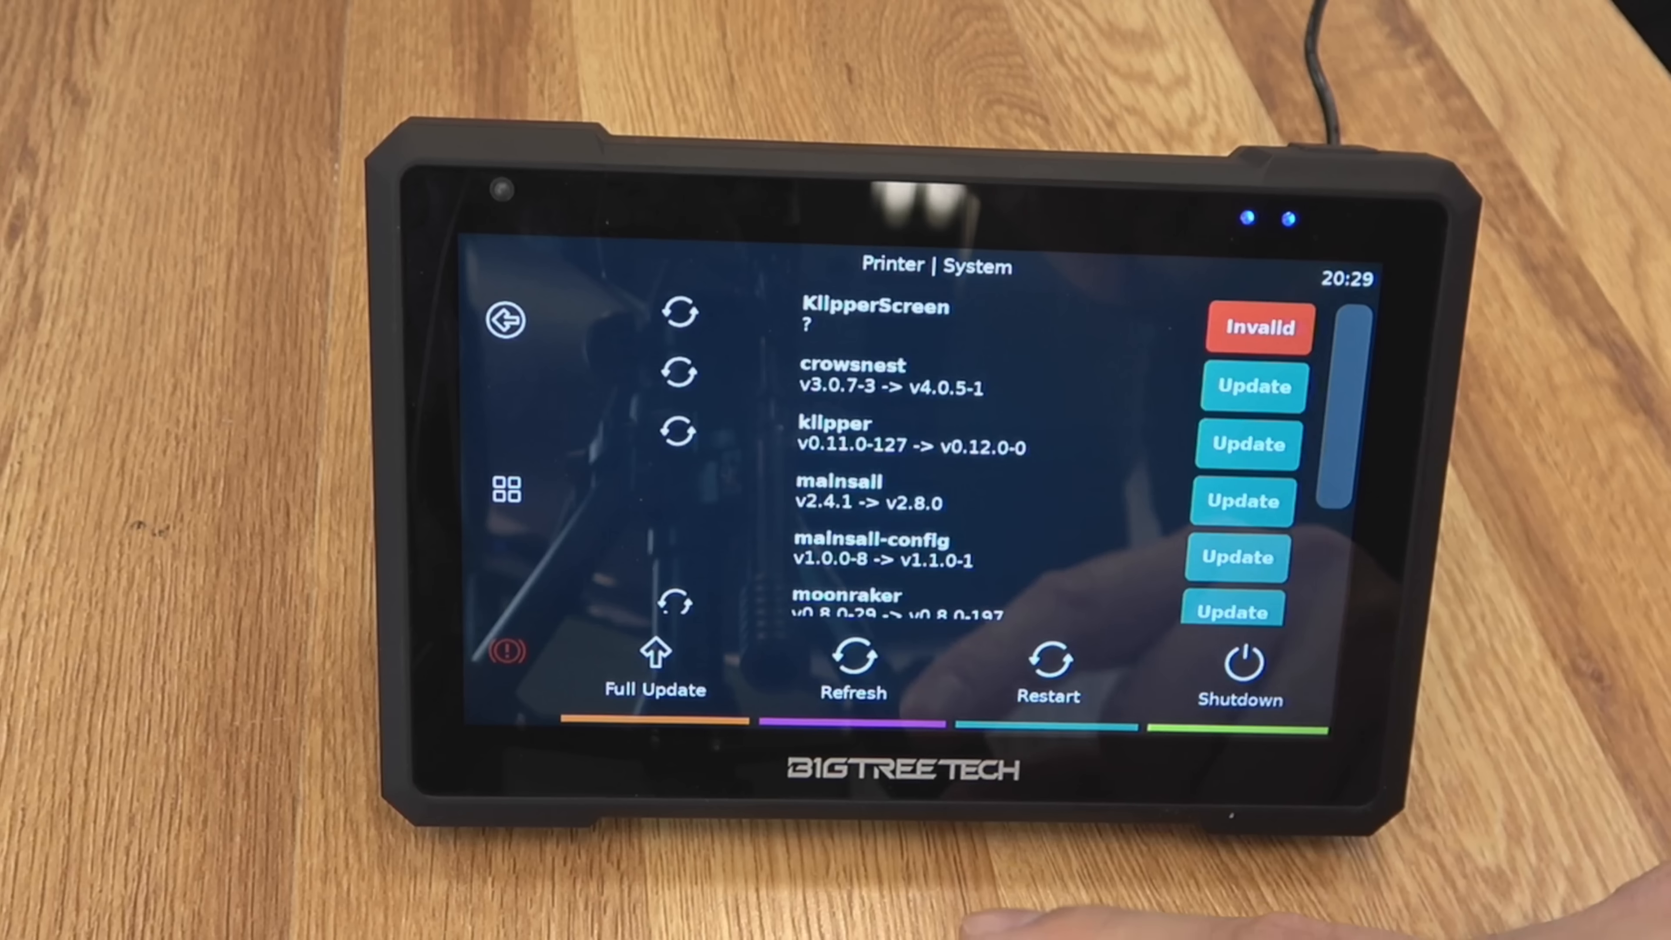
{"action": "left_click", "coordinate": [504, 320]}
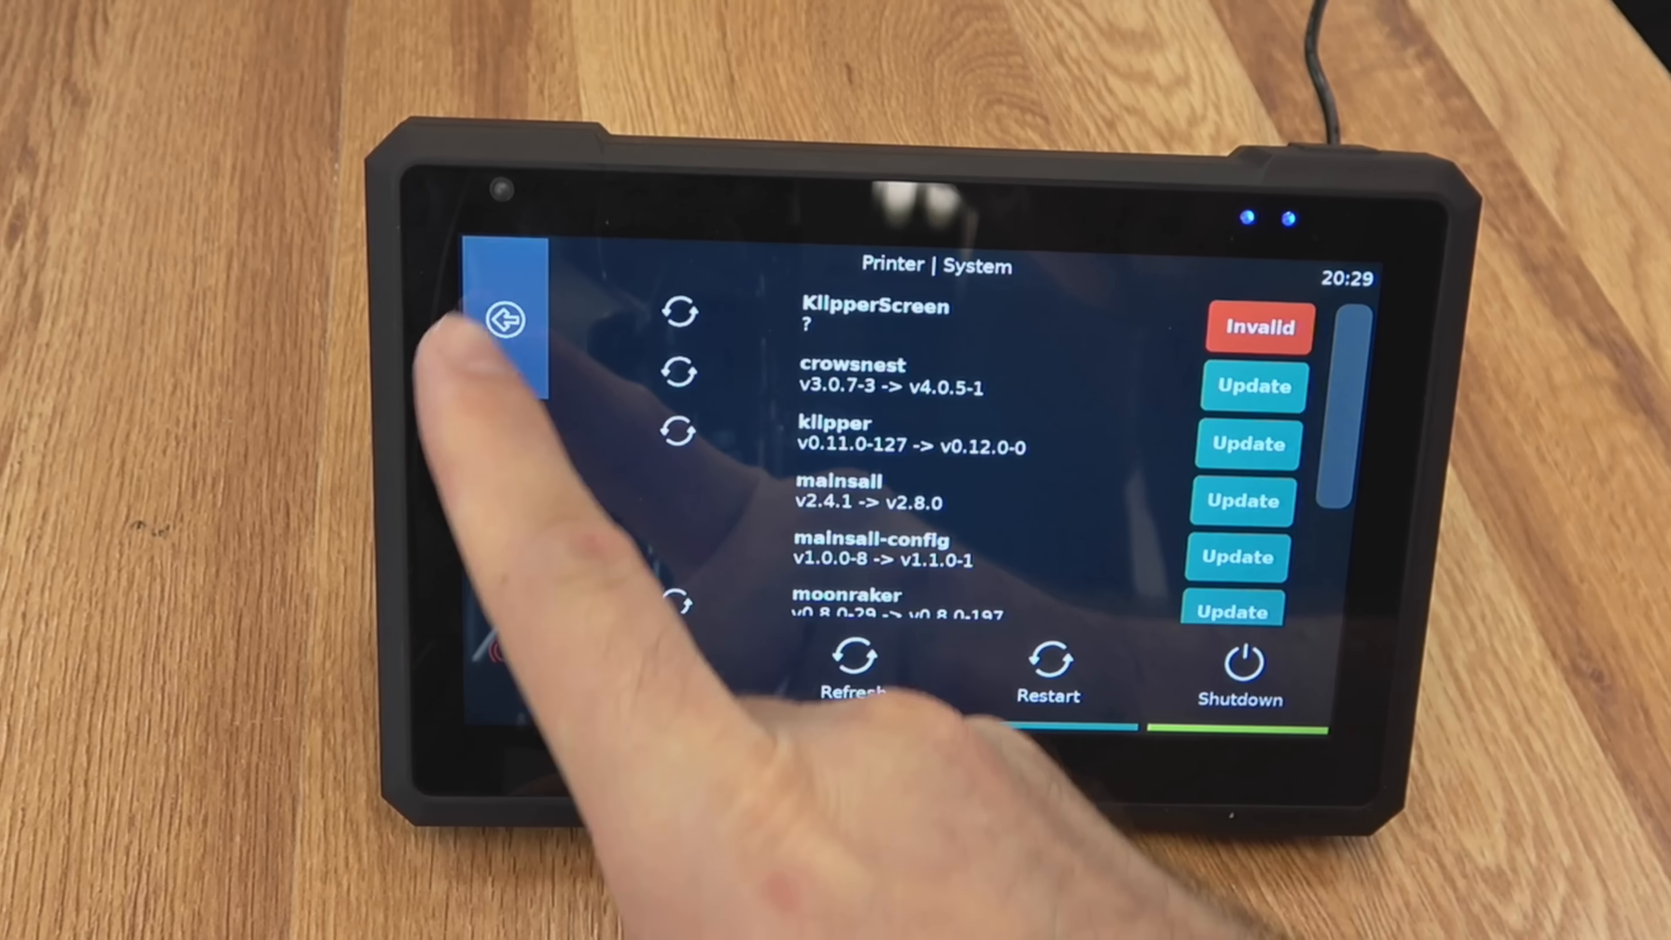
{"action": "left_click", "coordinate": [501, 320]}
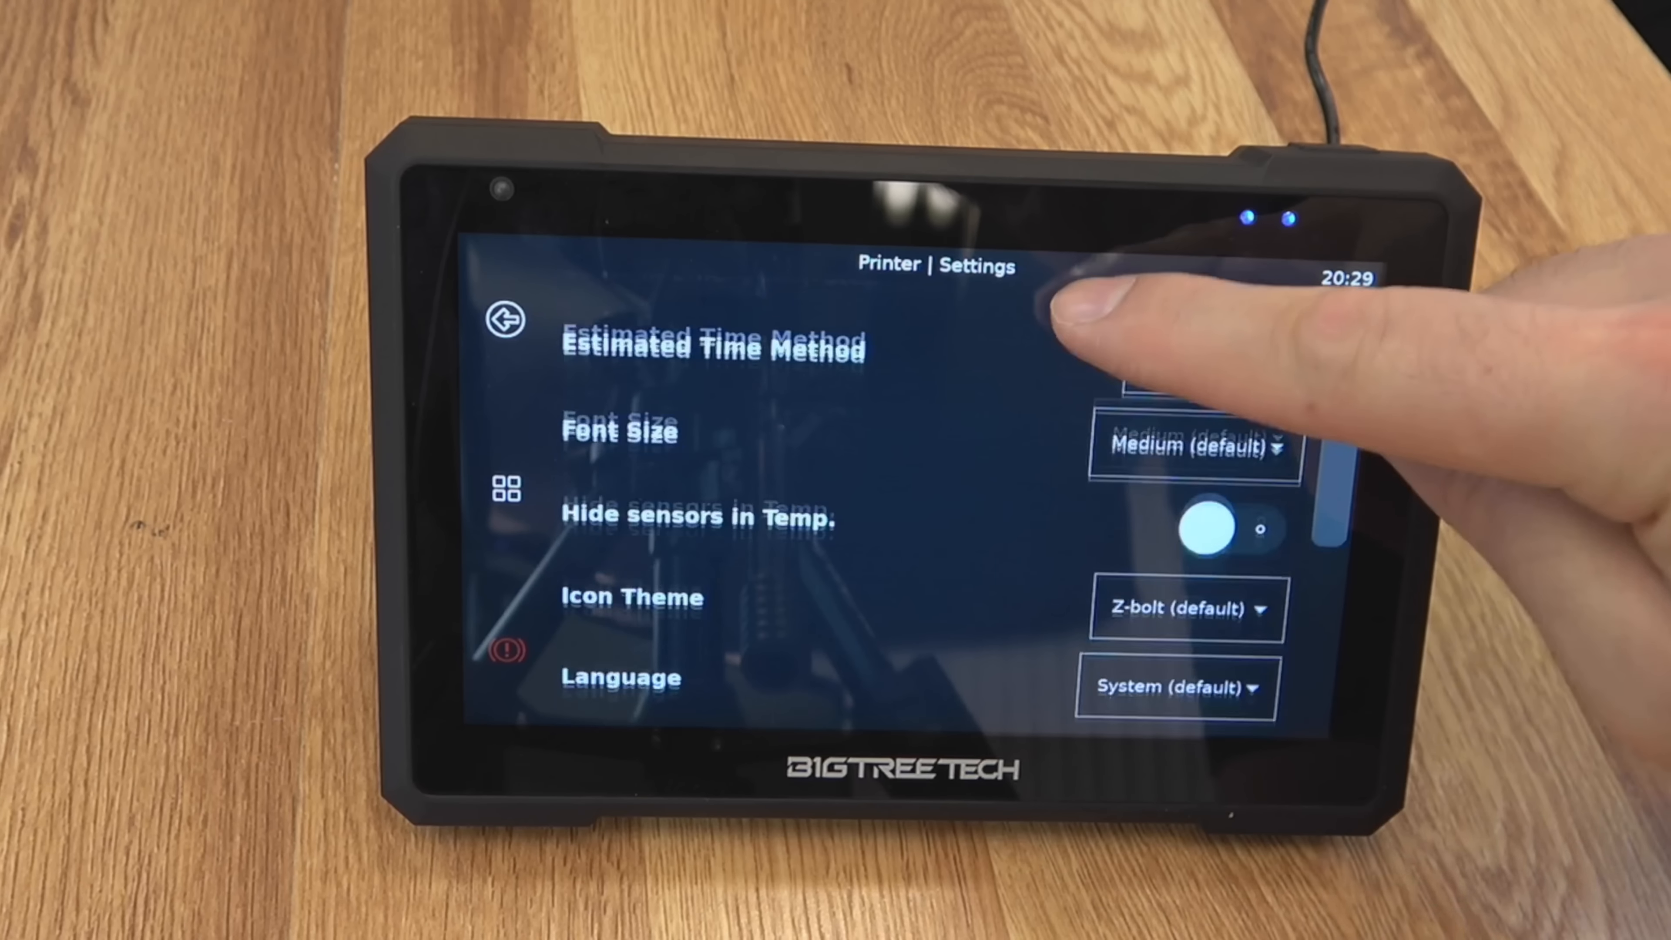
{"action": "scroll", "scroll_direction": "down", "scroll_amount": 3}
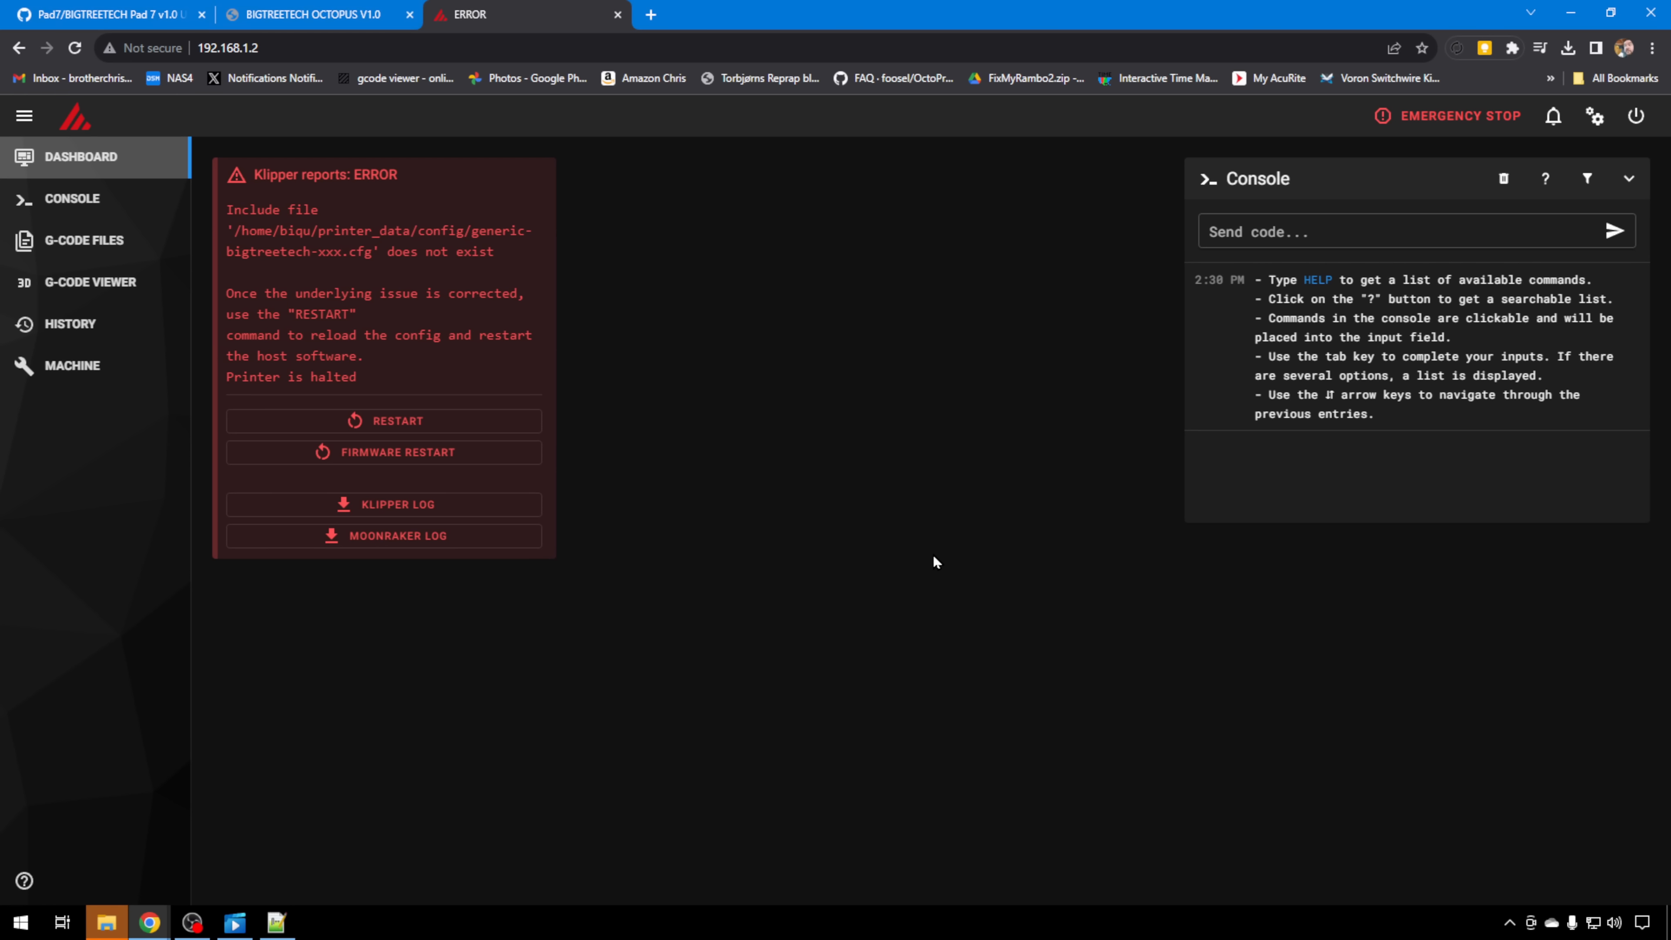
{"action": "mouse_move", "coordinate": [503, 388]}
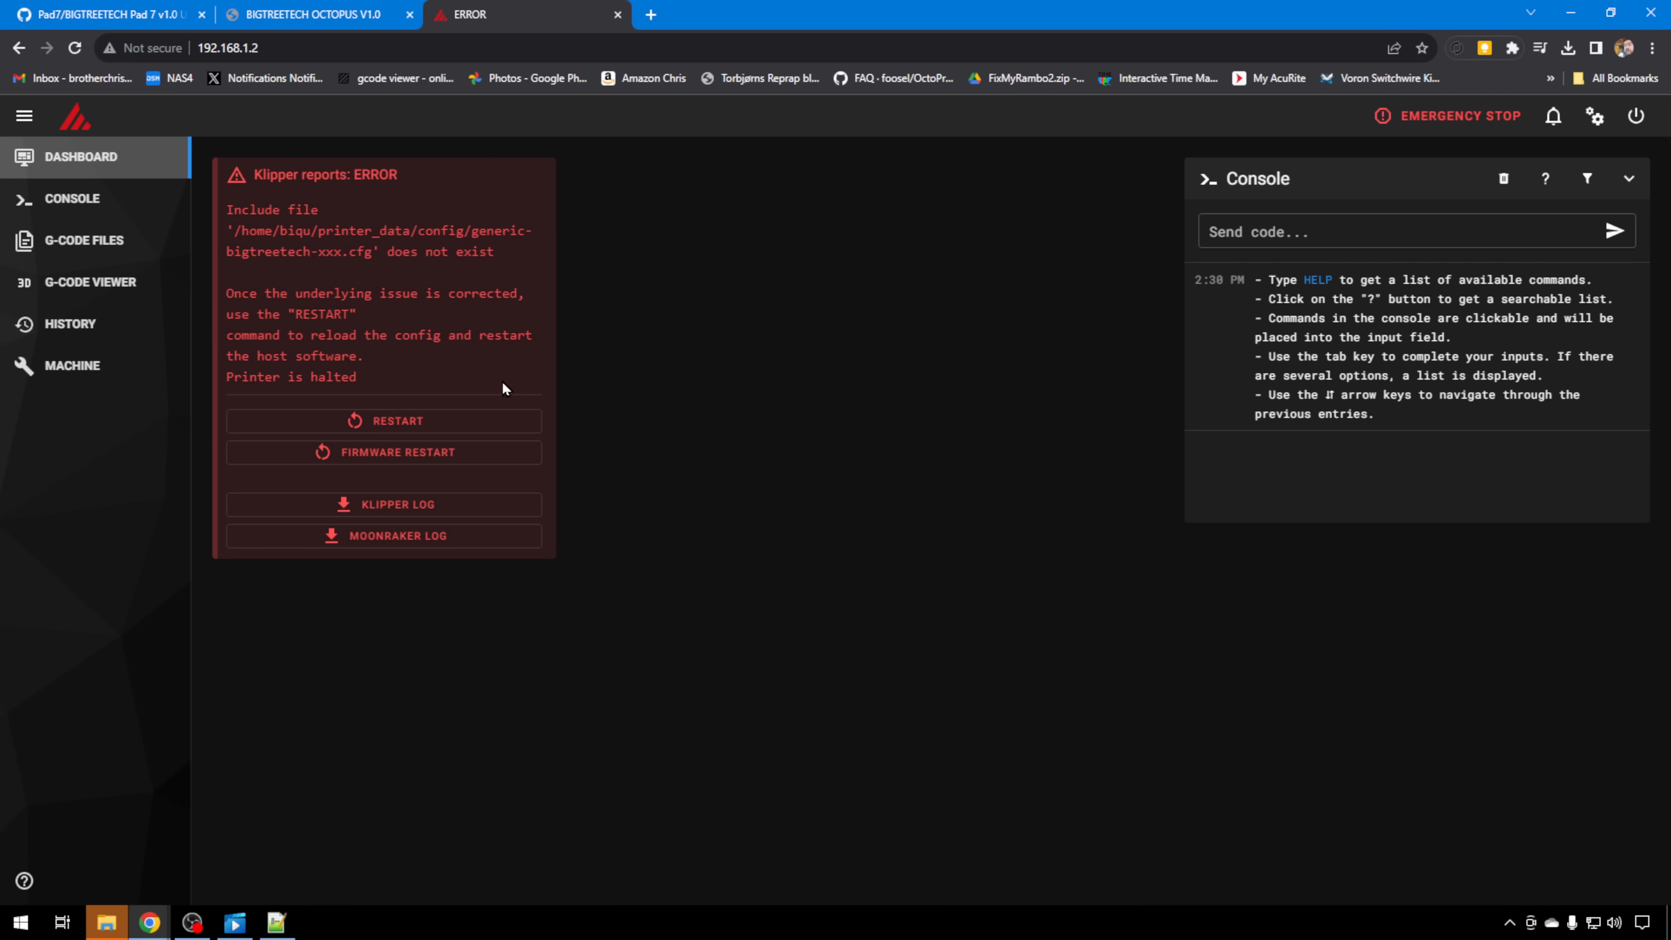
{"action": "mouse_move", "coordinate": [158, 276]}
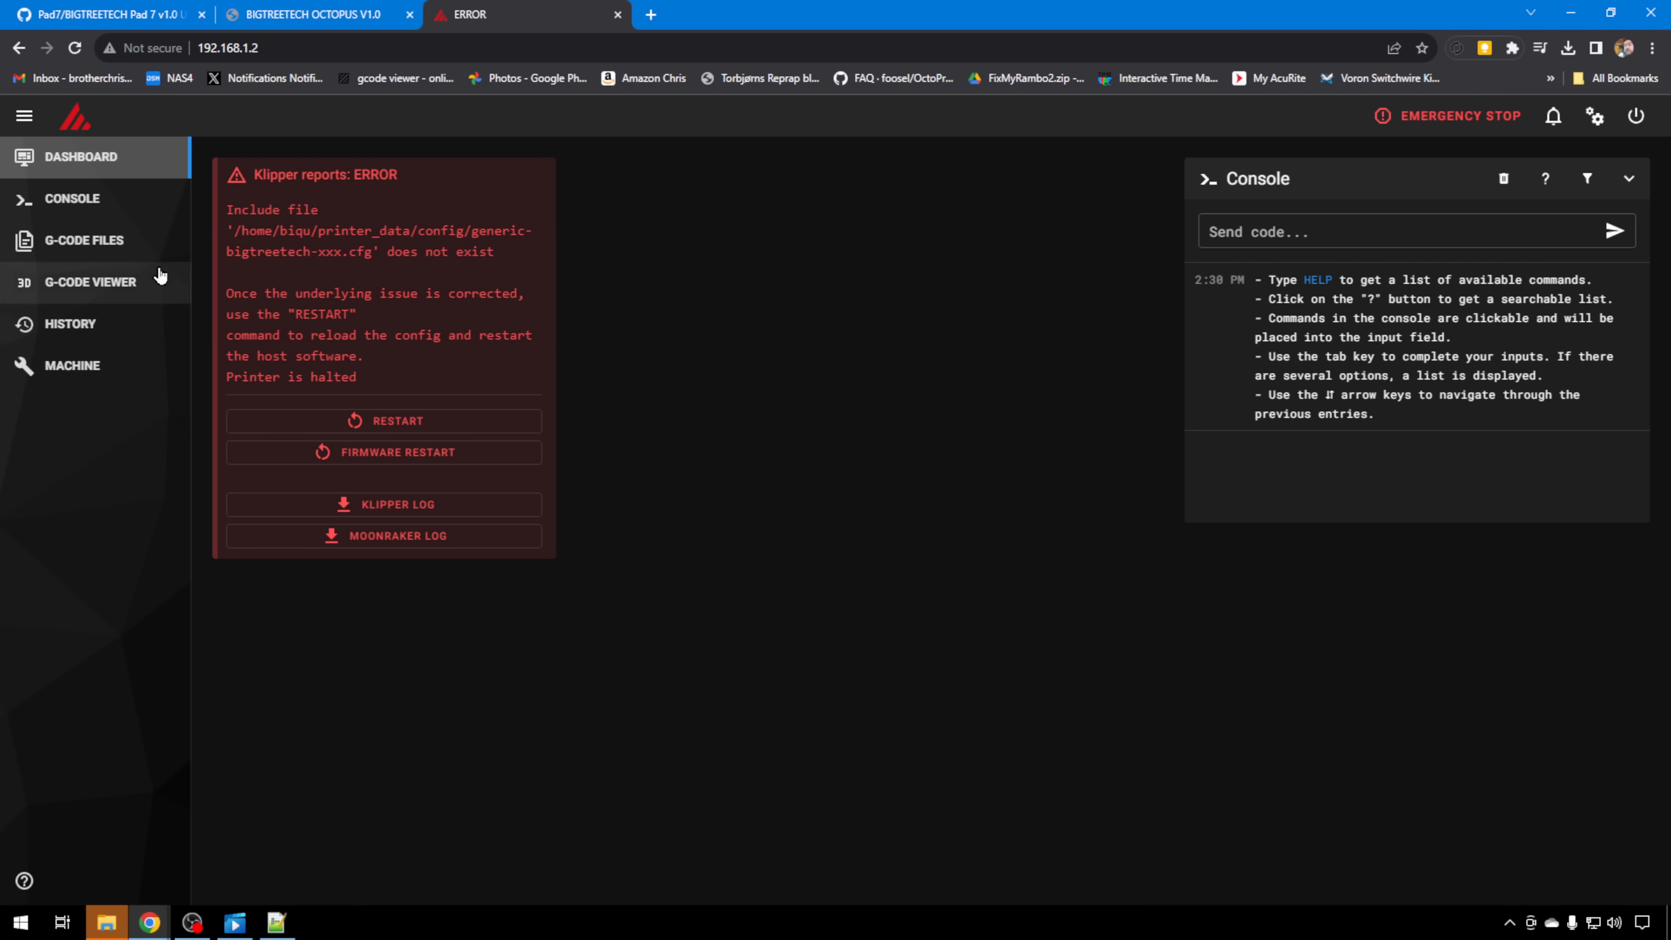
{"action": "mouse_move", "coordinate": [114, 205]}
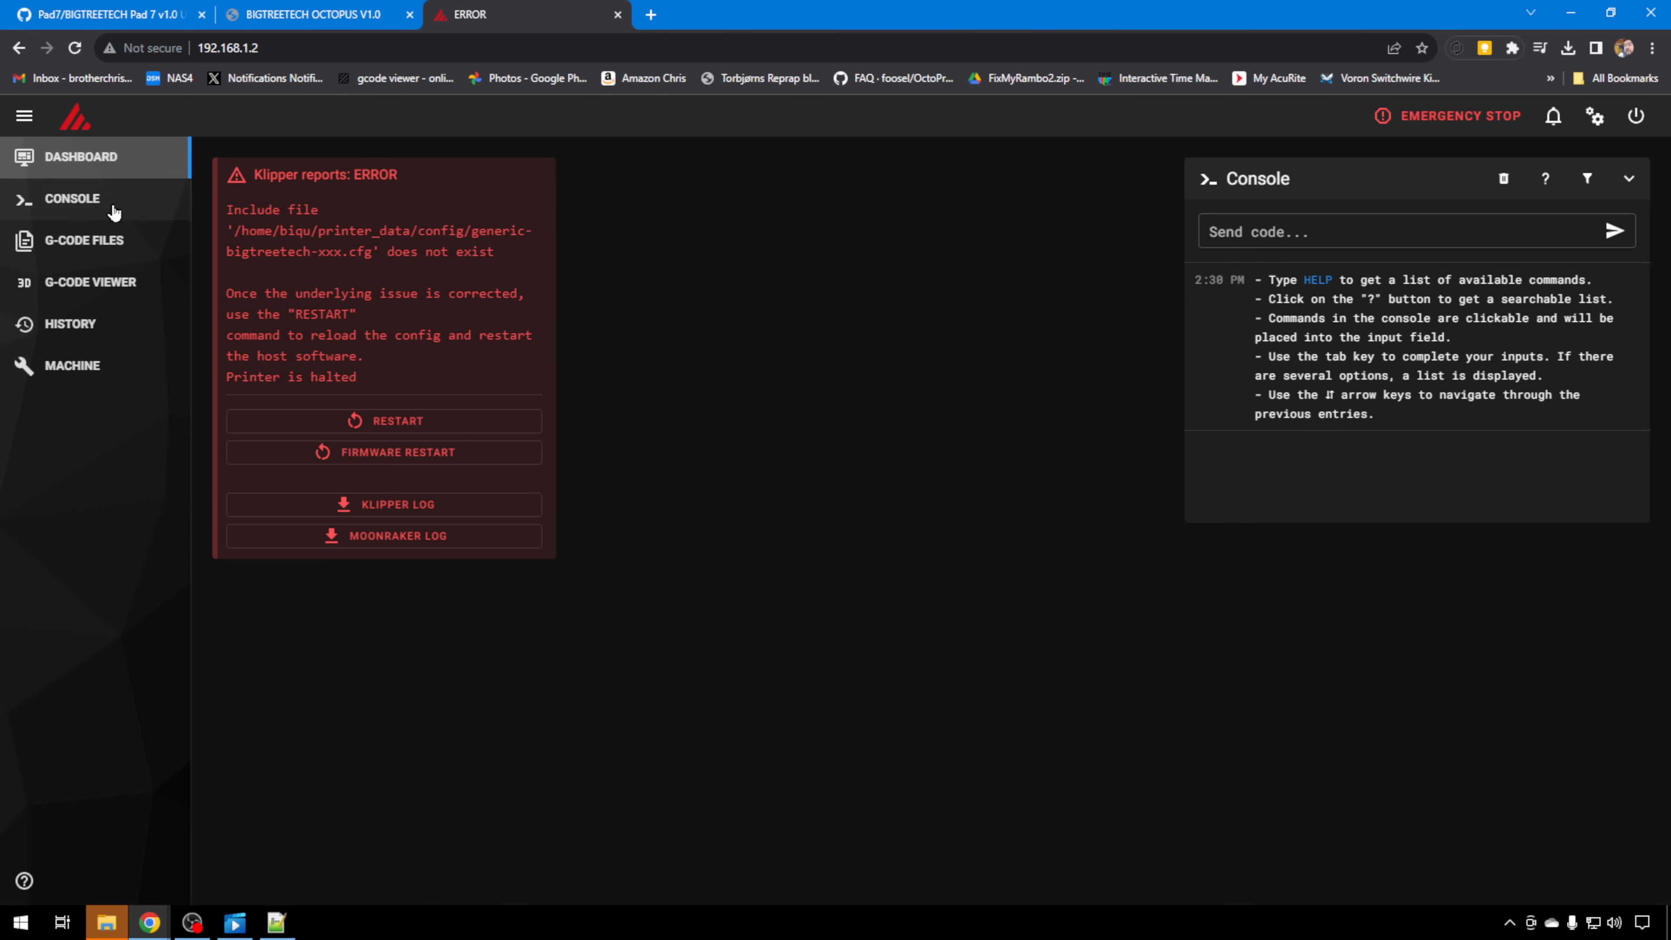
Show the Machine page with E3-Klip's config files, system loads and update manager
{"action": "left_click", "coordinate": [71, 365]}
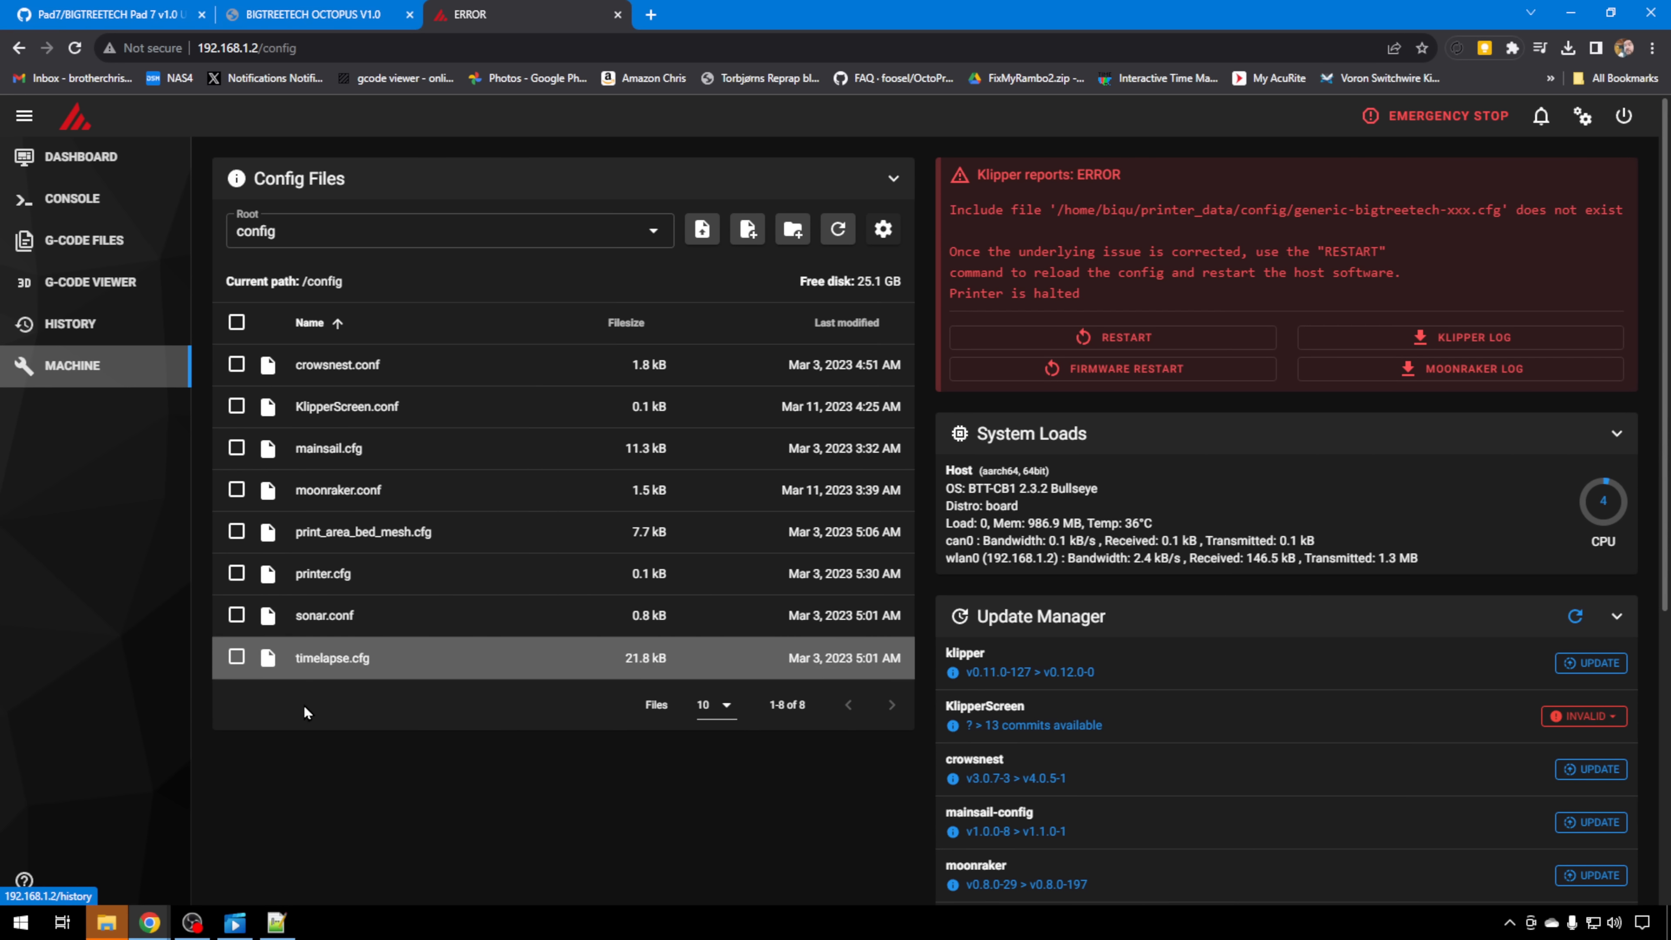
{"action": "left_click", "coordinate": [322, 574]}
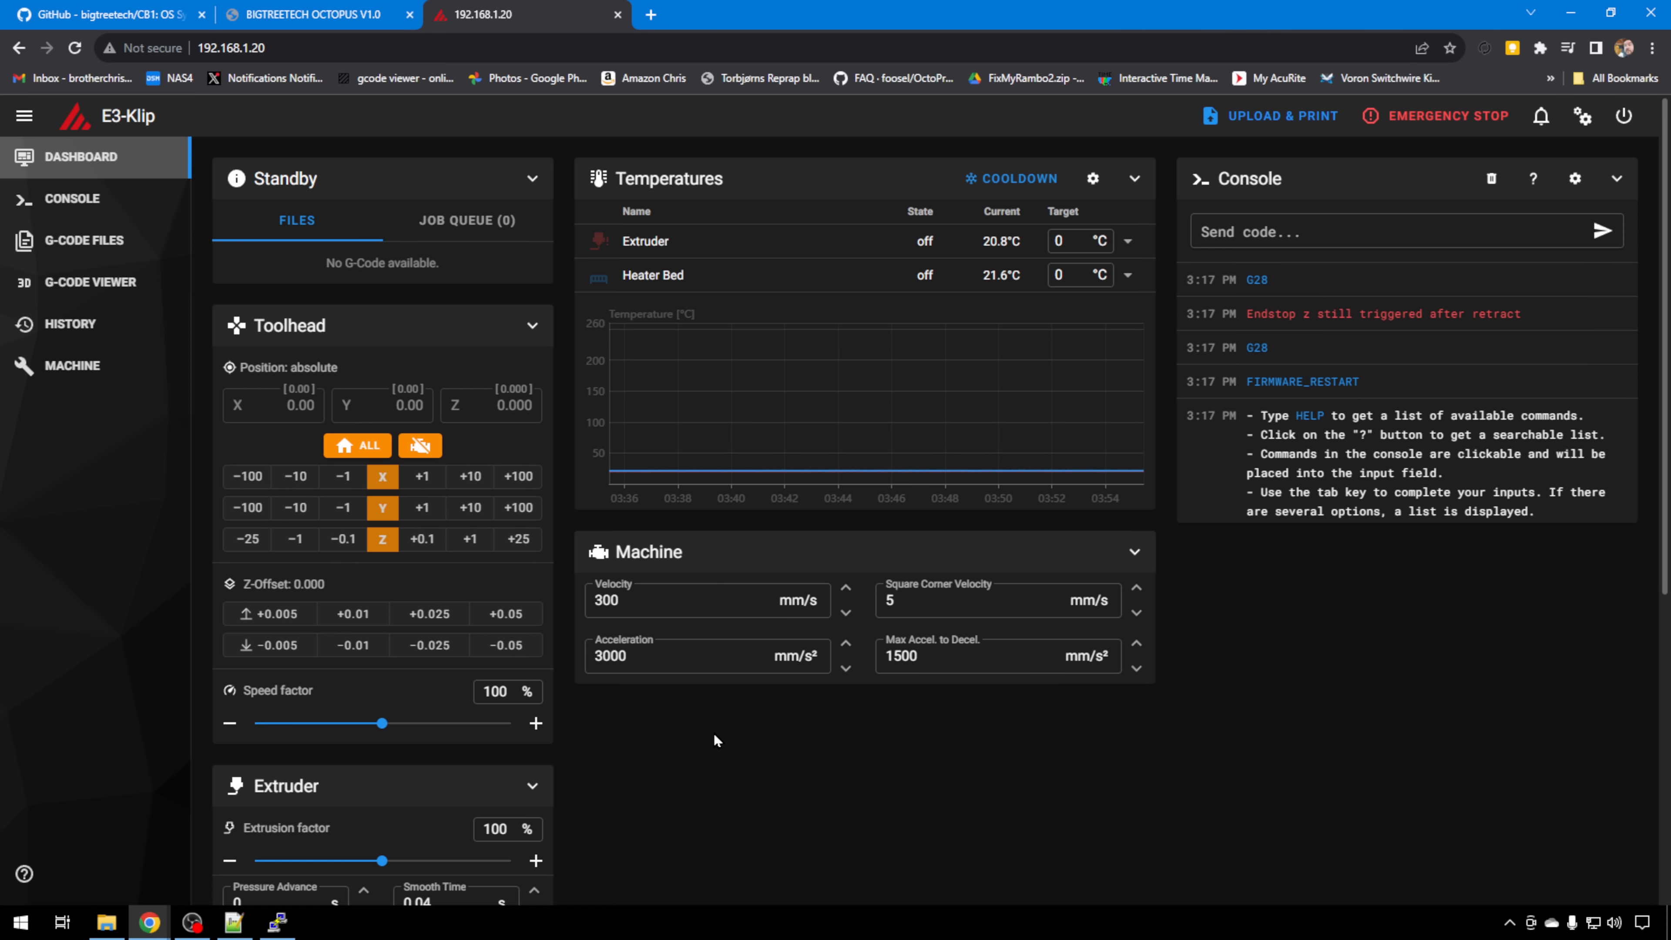
{"action": "mouse_move", "coordinate": [375, 623]}
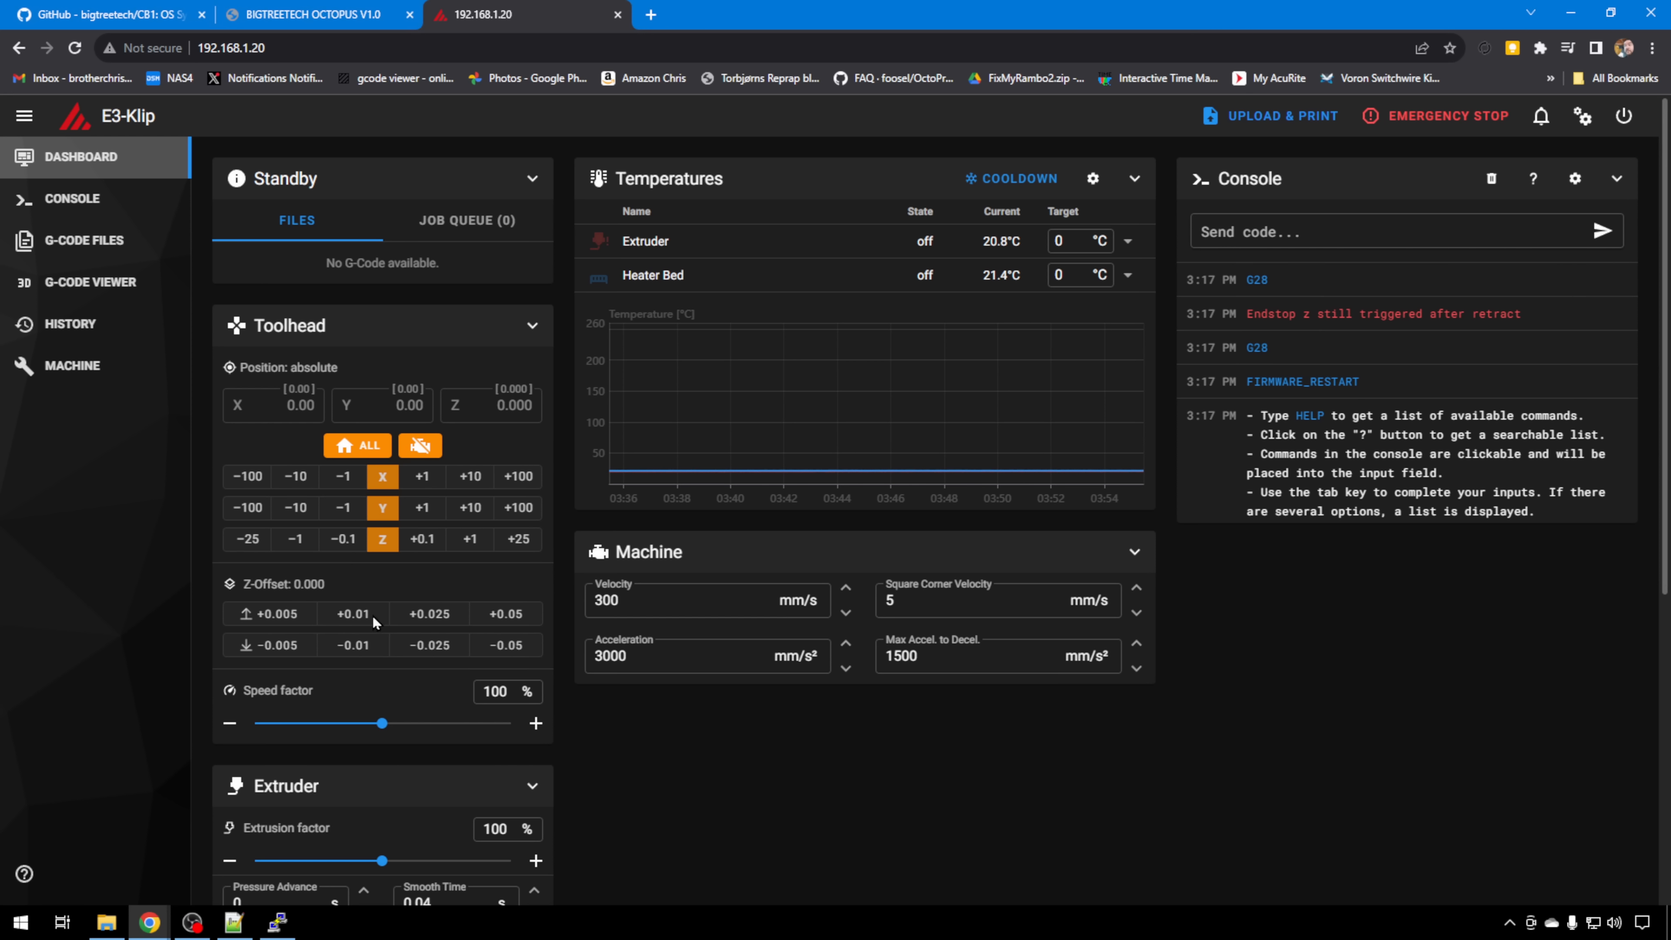
{"action": "mouse_move", "coordinate": [49, 542]}
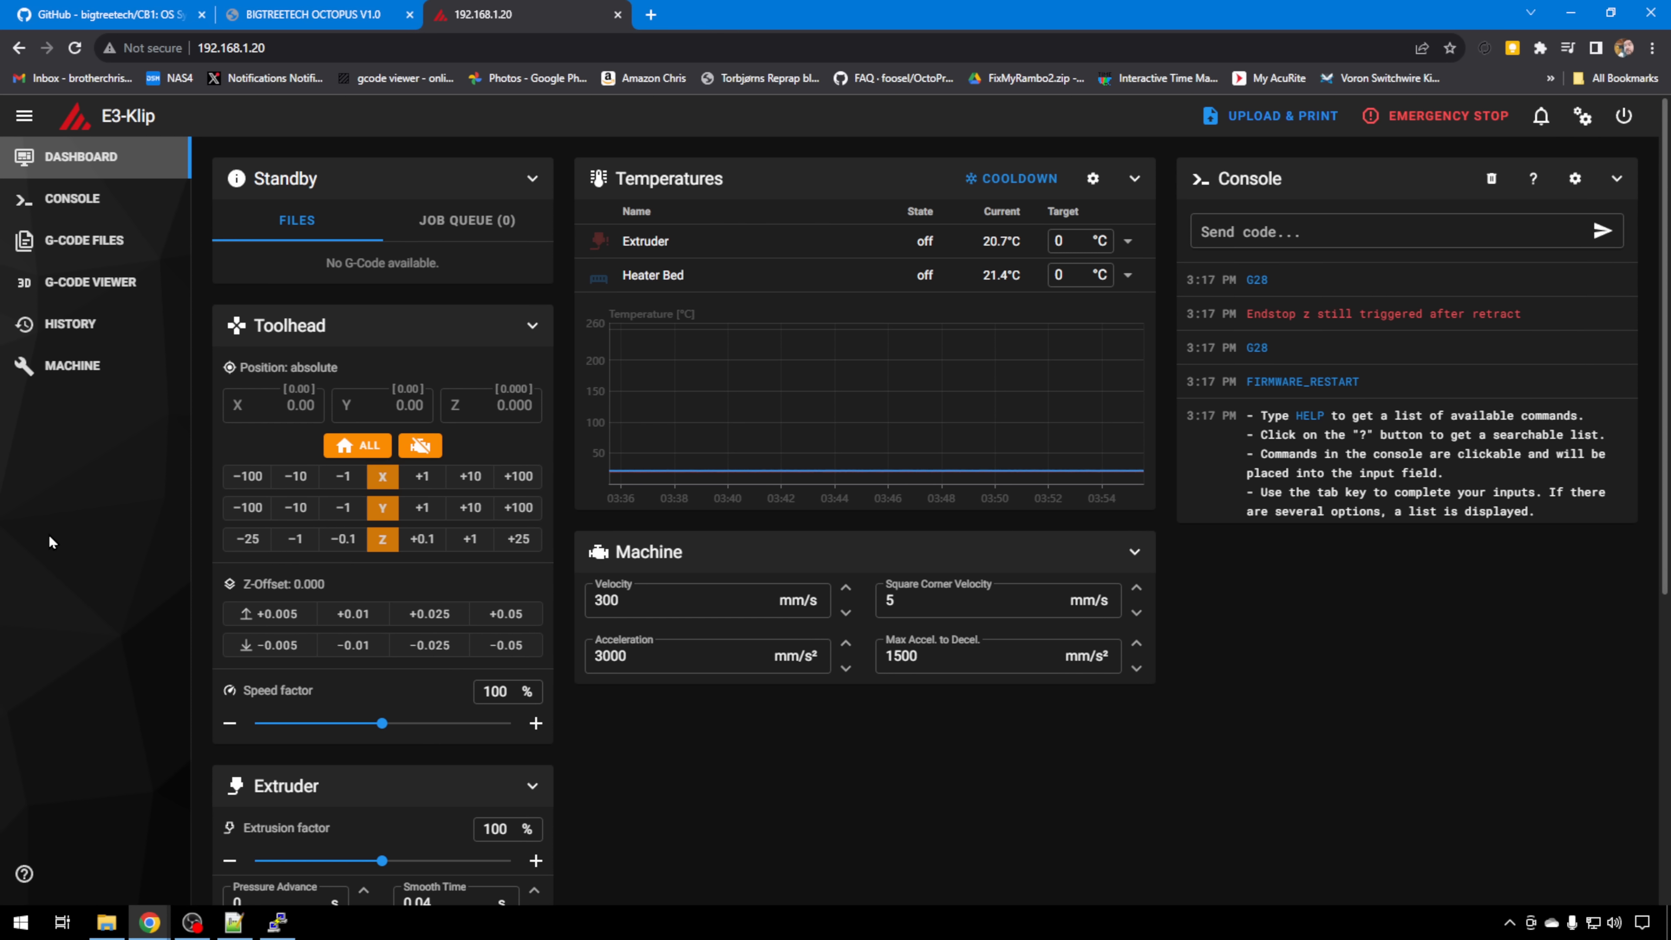
Review the four E3-Klip config files on the Machine page, then move to the Pad 7 manual
{"action": "left_click", "coordinate": [71, 366]}
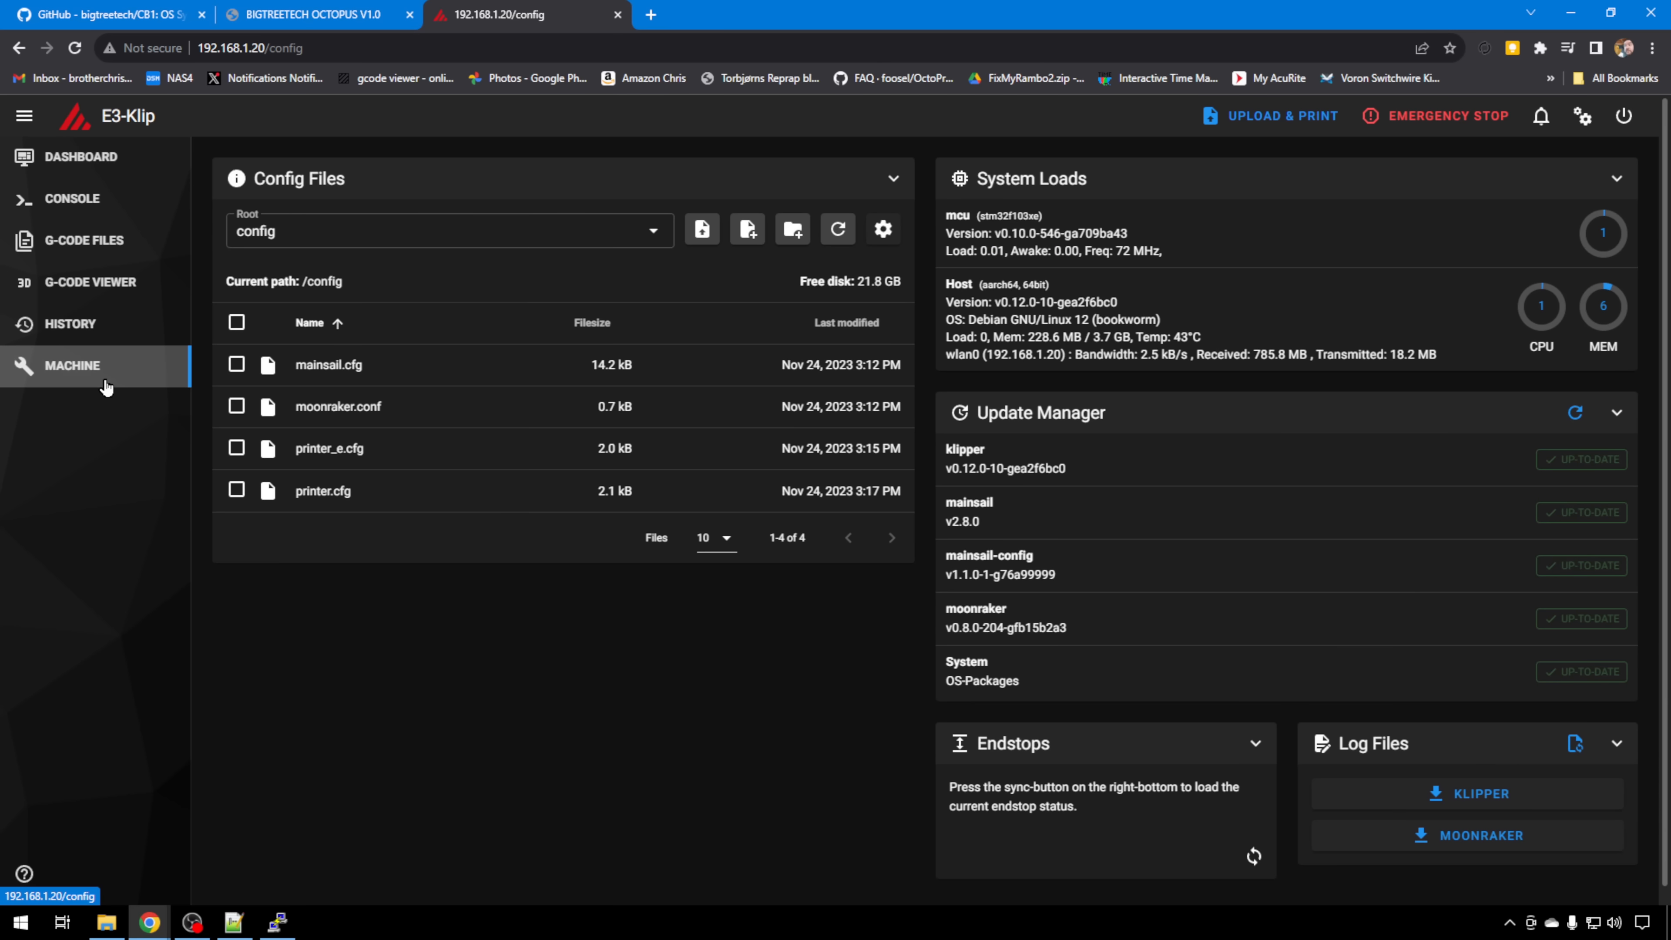
{"action": "mouse_move", "coordinate": [1177, 250]}
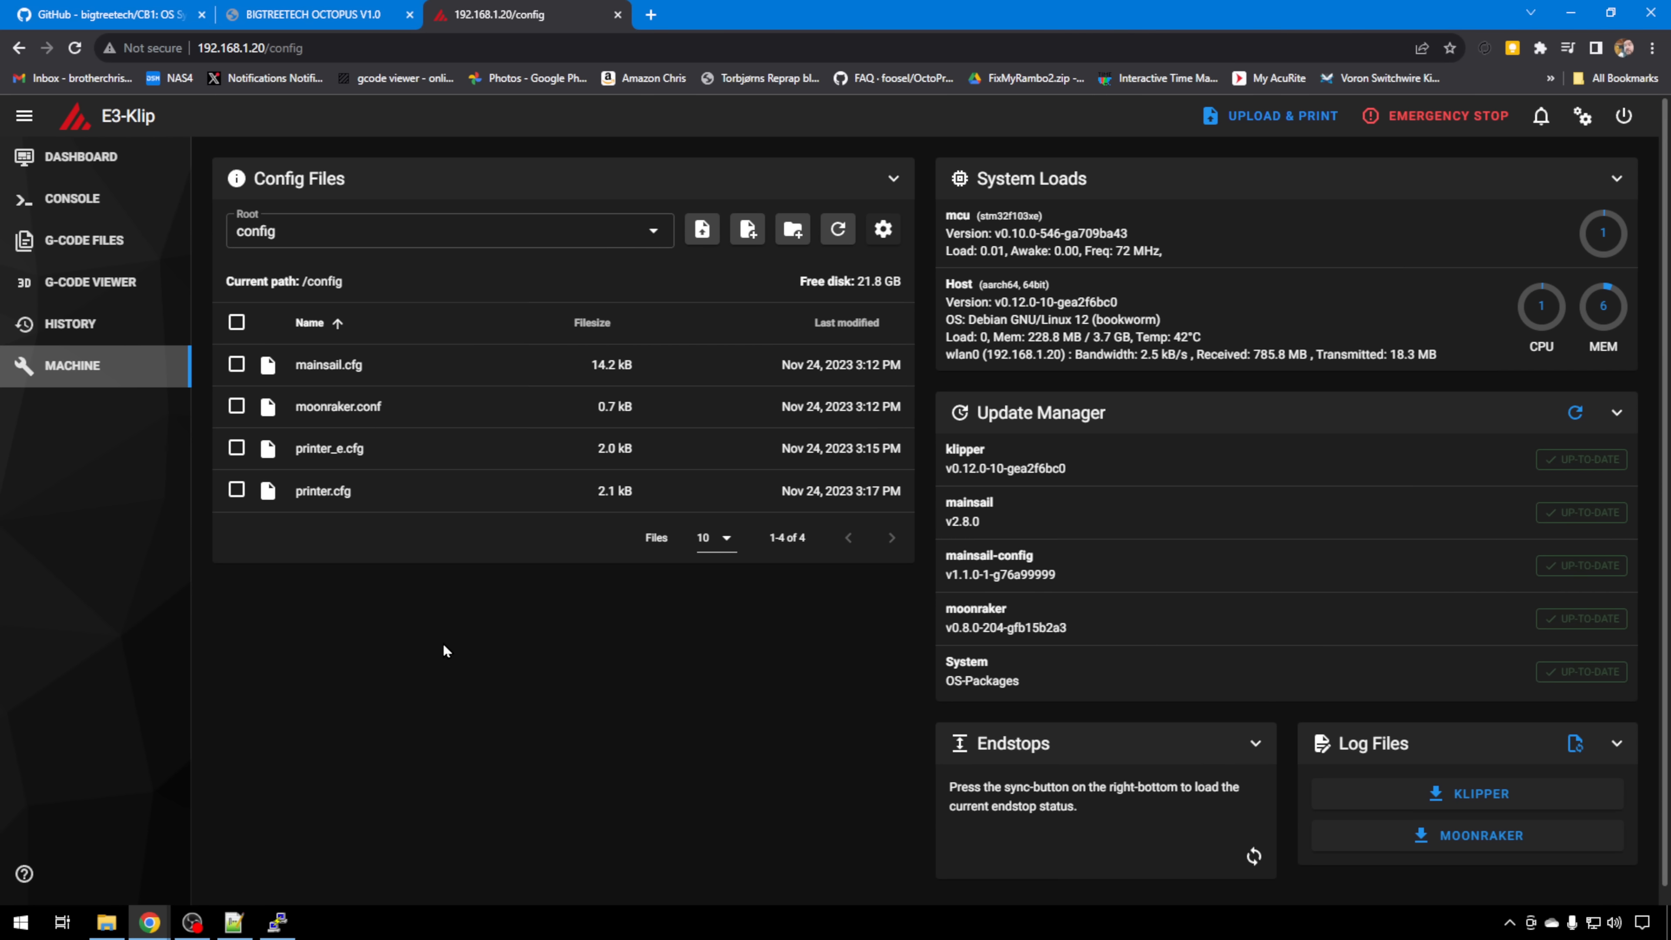
{"action": "left_click", "coordinate": [317, 14]}
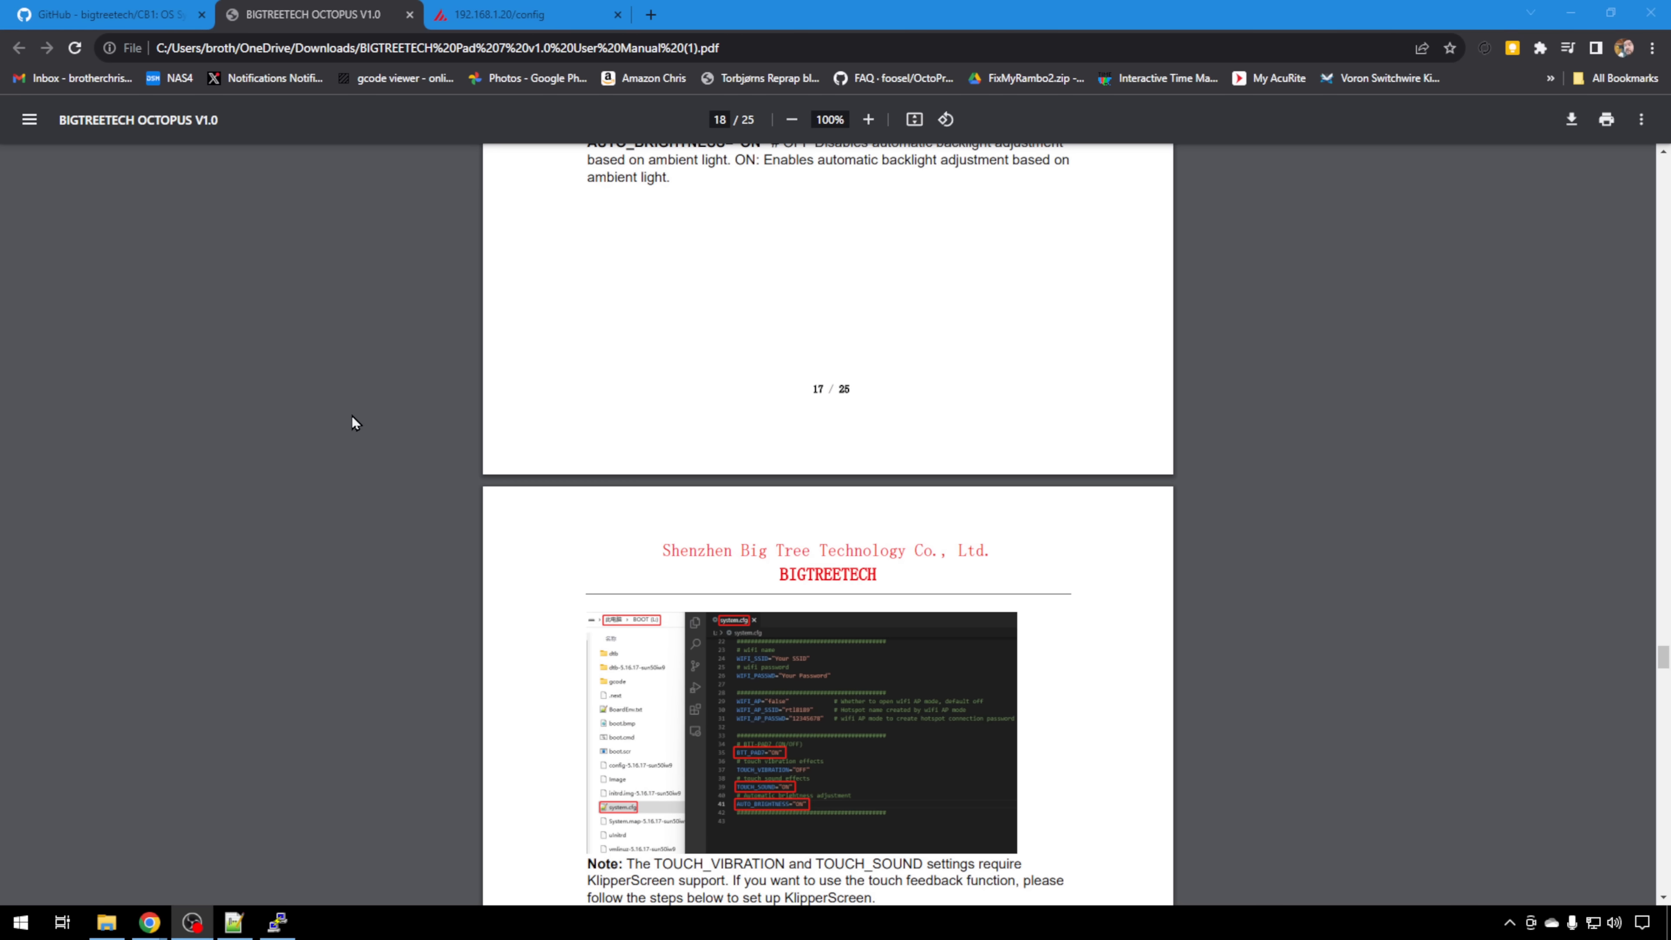
{"action": "mouse_move", "coordinate": [445, 432]}
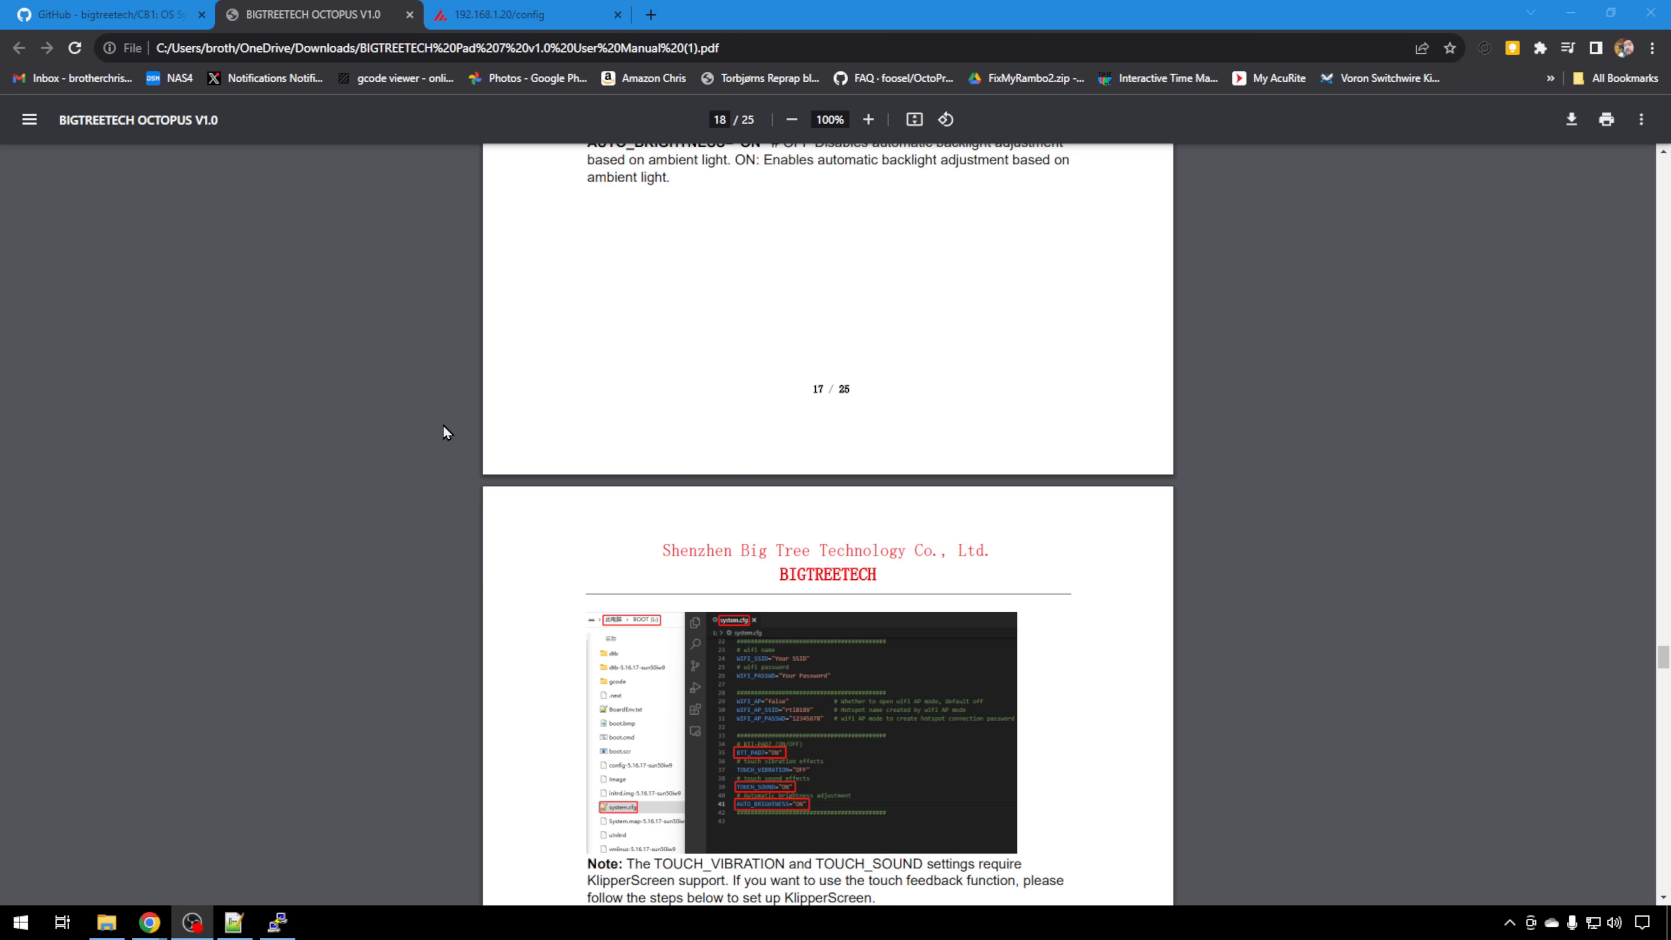
Read through the manual's ADXL345 and 'To Work with a CM4' pages, then return to the CB1 repository
{"action": "scroll", "scroll_direction": "down", "scroll_amount": 3}
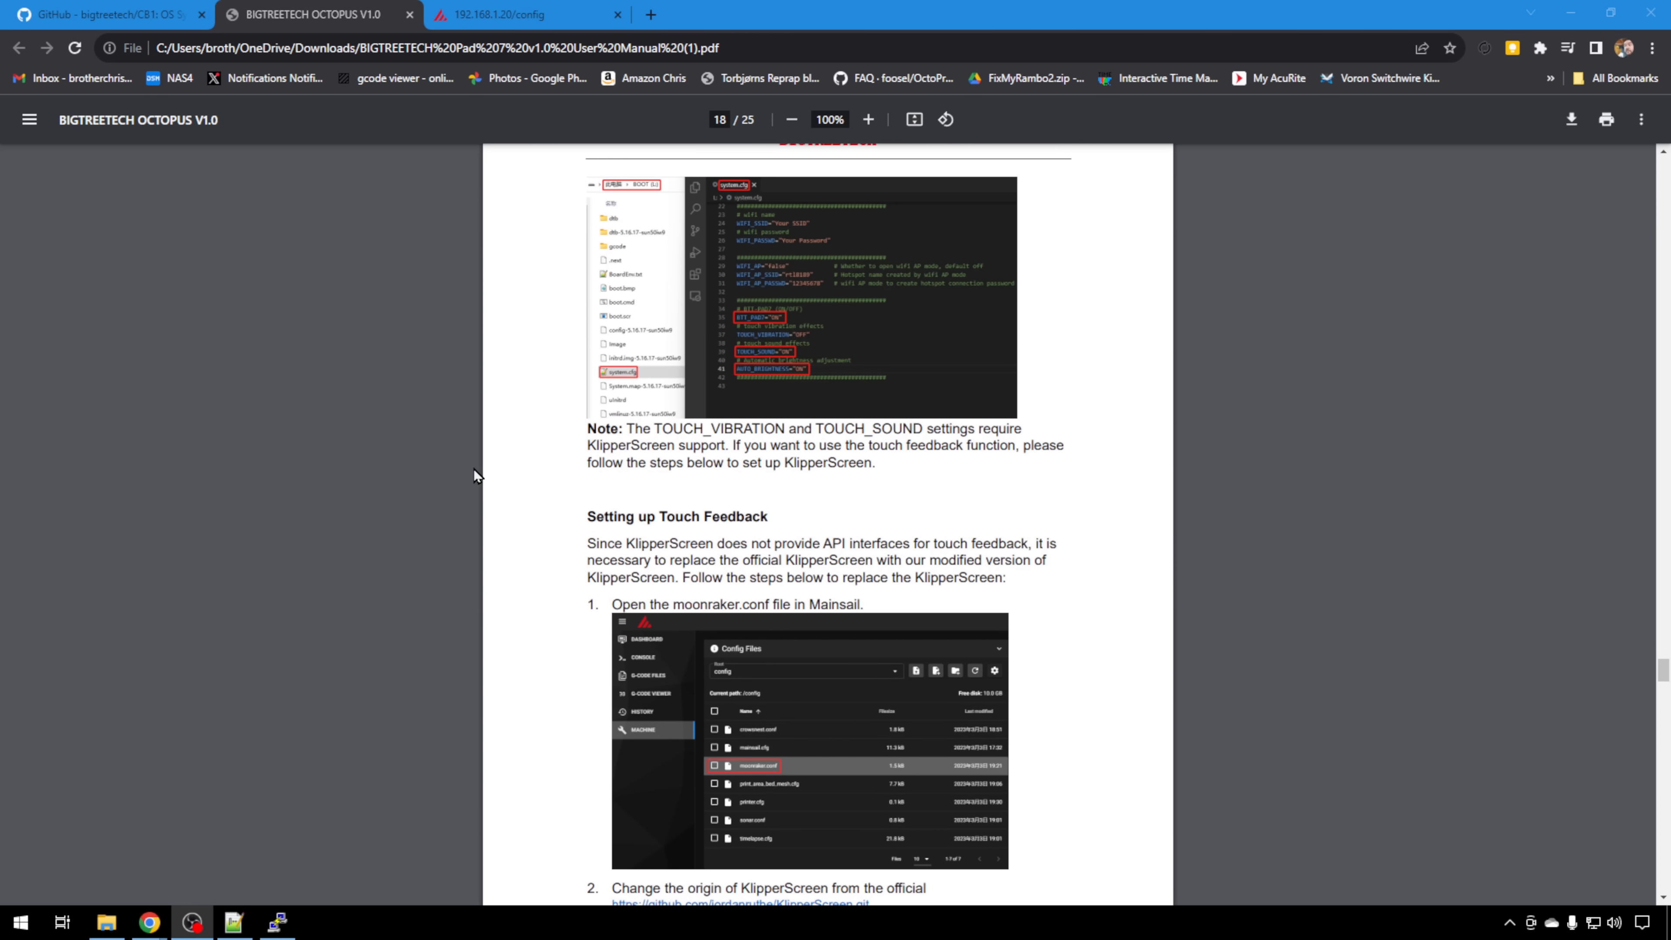
{"action": "scroll", "scroll_direction": "down", "scroll_amount": 3}
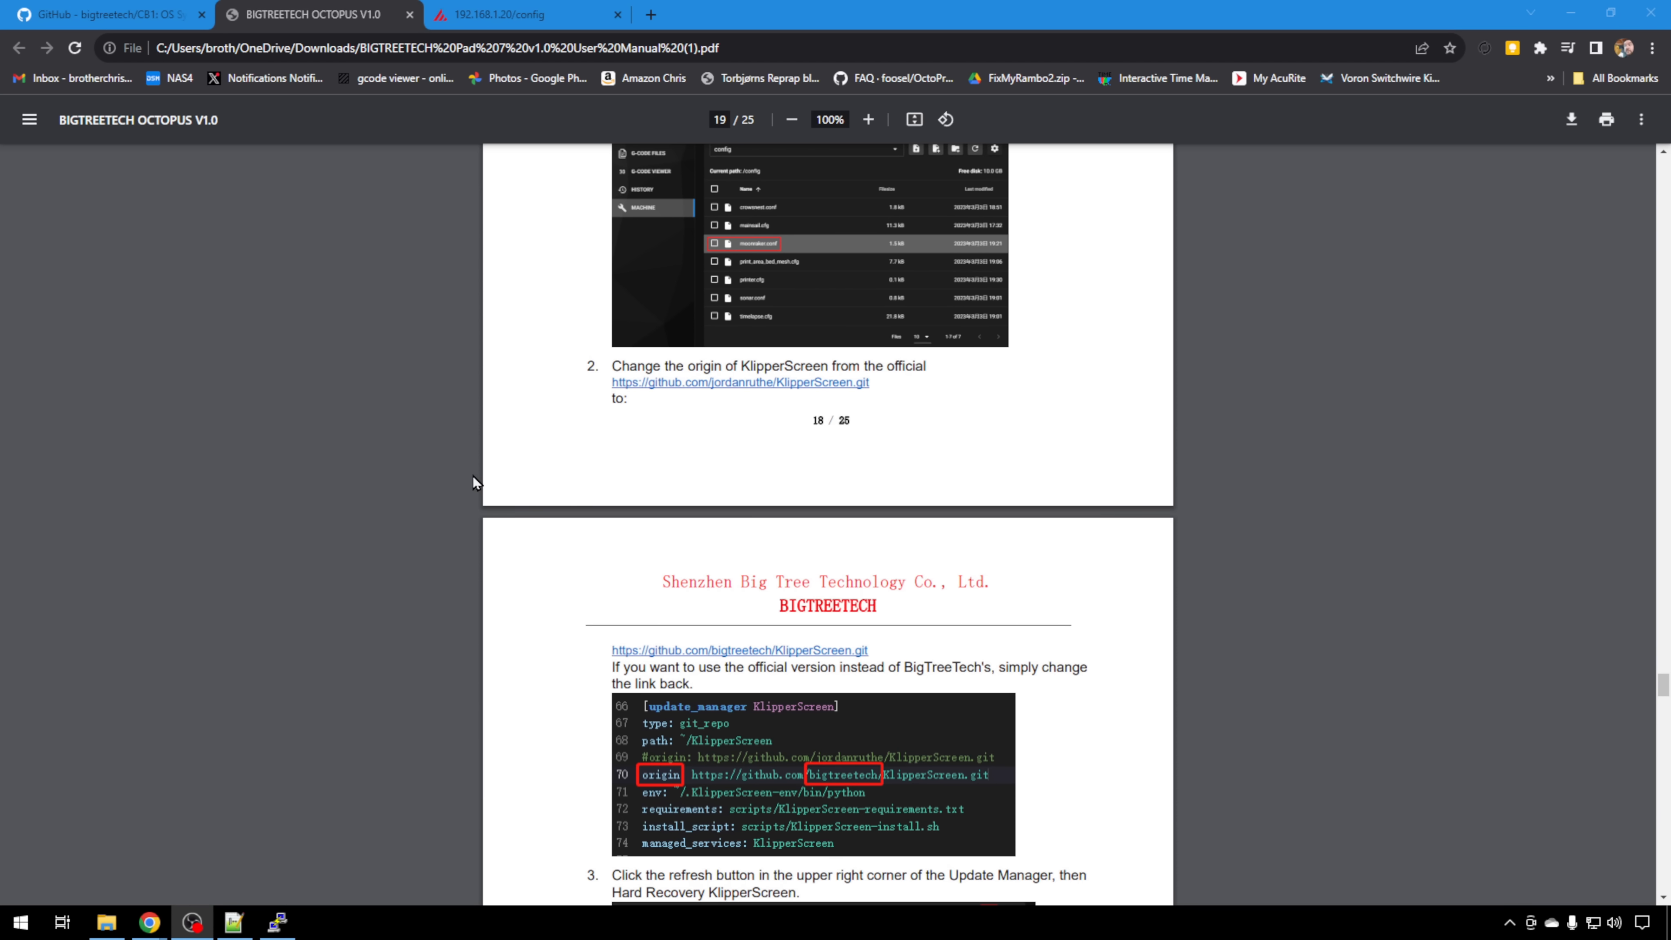
{"action": "mouse_move", "coordinate": [531, 513]}
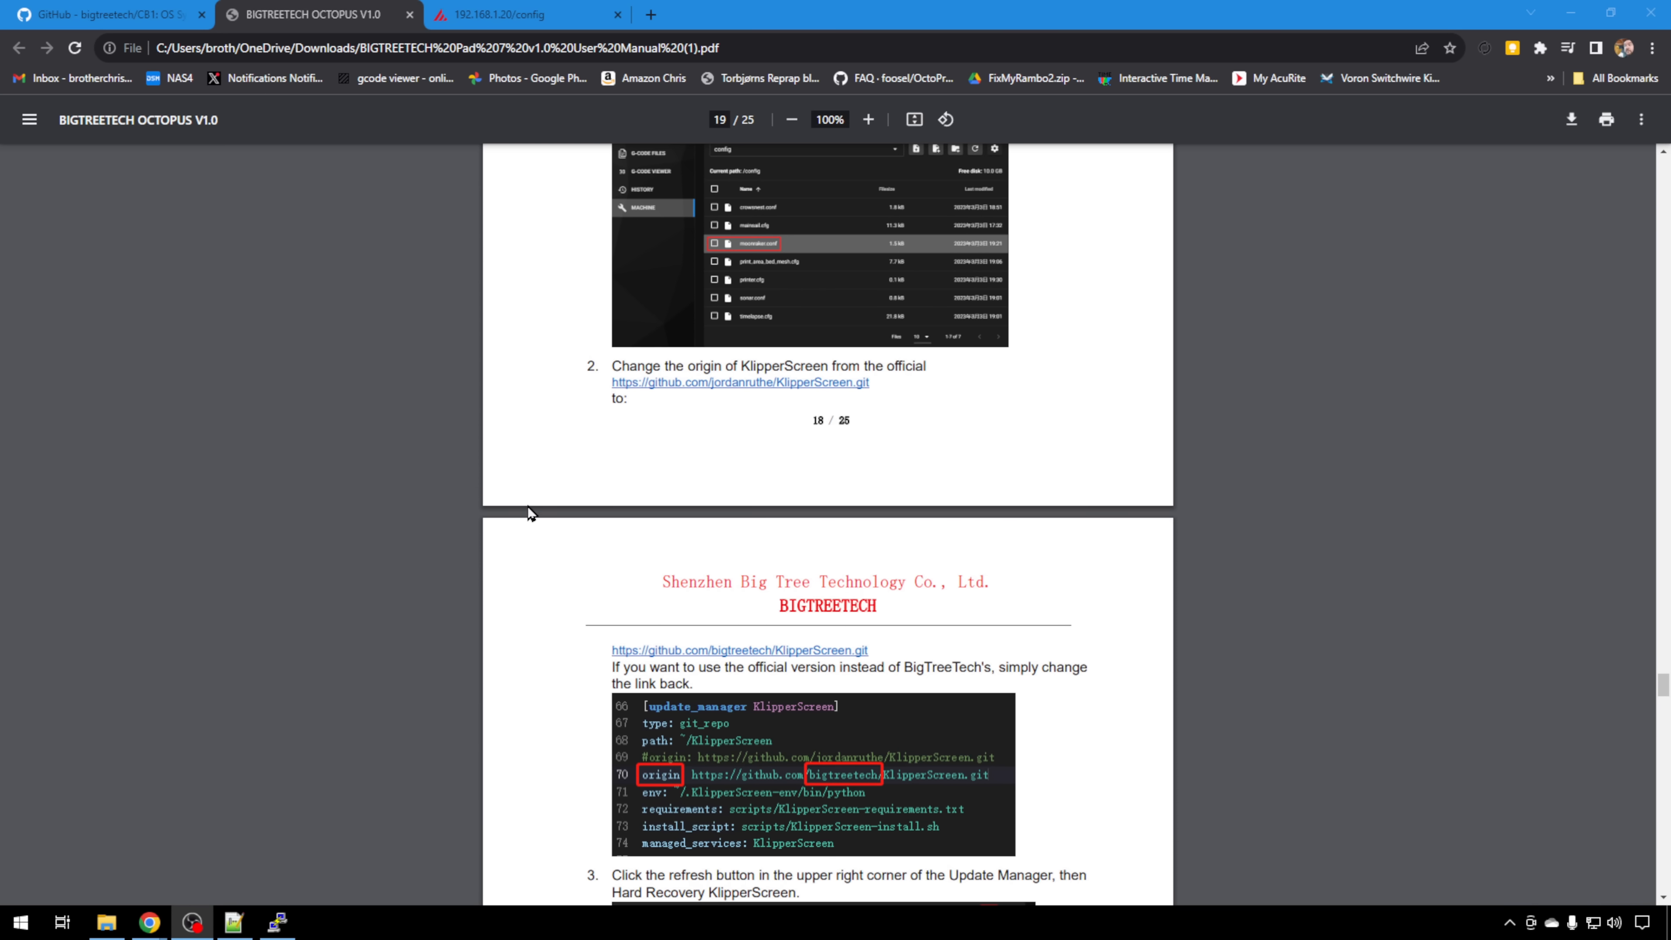
{"action": "scroll", "scroll_direction": "down", "scroll_amount": 3}
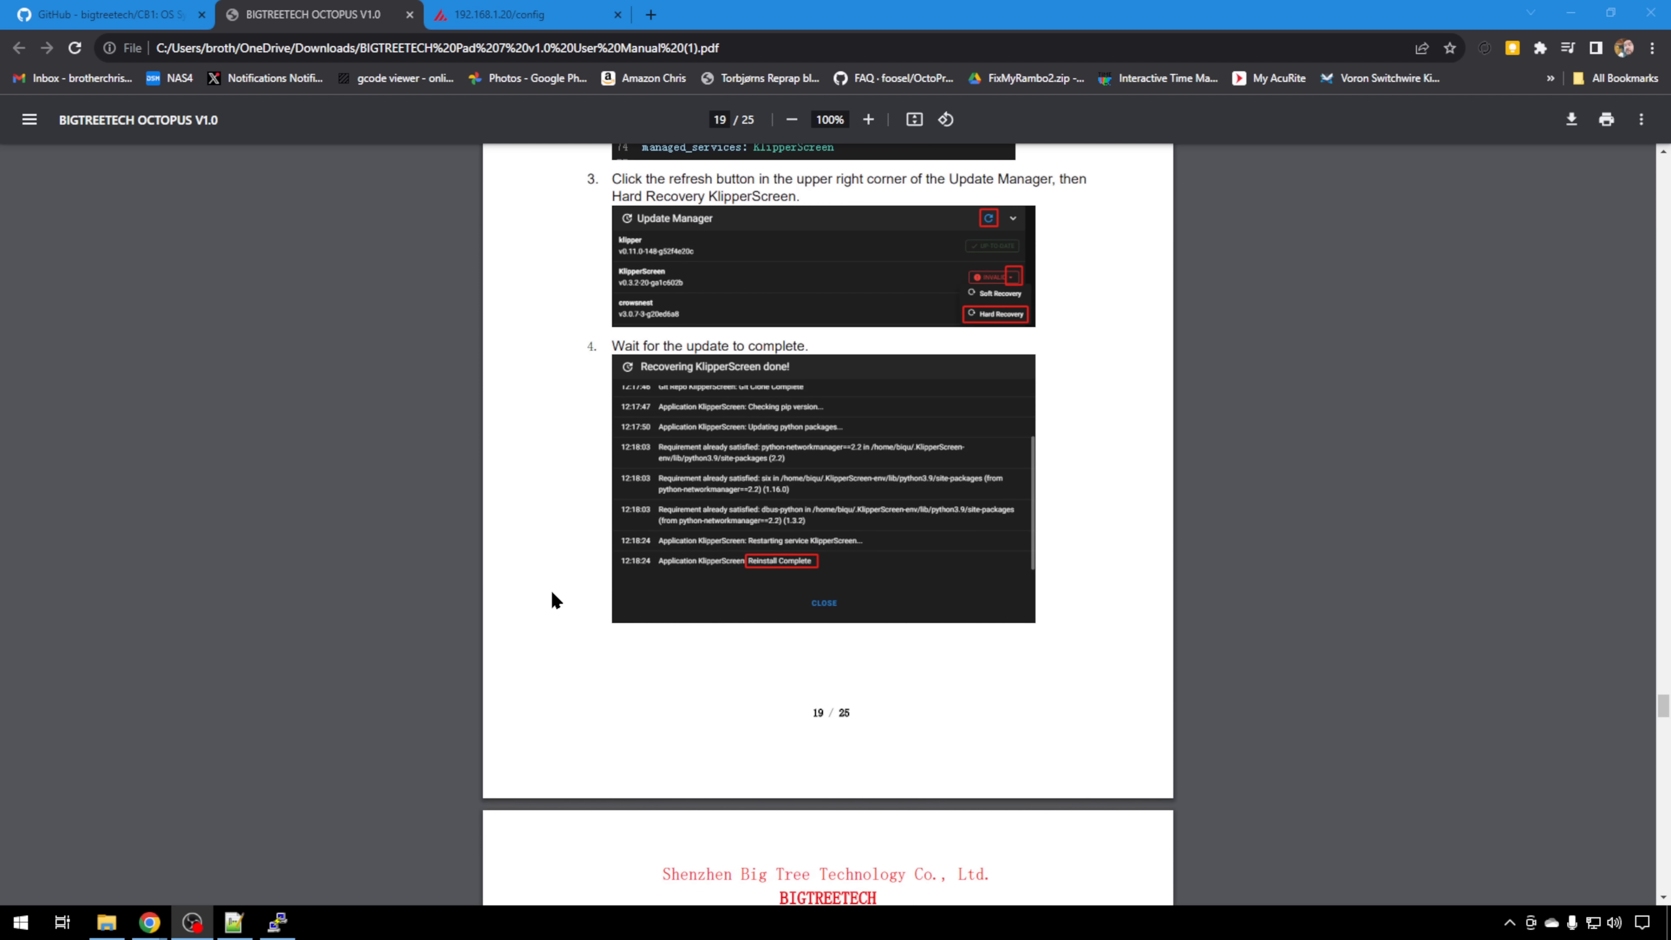
{"action": "mouse_move", "coordinate": [683, 629]}
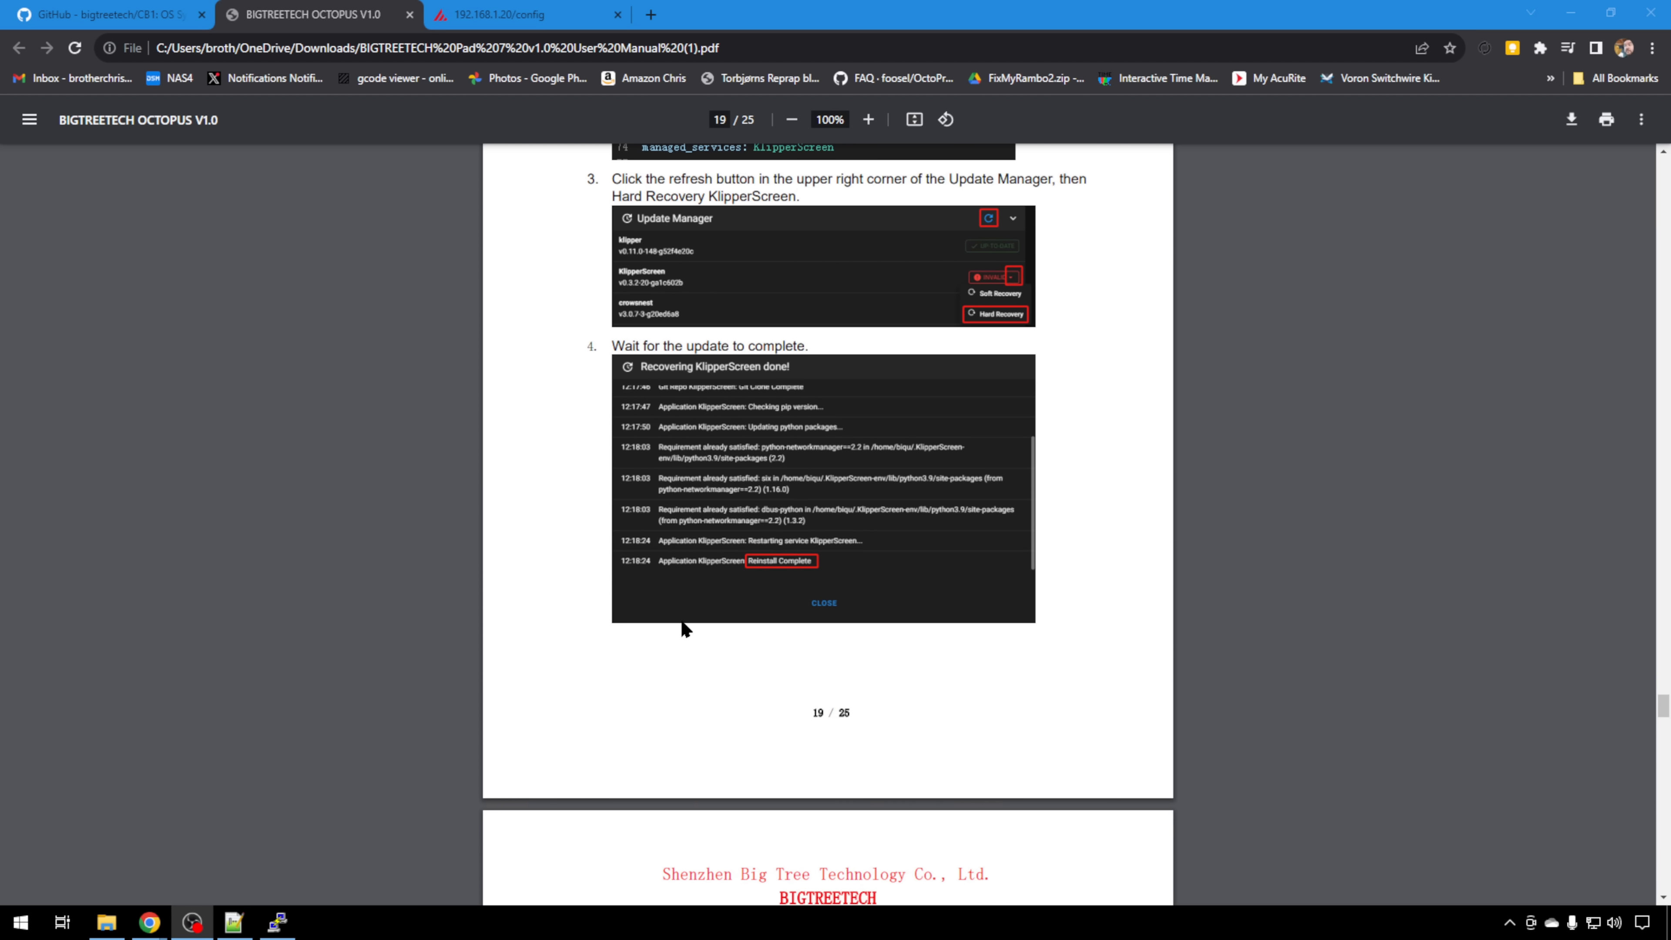
{"action": "scroll", "scroll_direction": "down", "scroll_amount": 3}
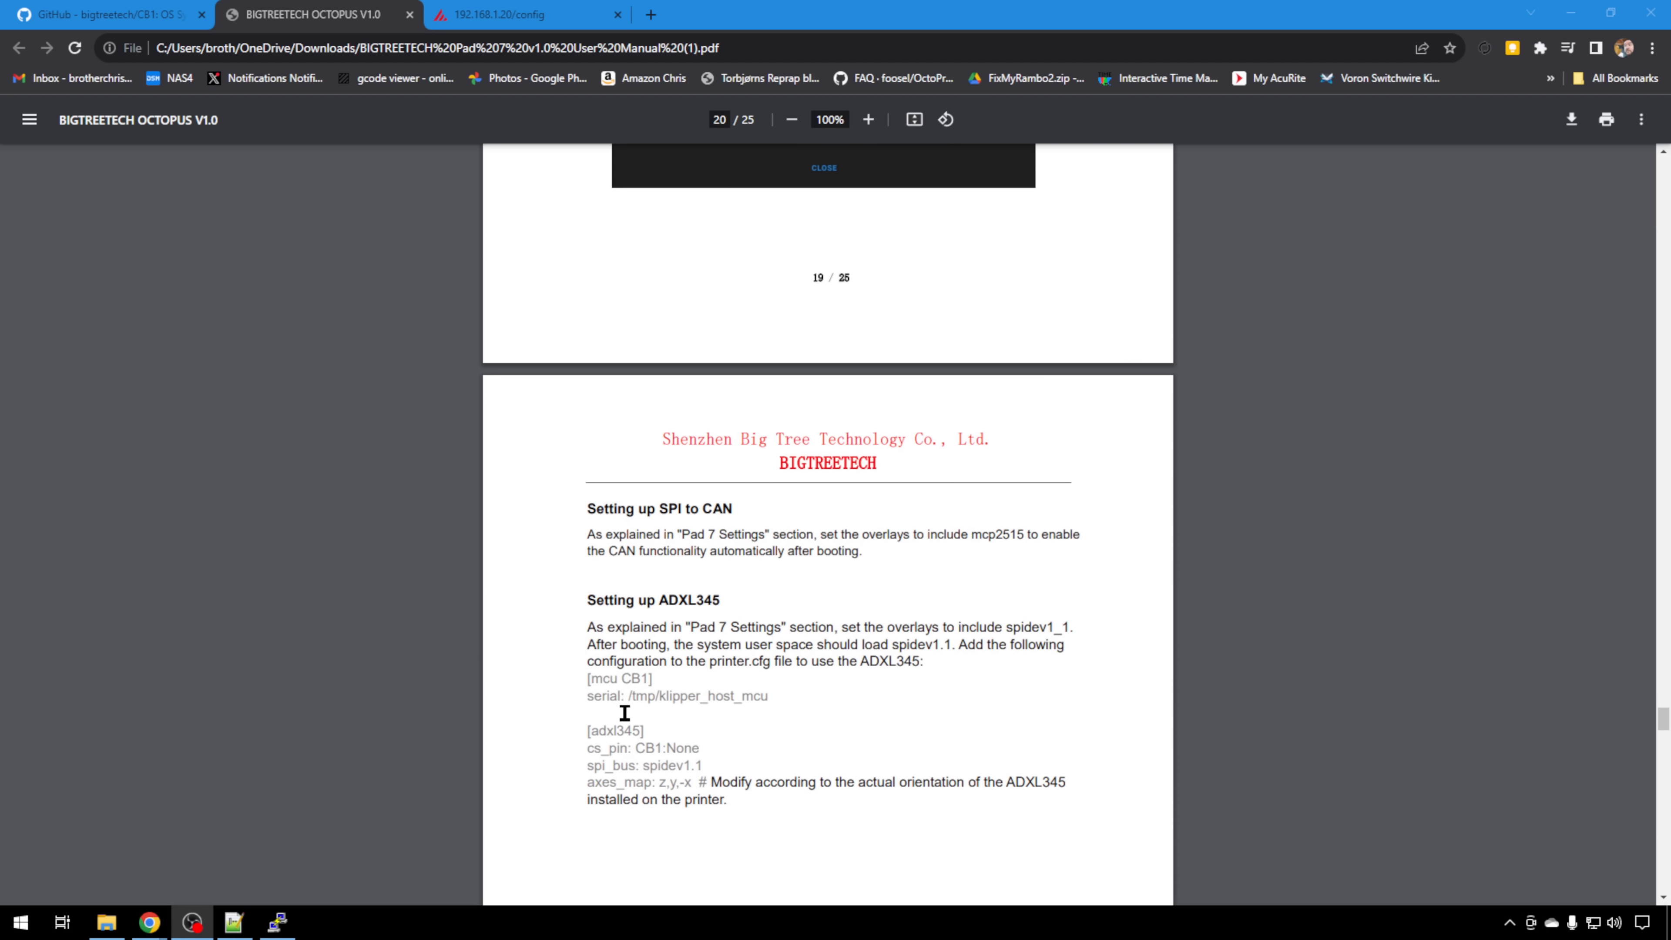
{"action": "scroll", "scroll_direction": "down", "scroll_amount": 3}
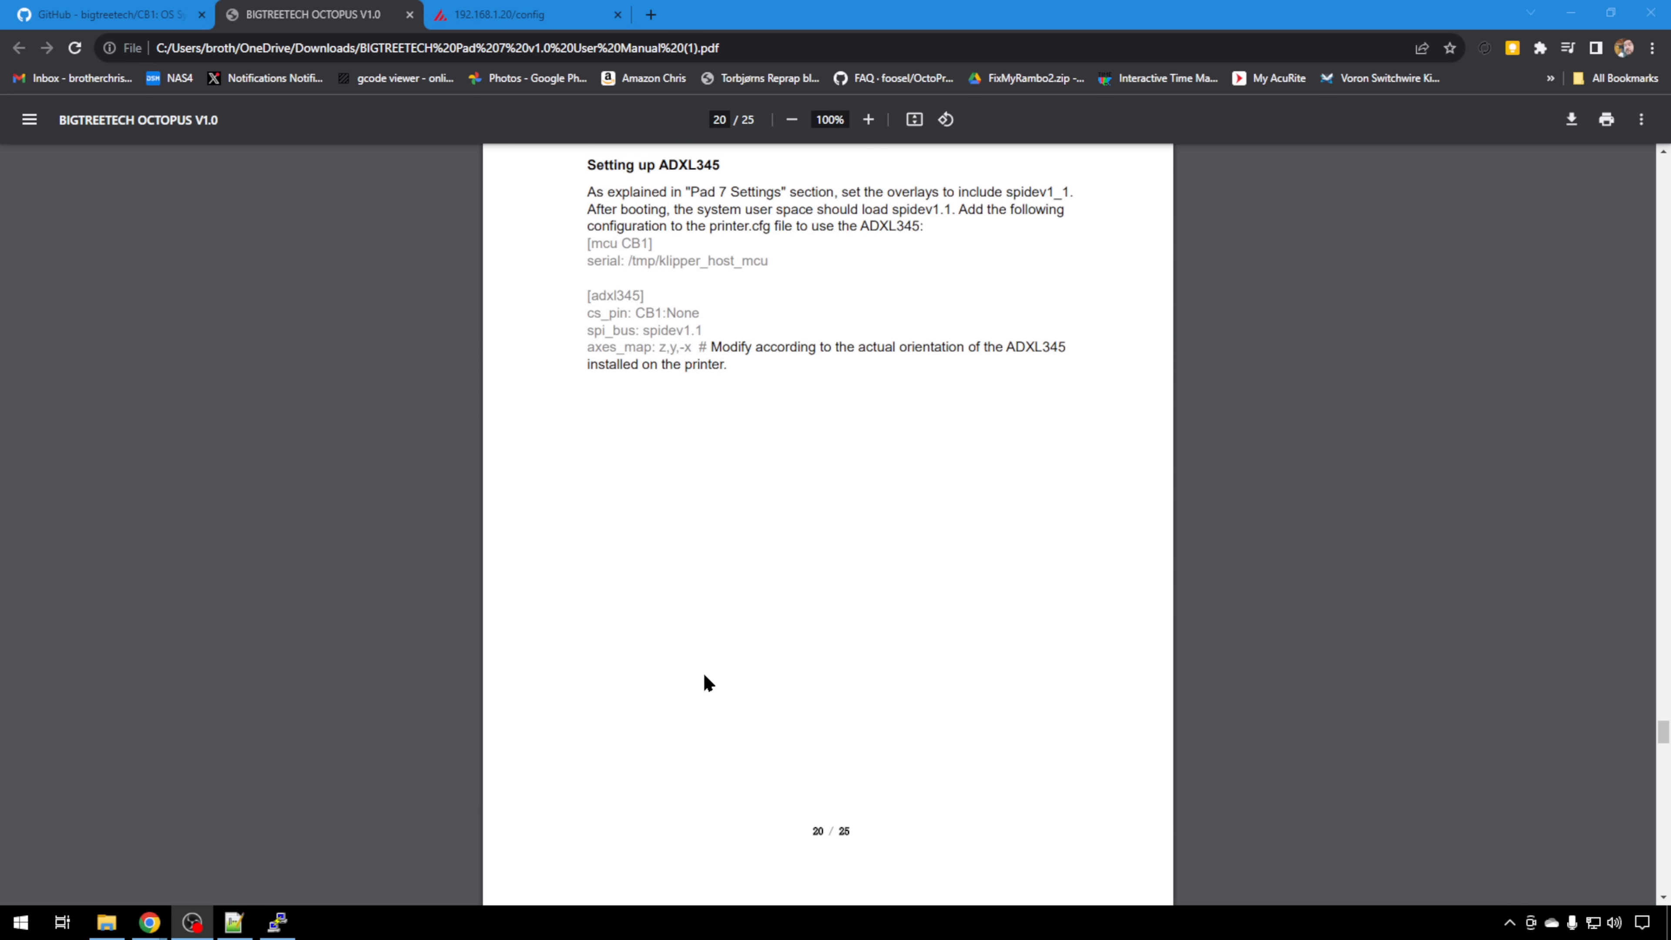
{"action": "scroll", "scroll_direction": "down", "scroll_amount": 3}
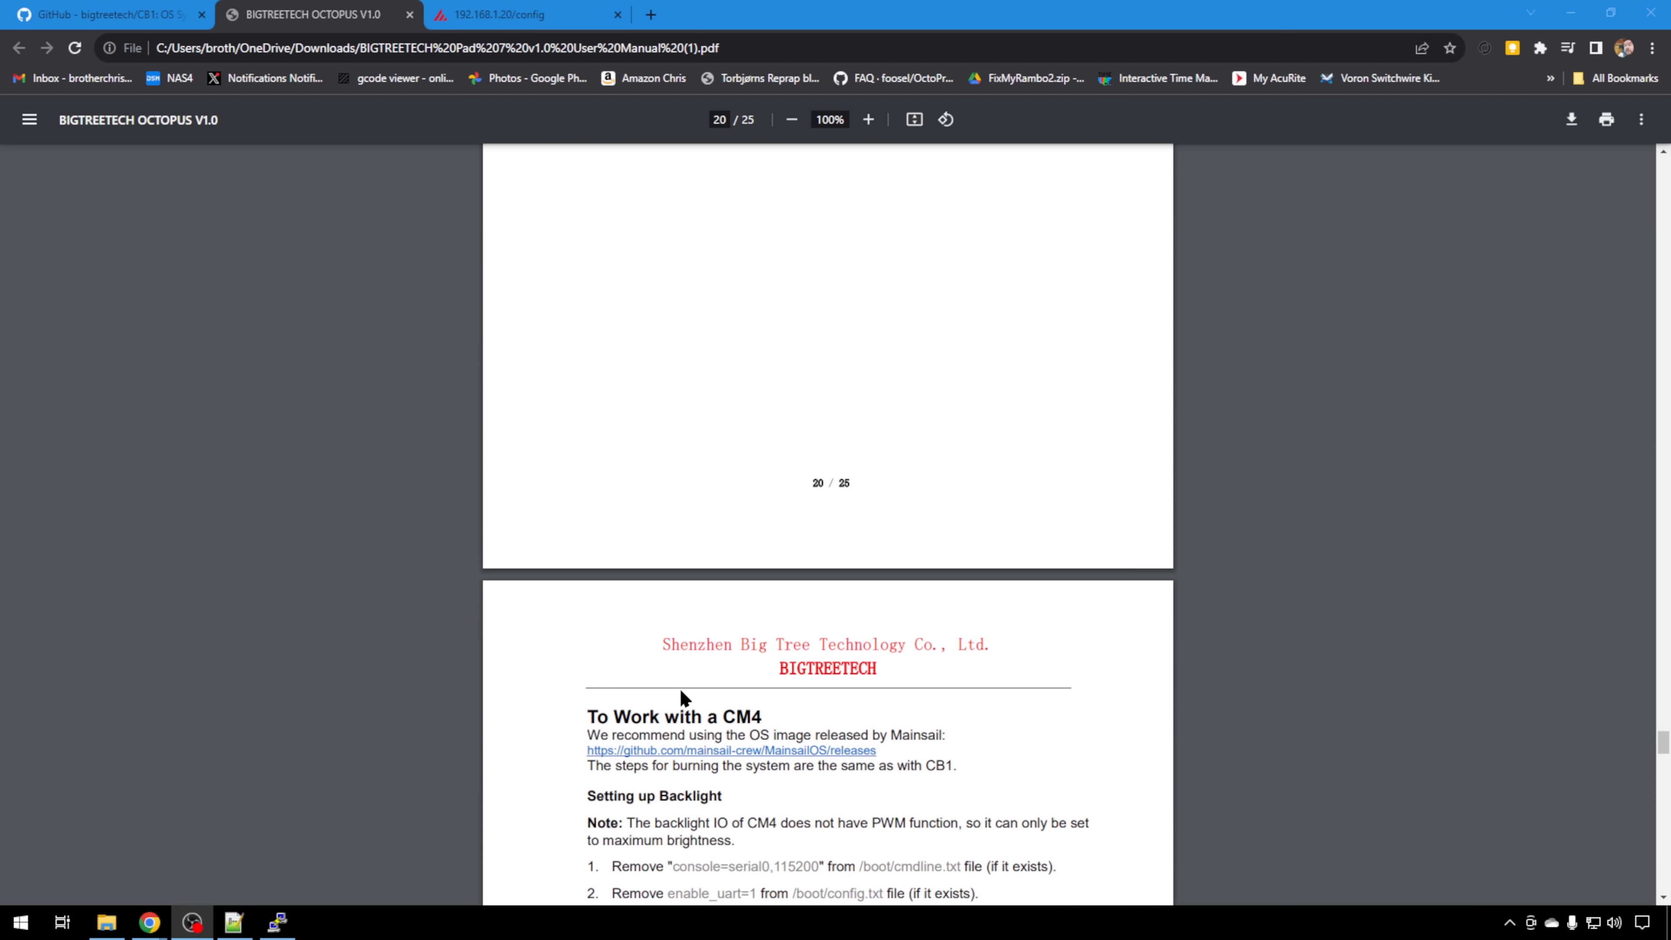
{"action": "scroll", "scroll_direction": "down", "scroll_amount": 3}
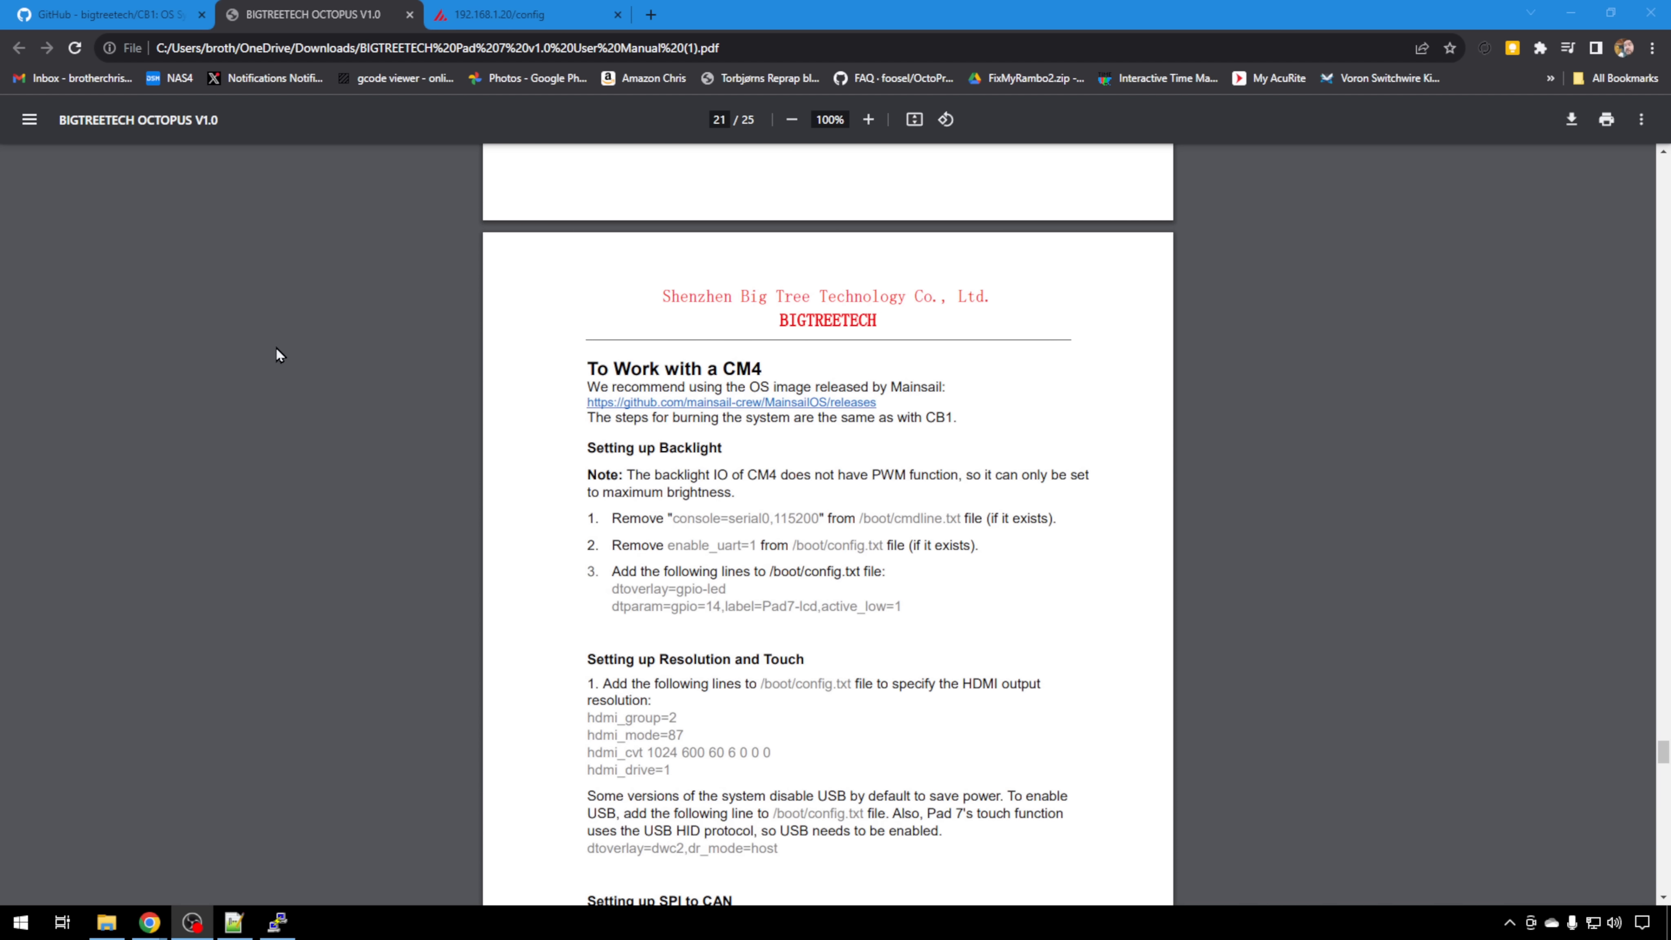
{"action": "left_click", "coordinate": [106, 14]}
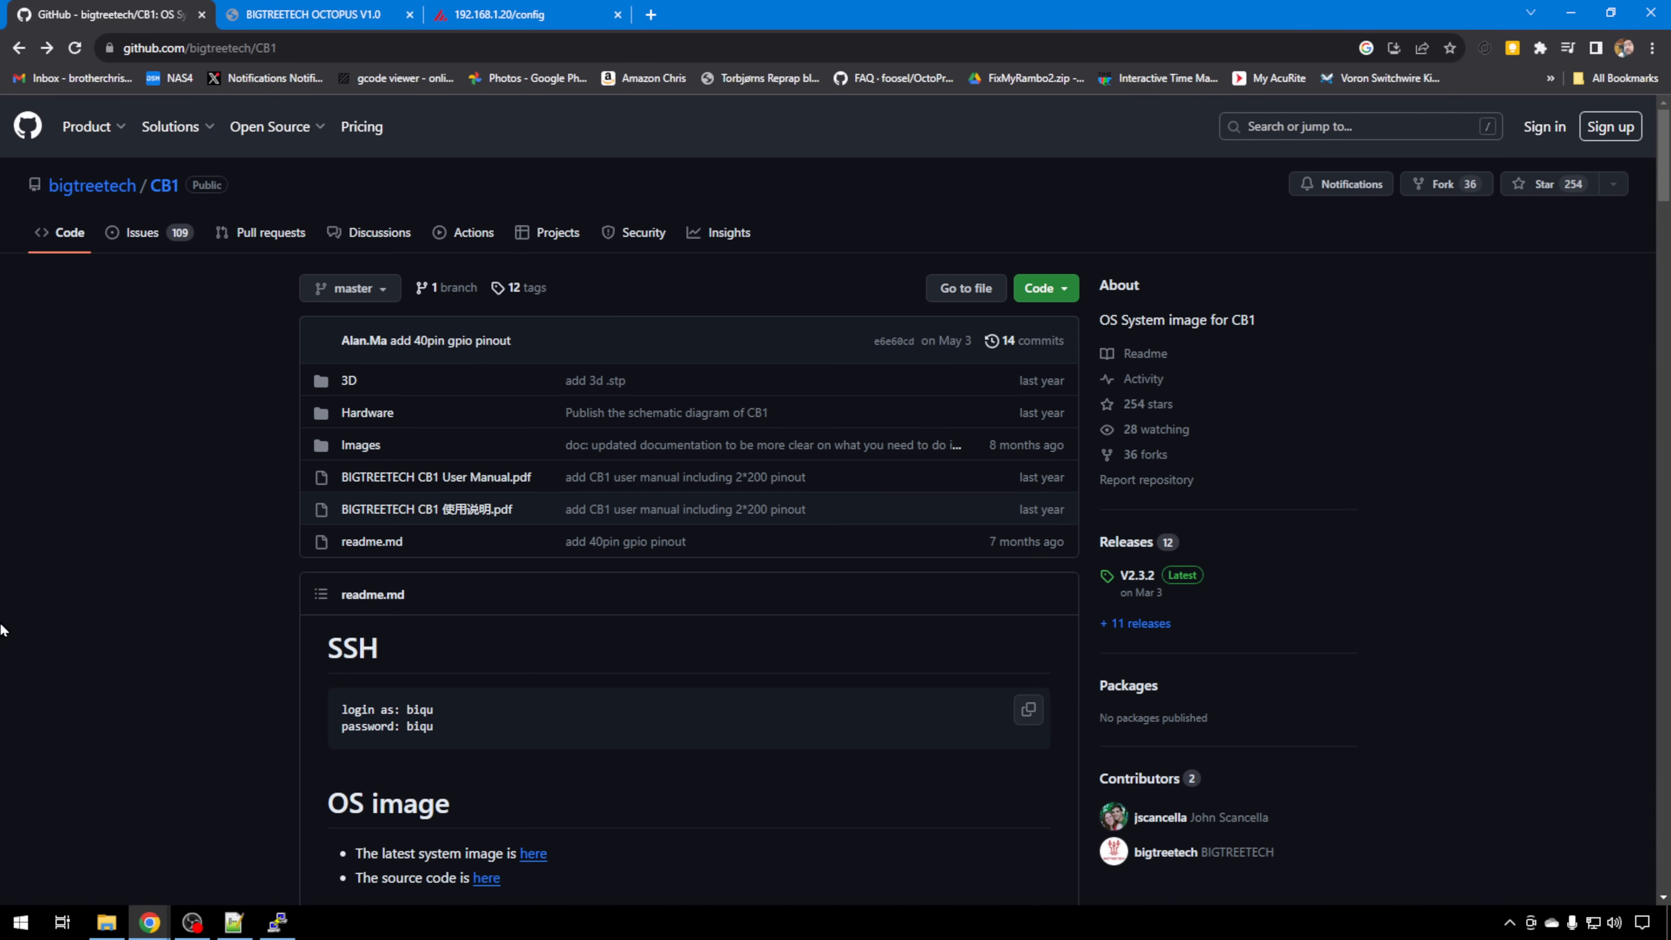
{"action": "mouse_move", "coordinate": [436, 476]}
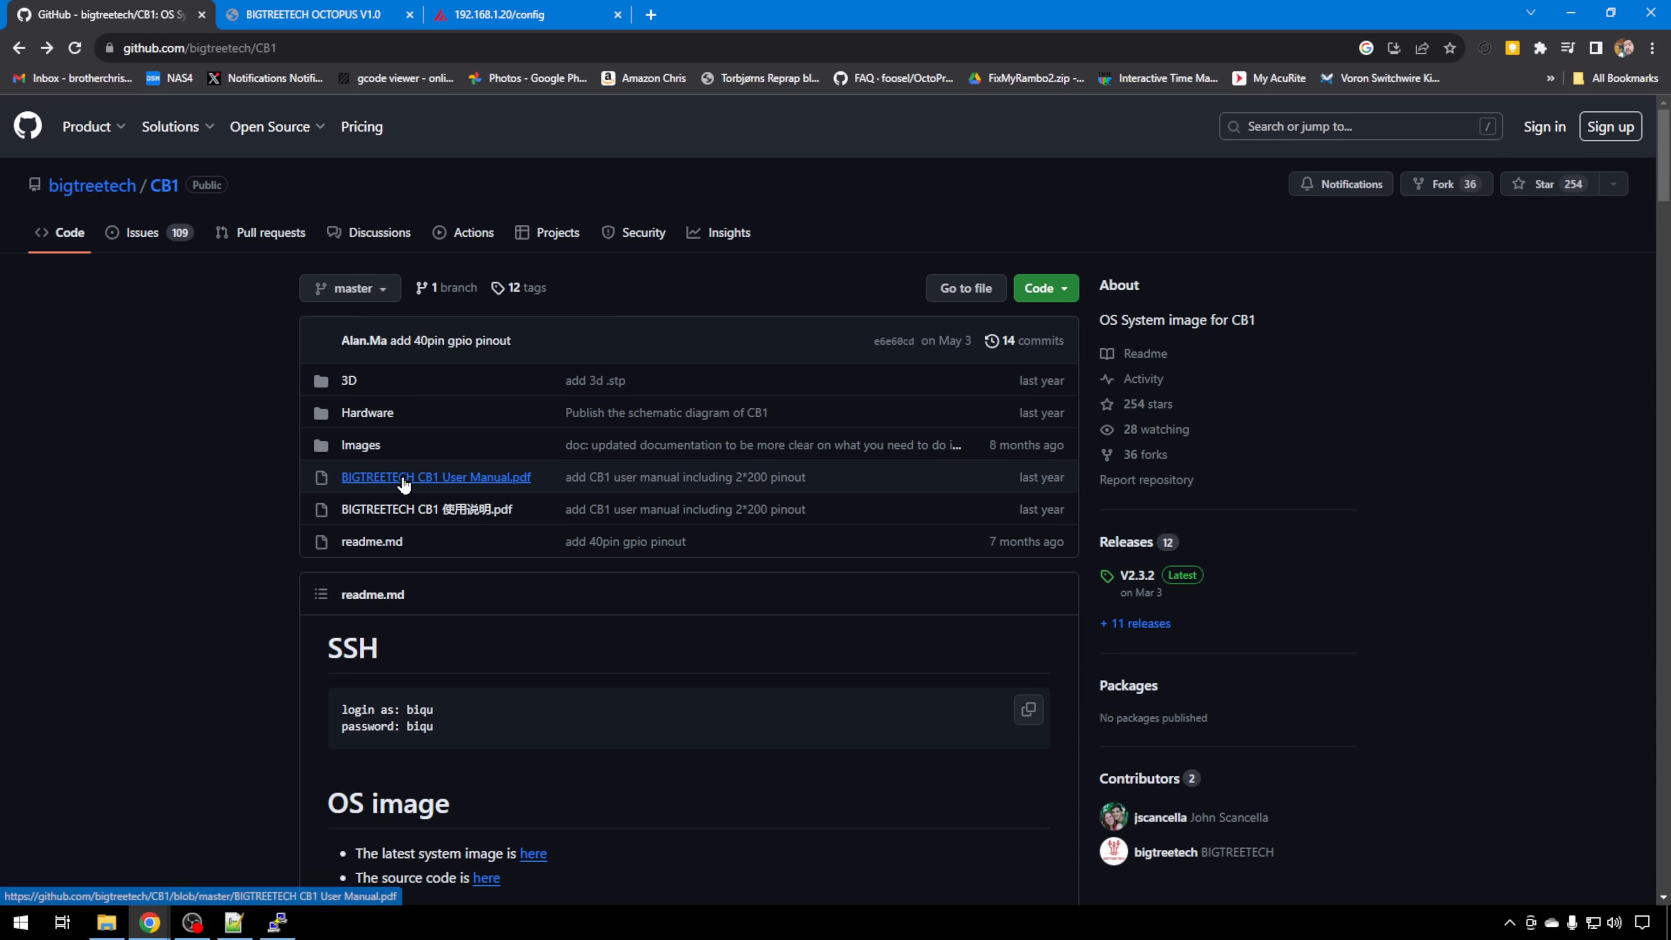
{"action": "mouse_move", "coordinate": [517, 487]}
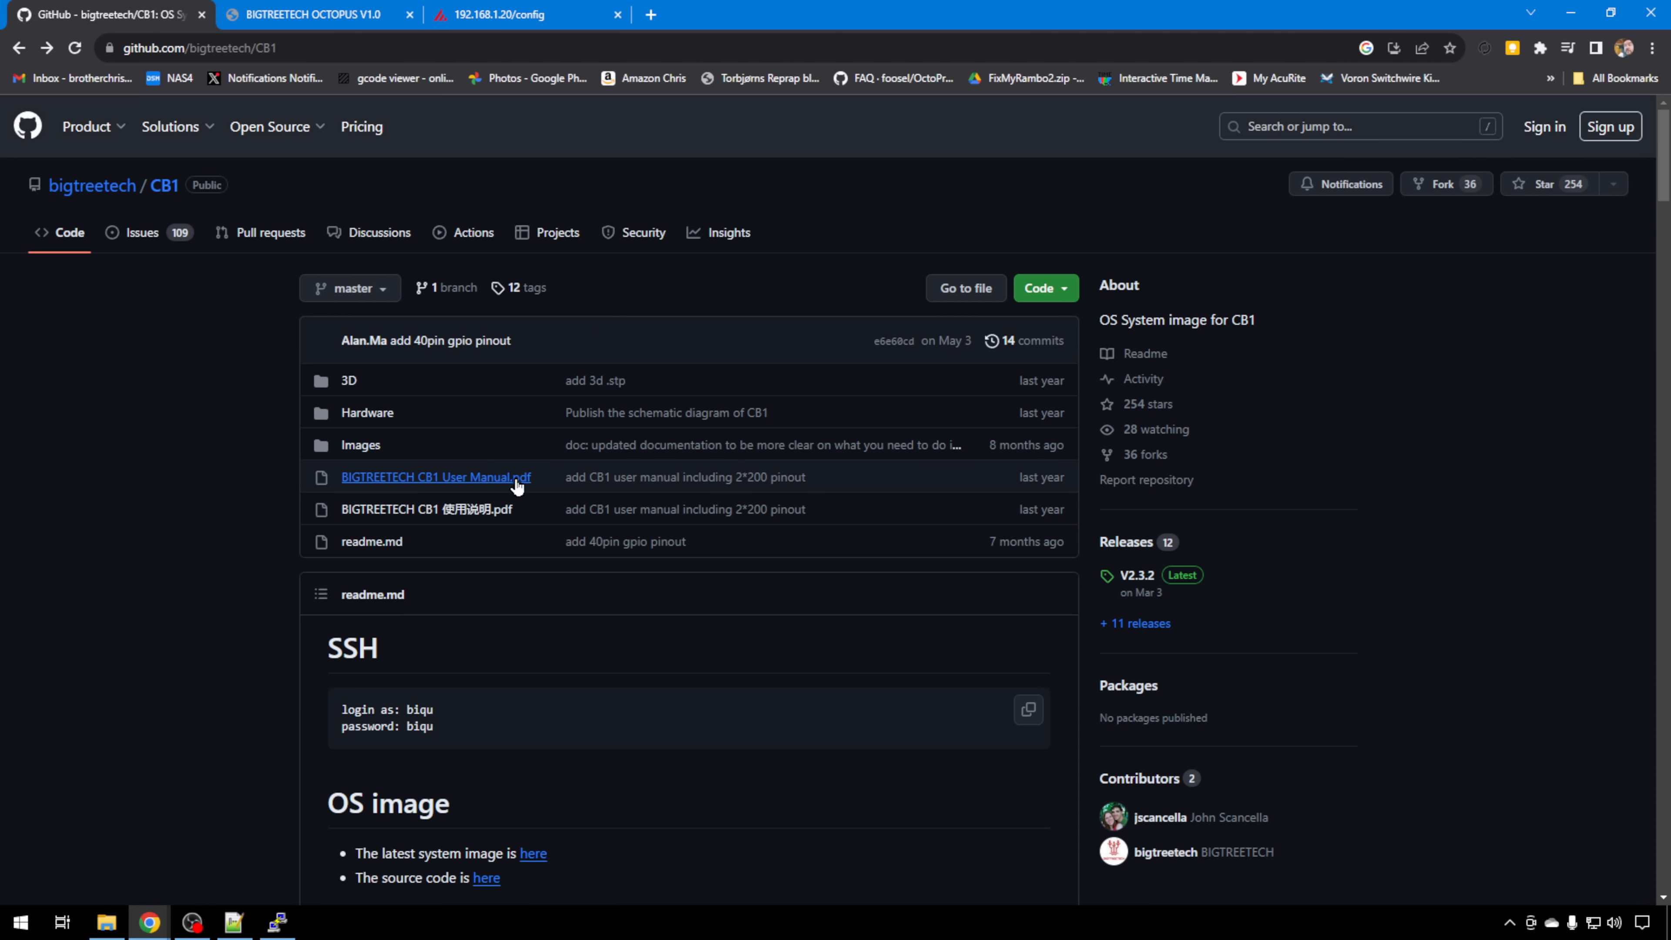
Find the SSH login section in the CB1 readme, then show Mainsail's missing-include-file error
{"action": "scroll", "scroll_direction": "down", "scroll_amount": 3}
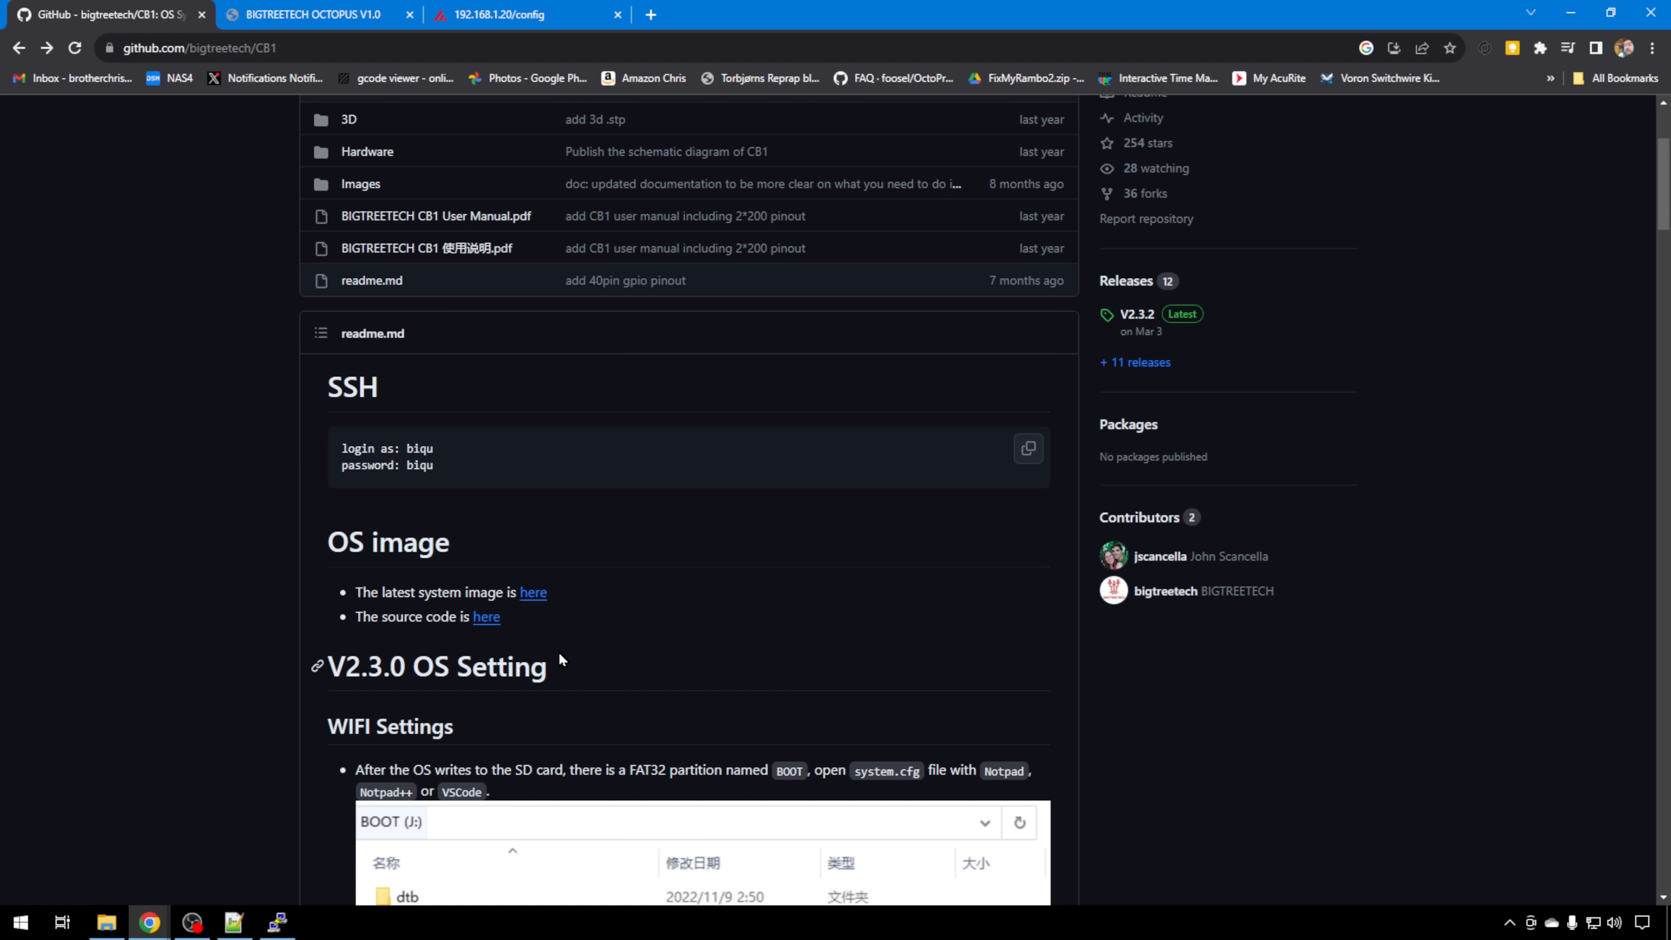
{"action": "mouse_move", "coordinate": [987, 396]}
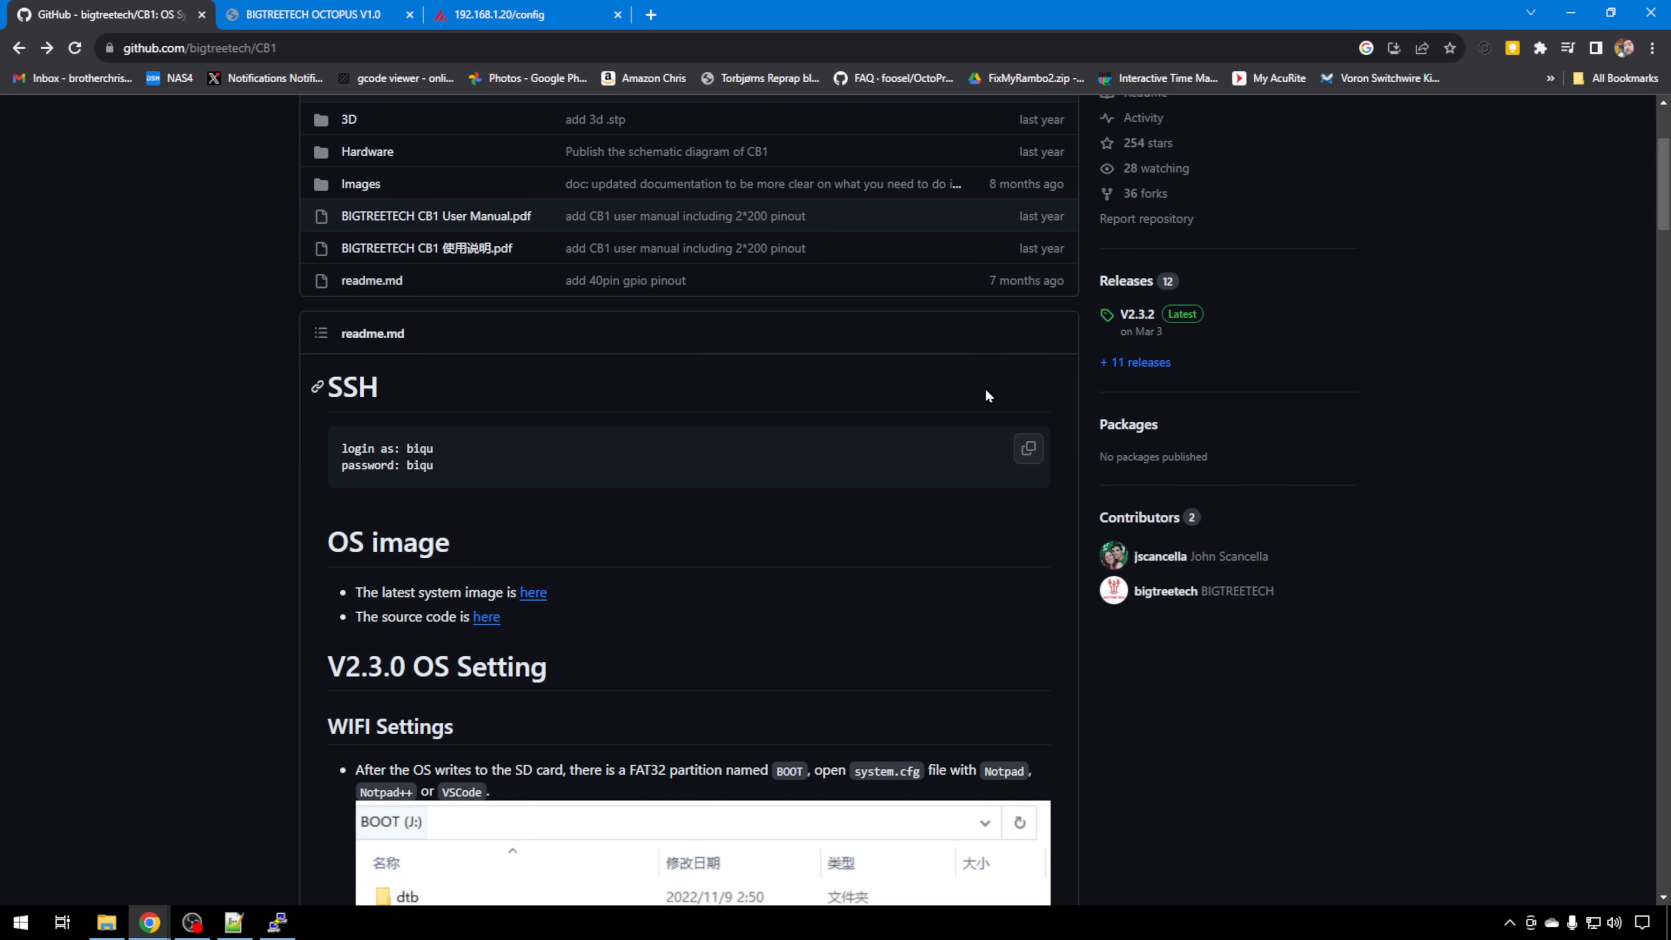
{"action": "mouse_move", "coordinate": [353, 449]}
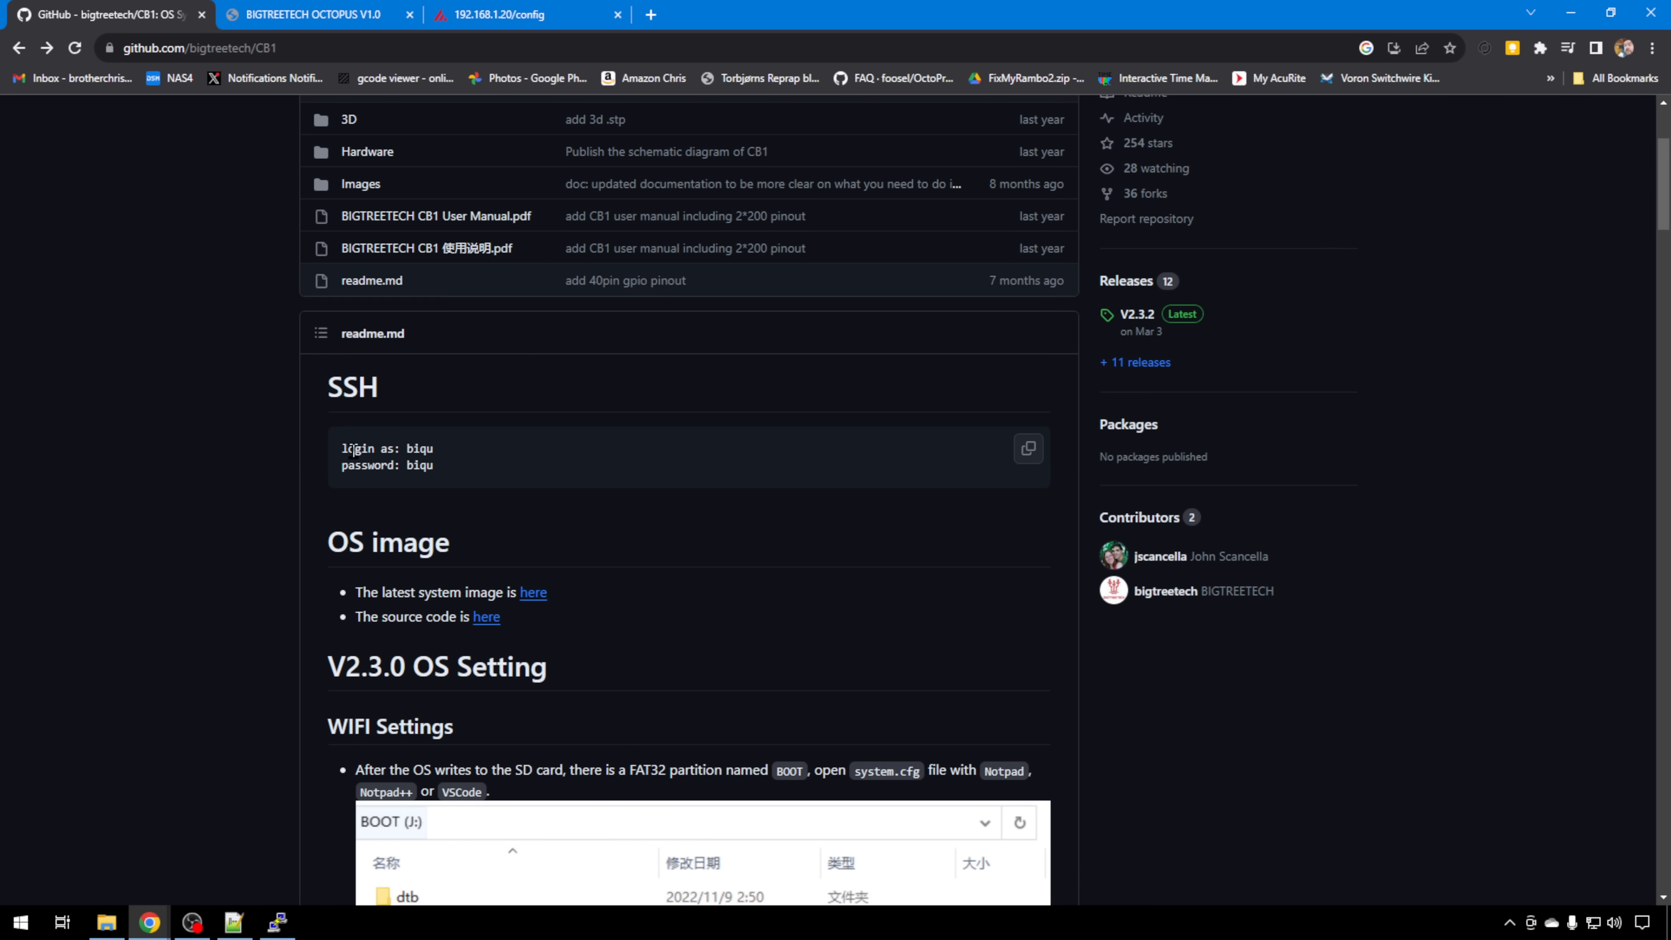
{"action": "mouse_move", "coordinate": [459, 479]}
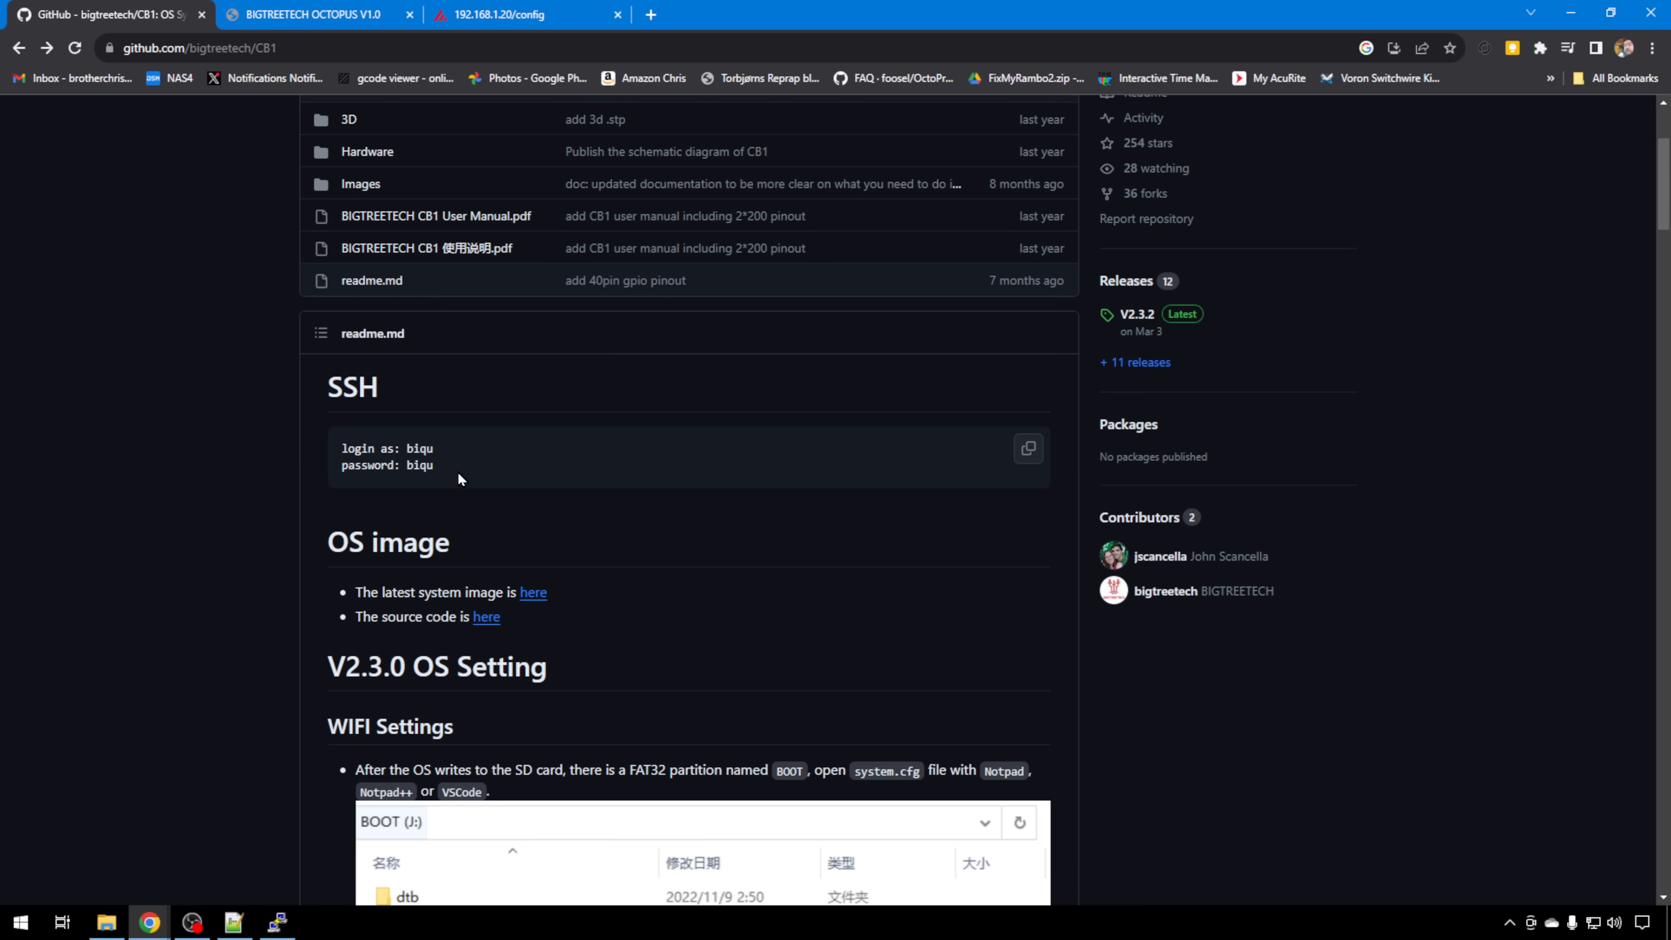
{"action": "left_click", "coordinate": [733, 14]}
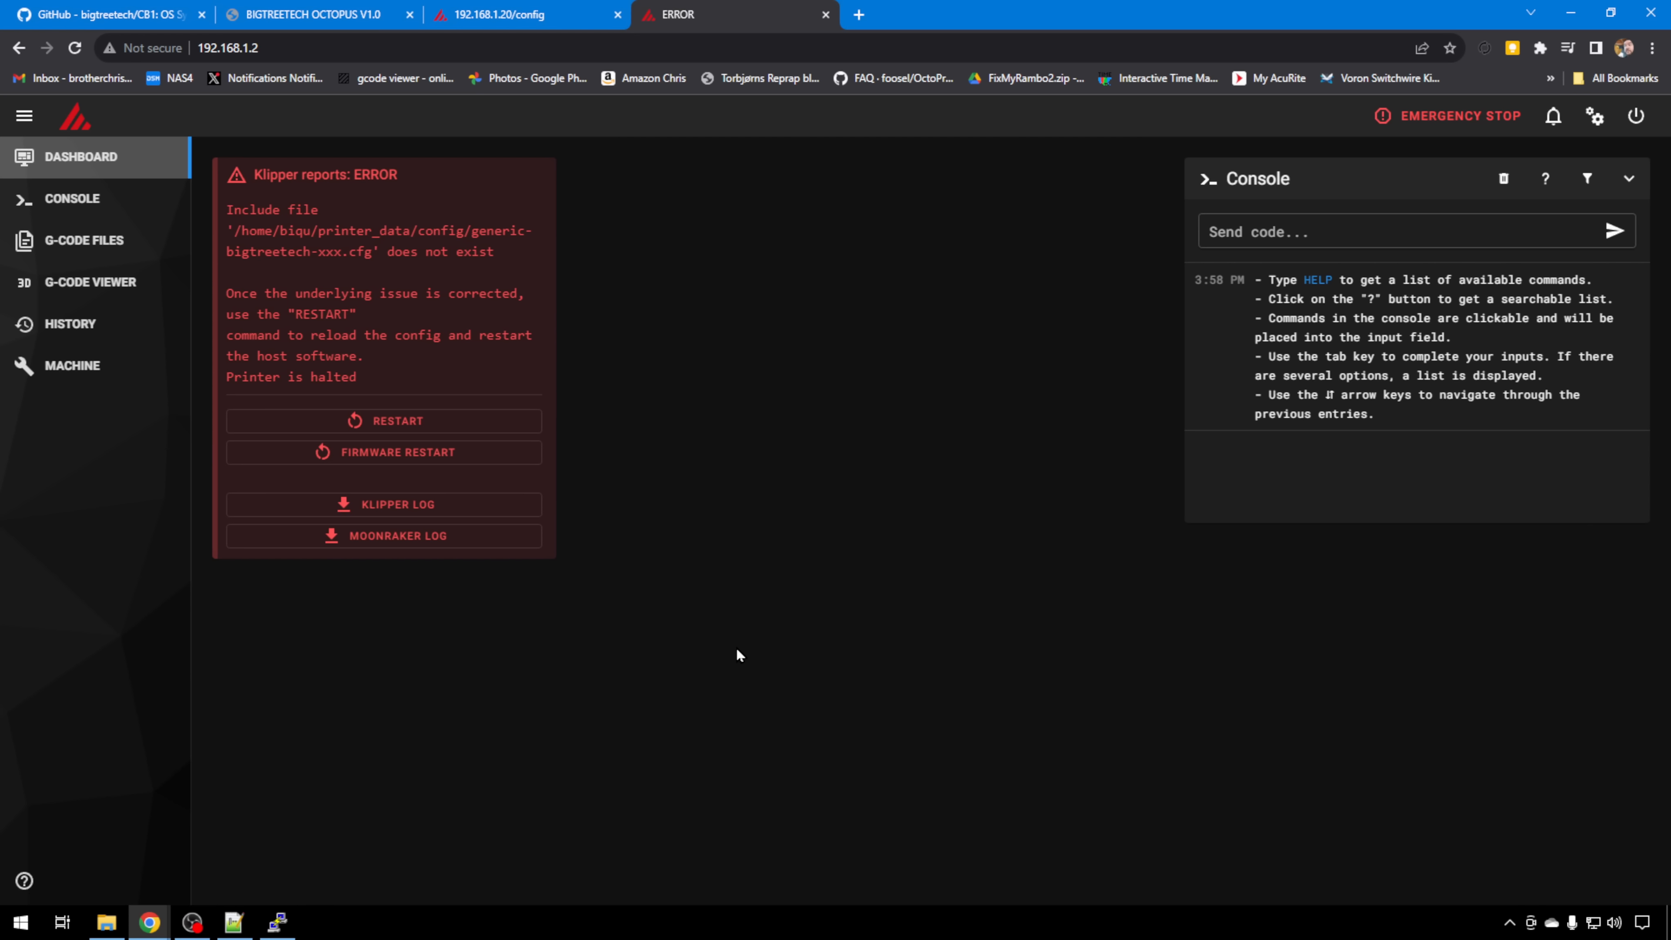
{"action": "mouse_move", "coordinate": [711, 655]}
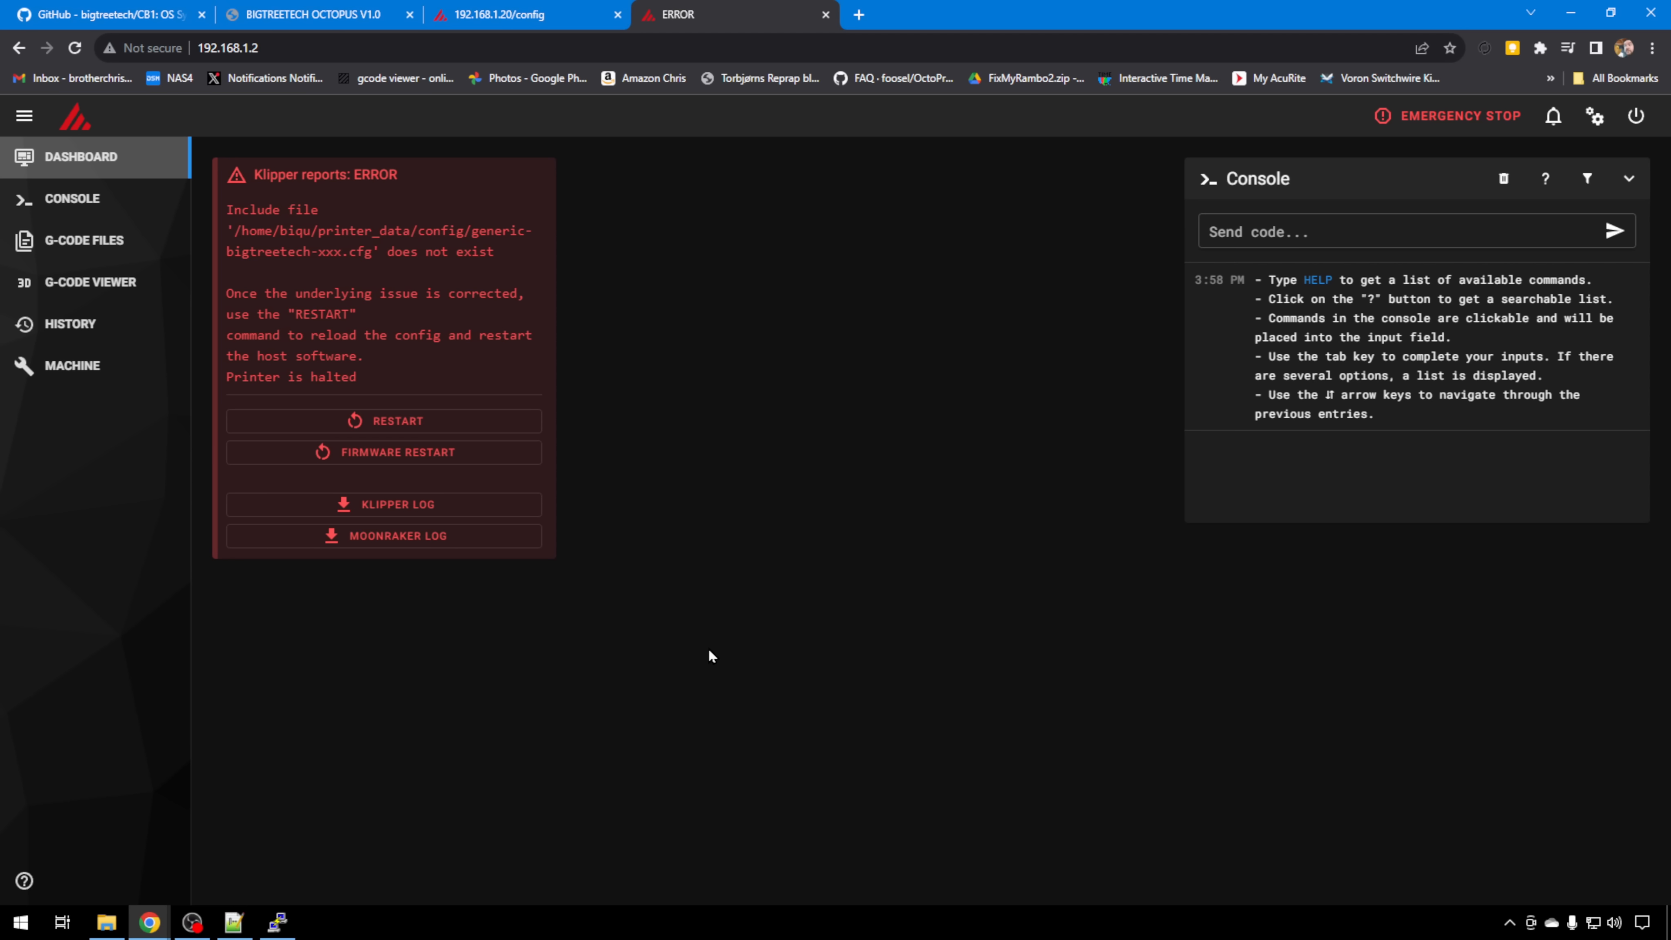
{"action": "mouse_move", "coordinate": [143, 168]}
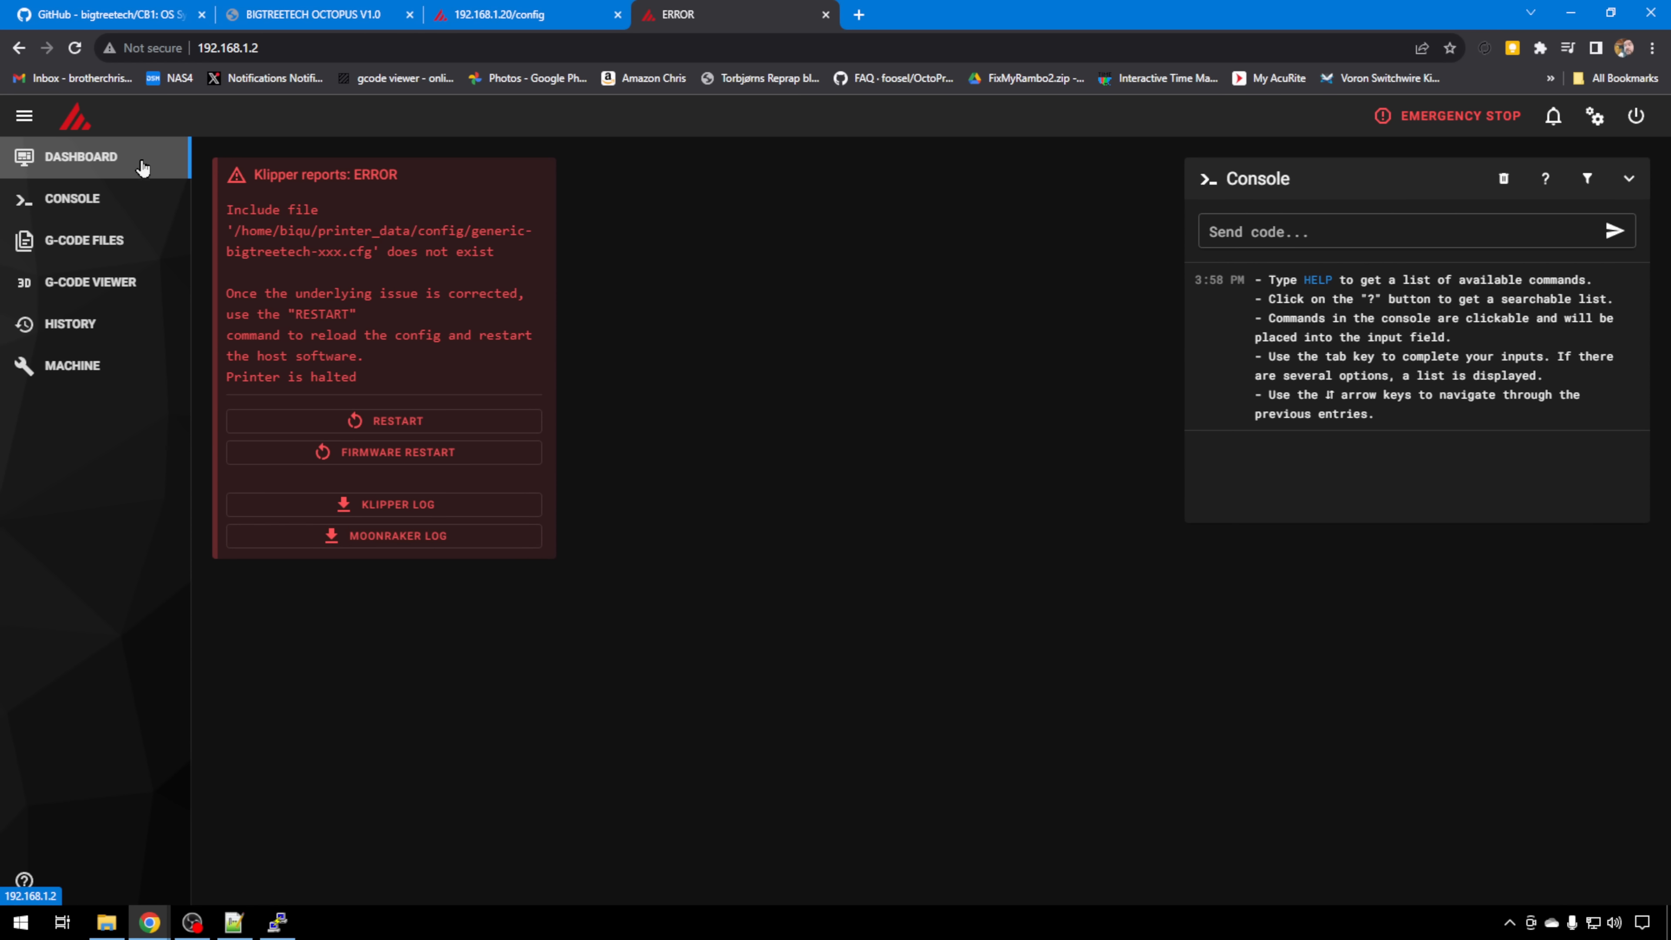
Recheck the CB1 readme's login details and start a PuTTY SSH session to 192.168.1.2 port 22
{"action": "left_click", "coordinate": [106, 14]}
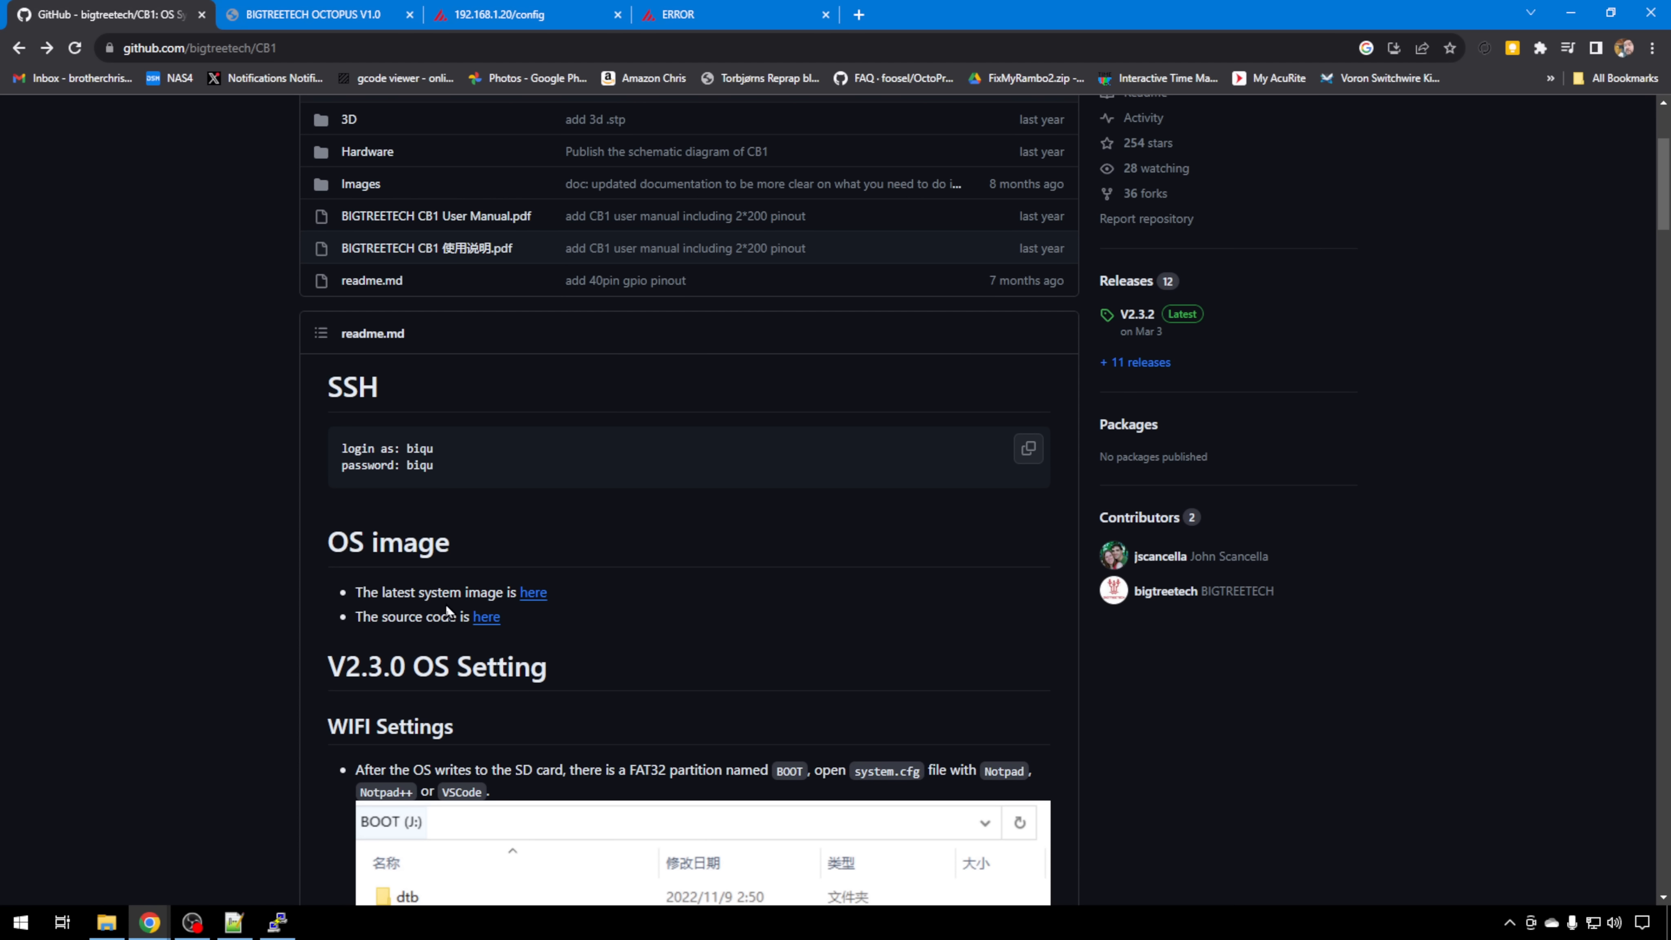
{"action": "mouse_move", "coordinate": [442, 459]}
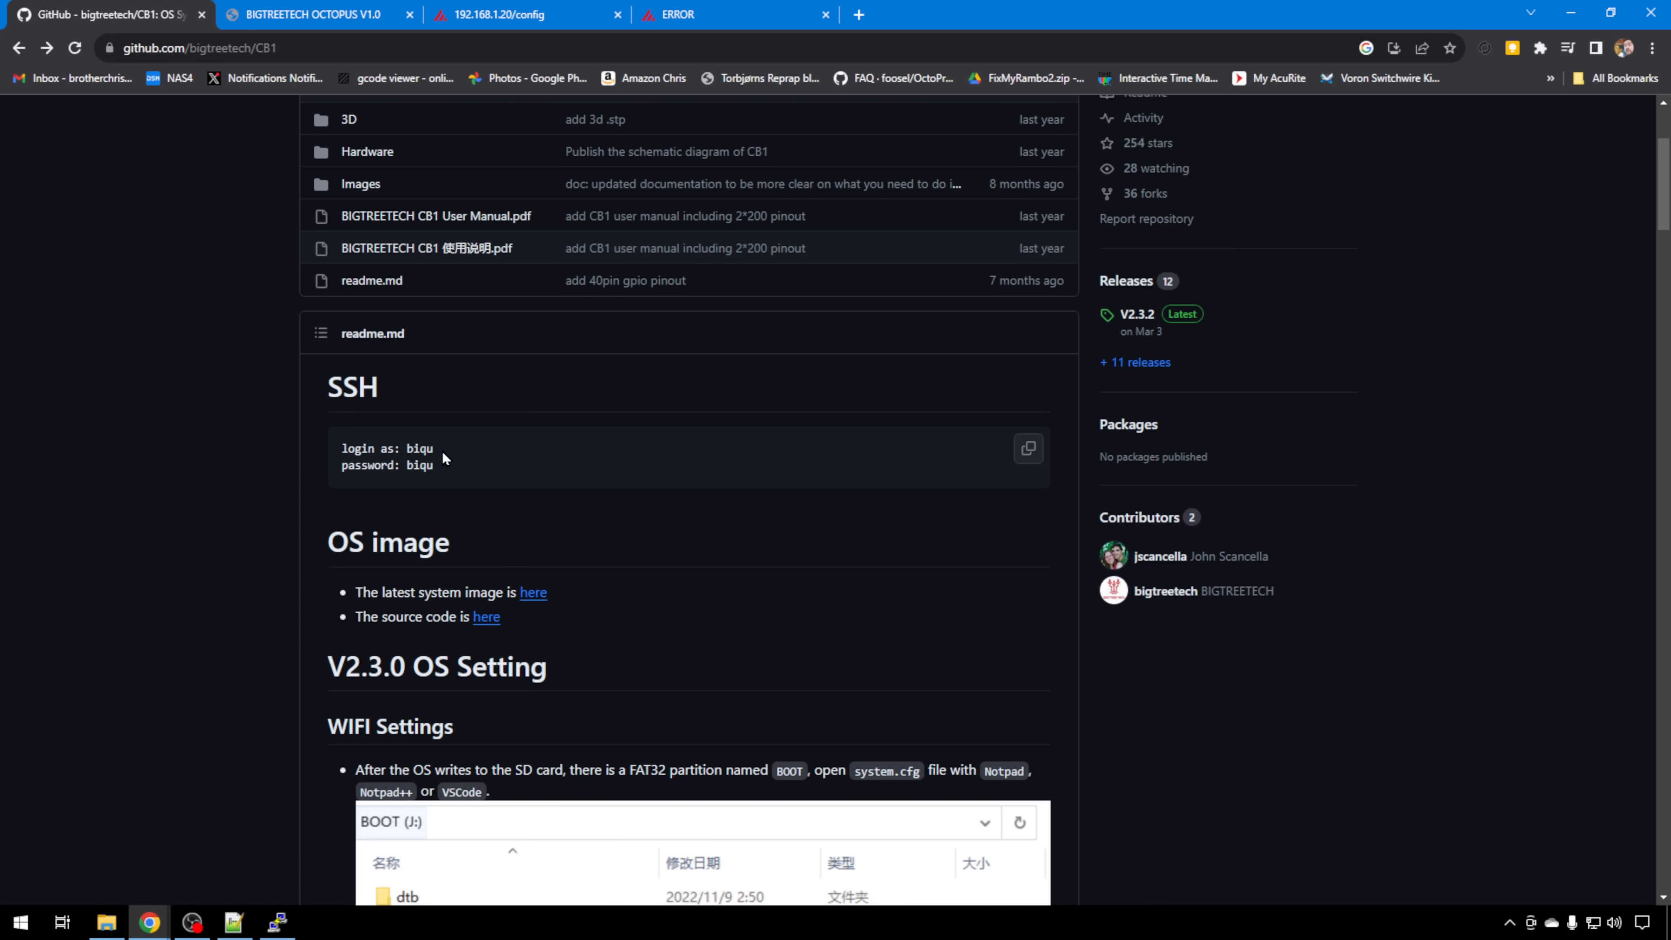
{"action": "mouse_move", "coordinate": [384, 551]}
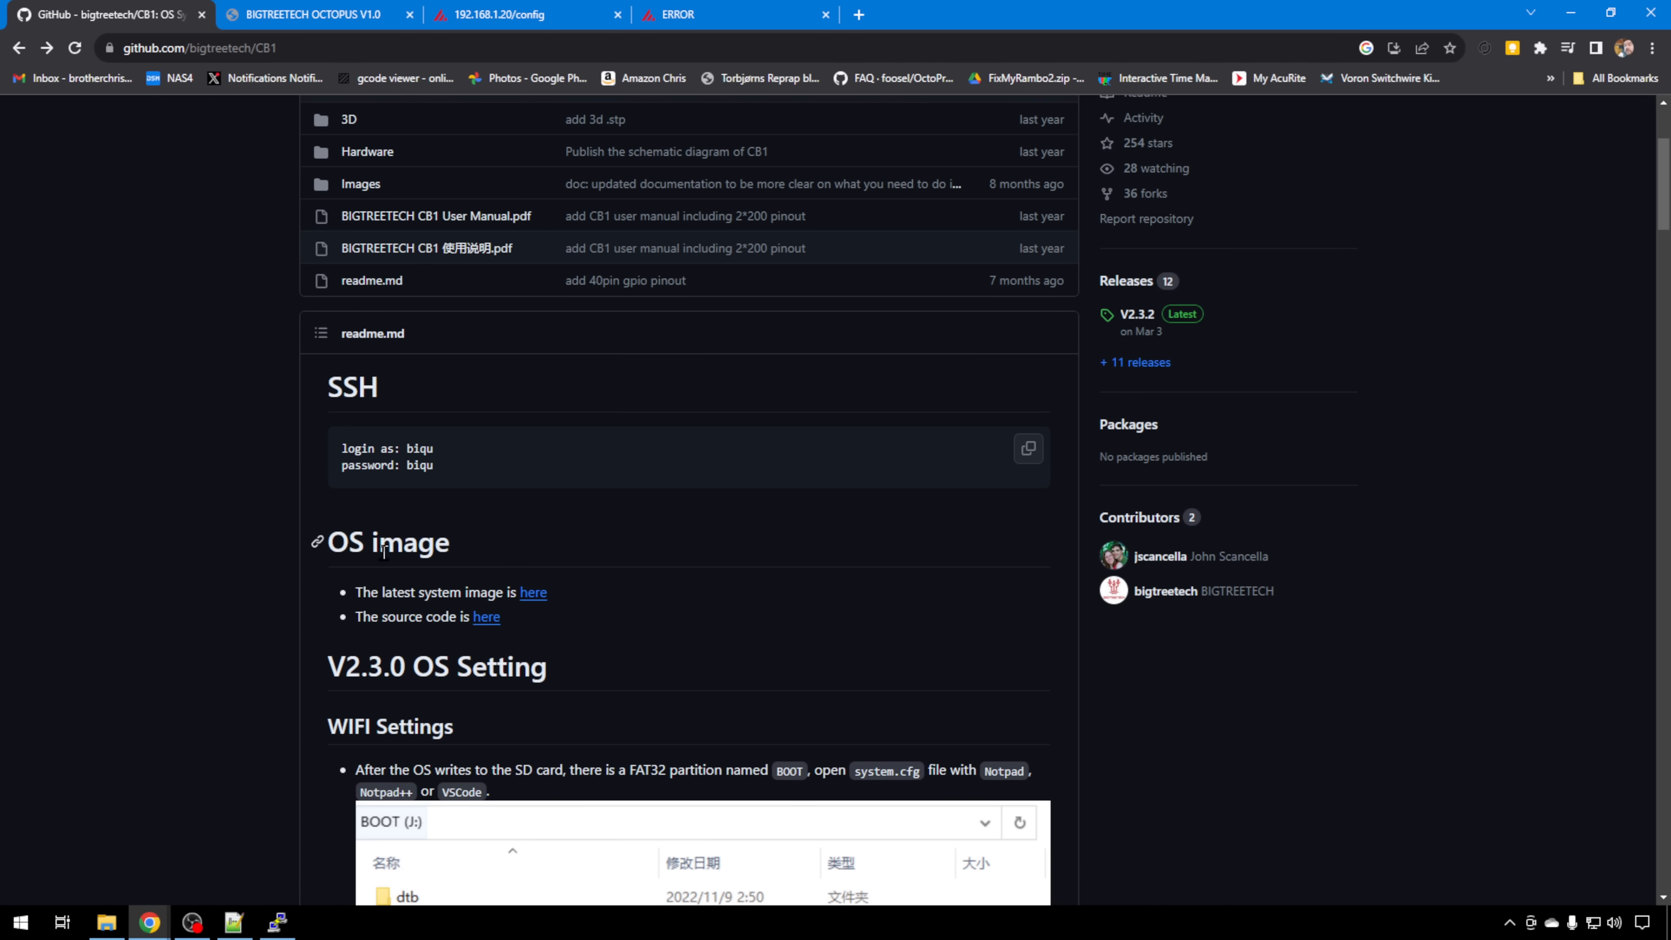
{"action": "left_click", "coordinate": [276, 923]}
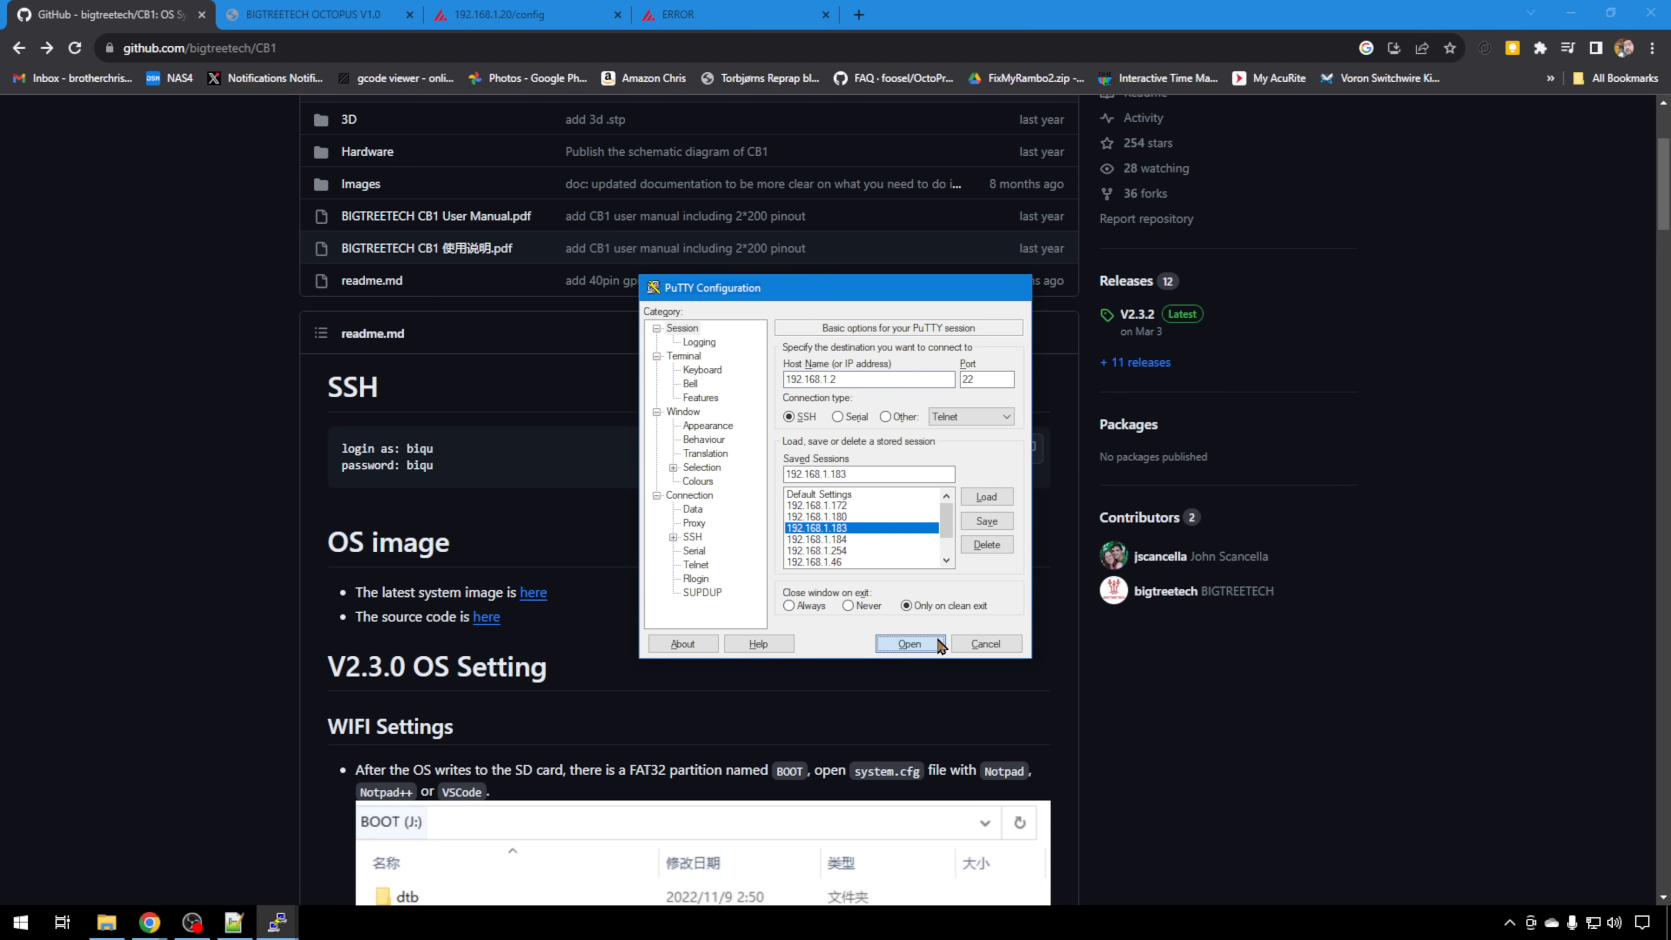
Connect to the Pad and log in as biqu, reaching the BTT-CB1 shell in a maximised terminal
{"action": "left_click", "coordinate": [908, 643]}
{"action": "type", "text": "biqu"}
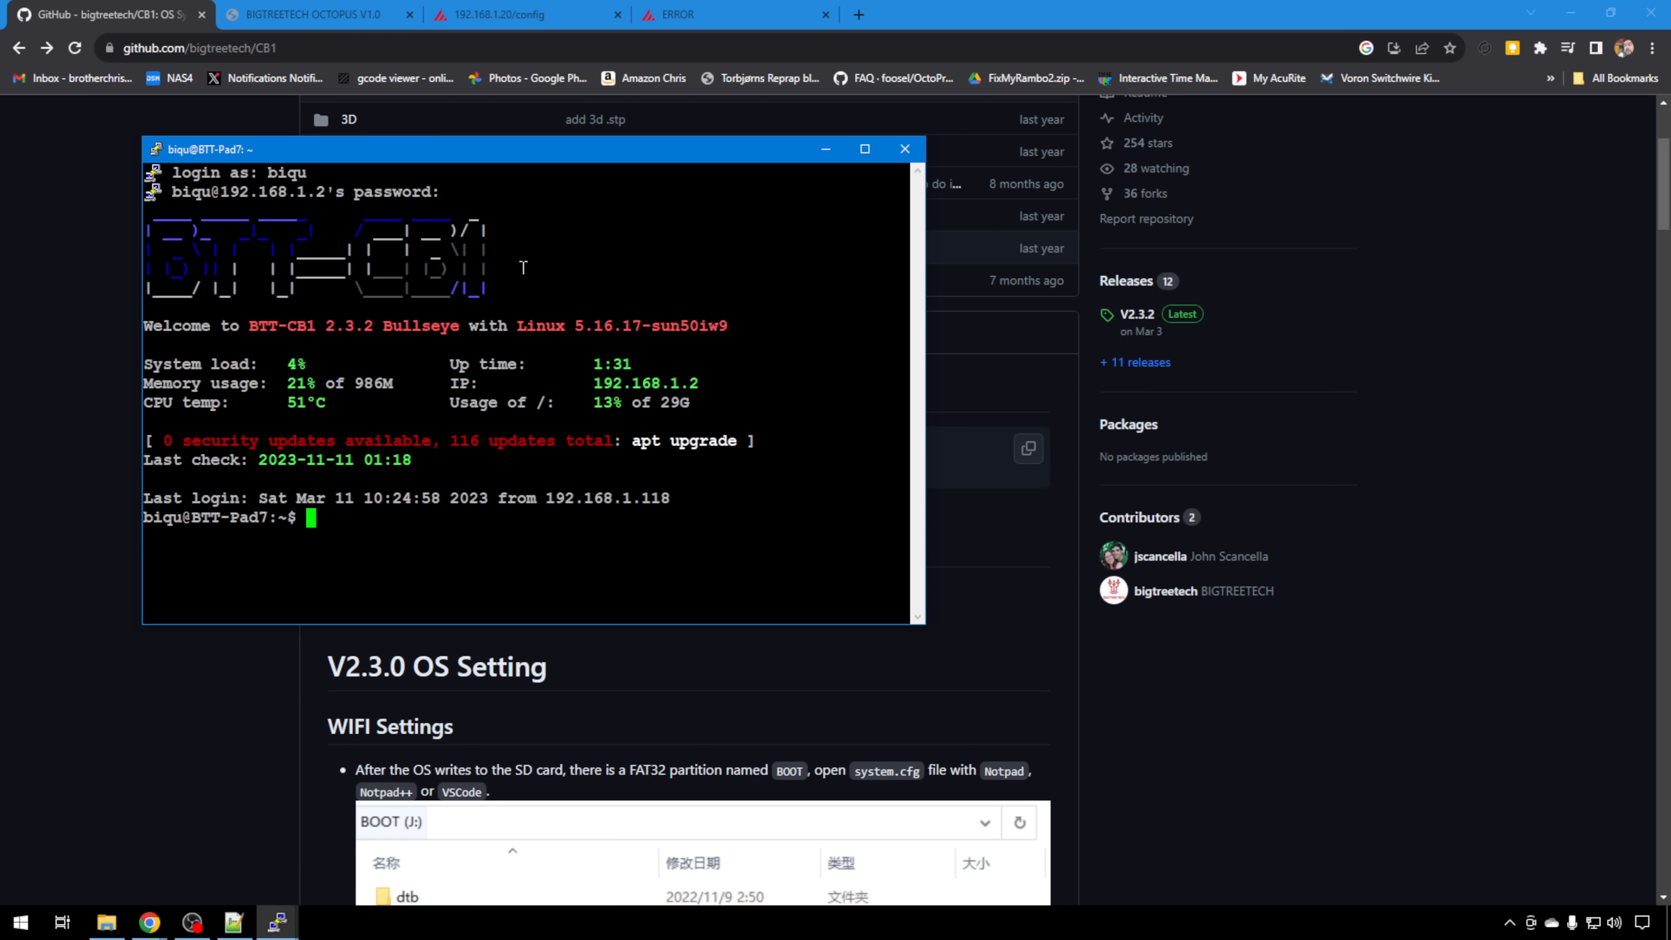
{"action": "mouse_move", "coordinate": [364, 531]}
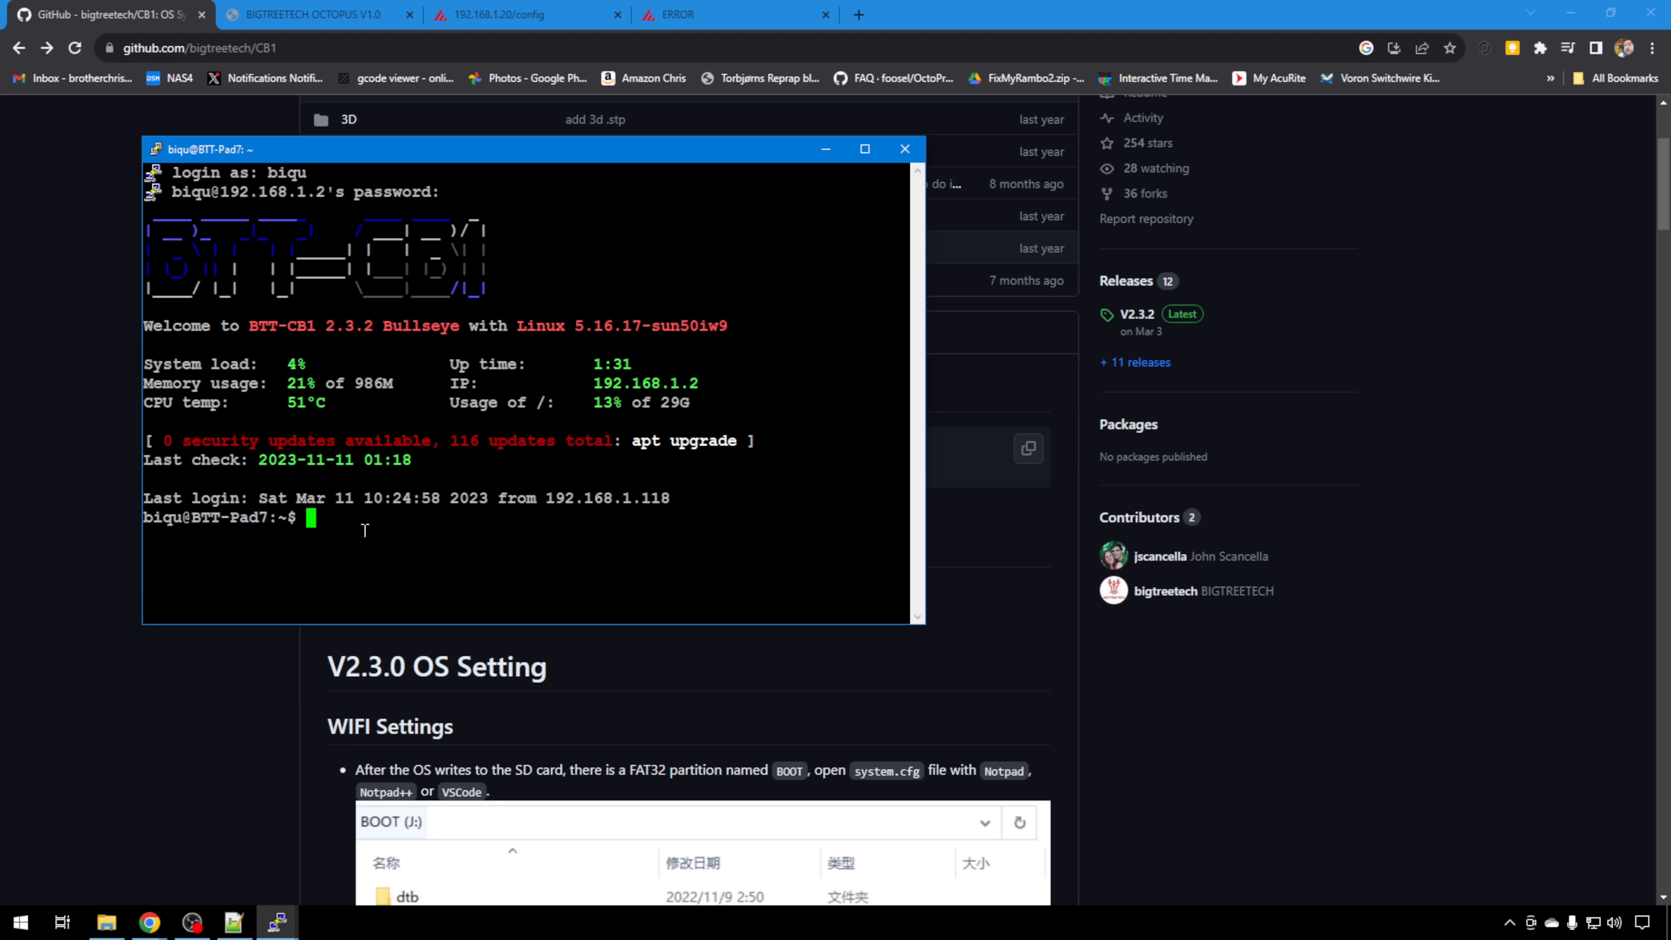
{"action": "mouse_move", "coordinate": [1120, 174]}
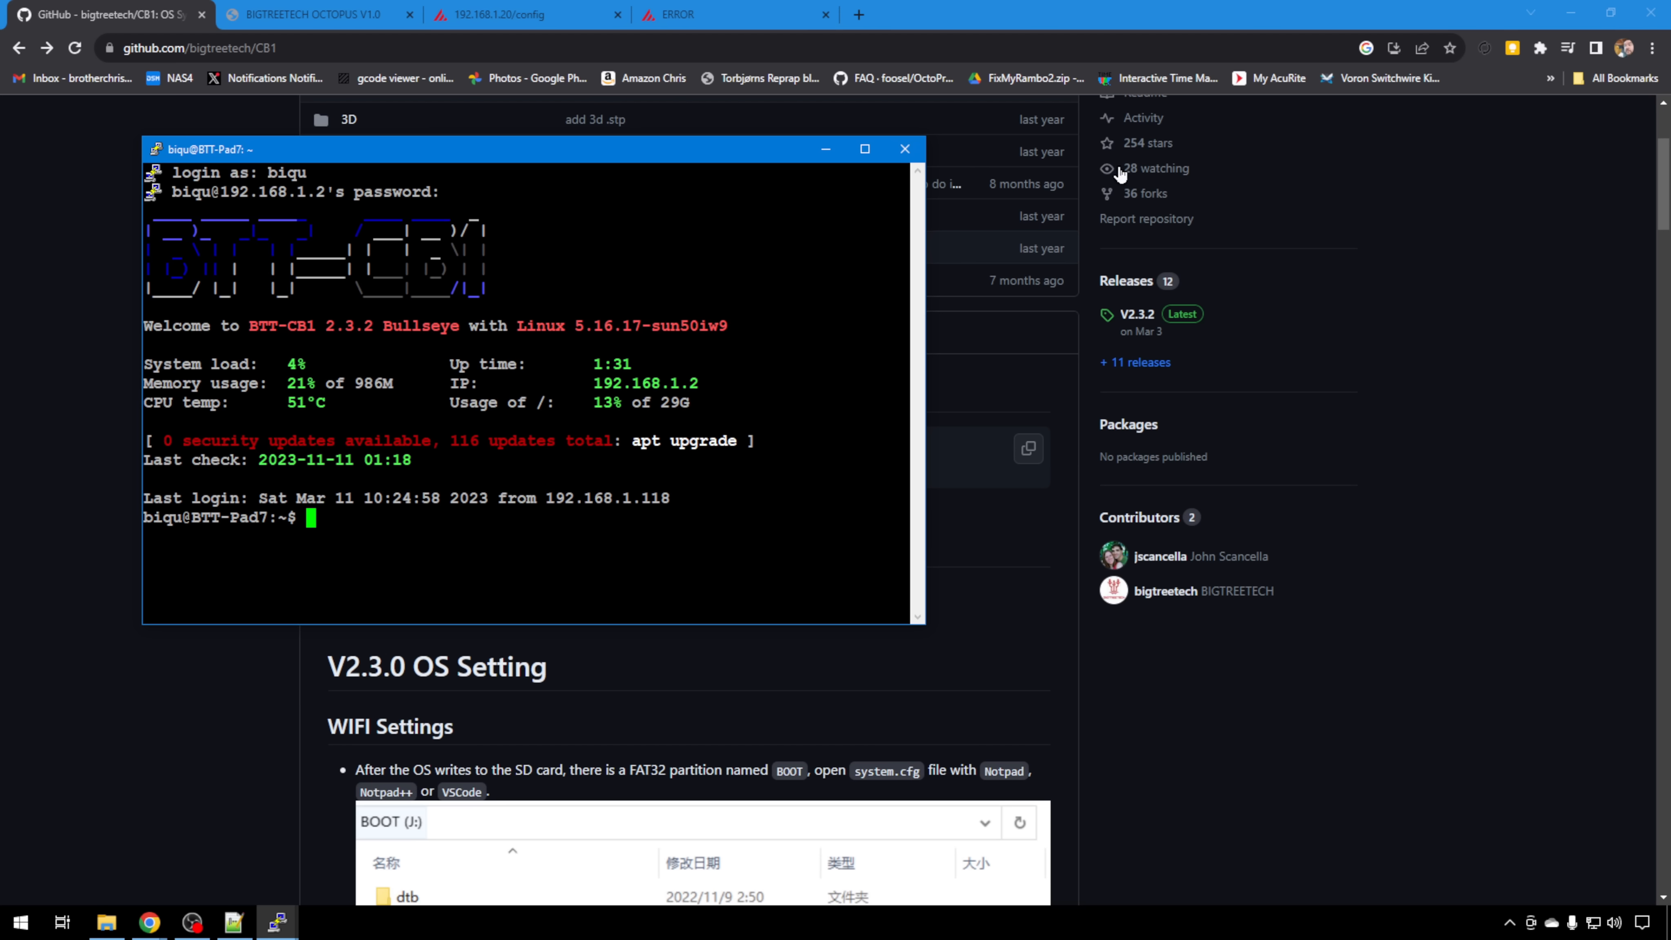
{"action": "left_click", "coordinate": [865, 148]}
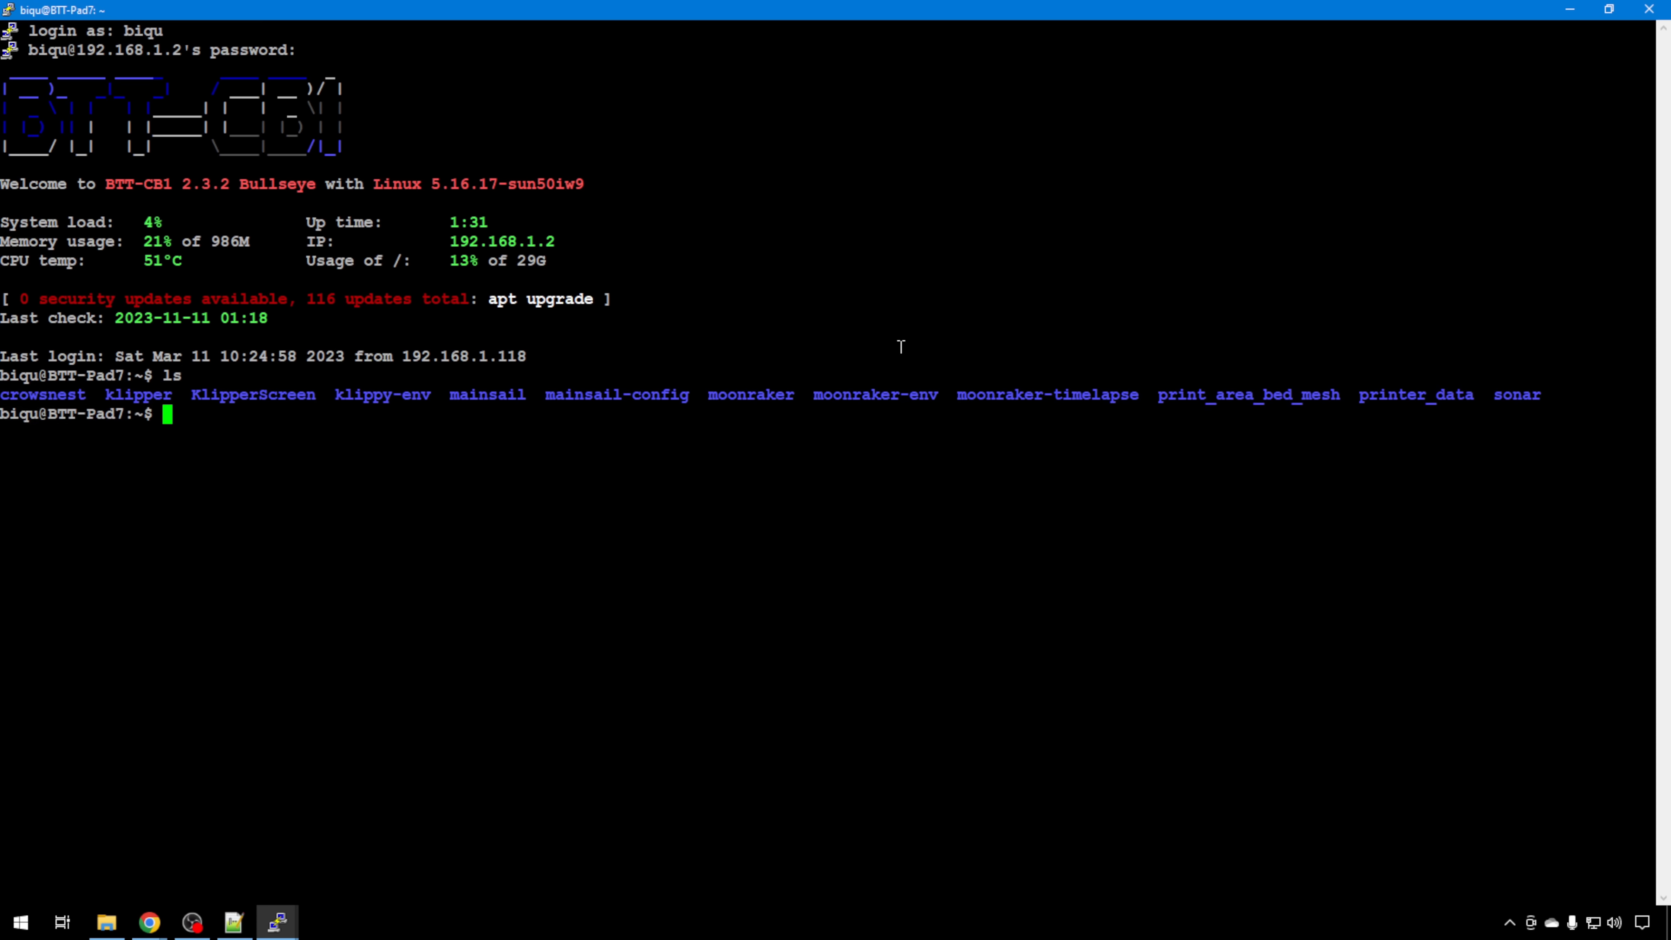
List the printer_data folder, then change into the klipper directory and list its contents
{"action": "type", "text": "ls print"}
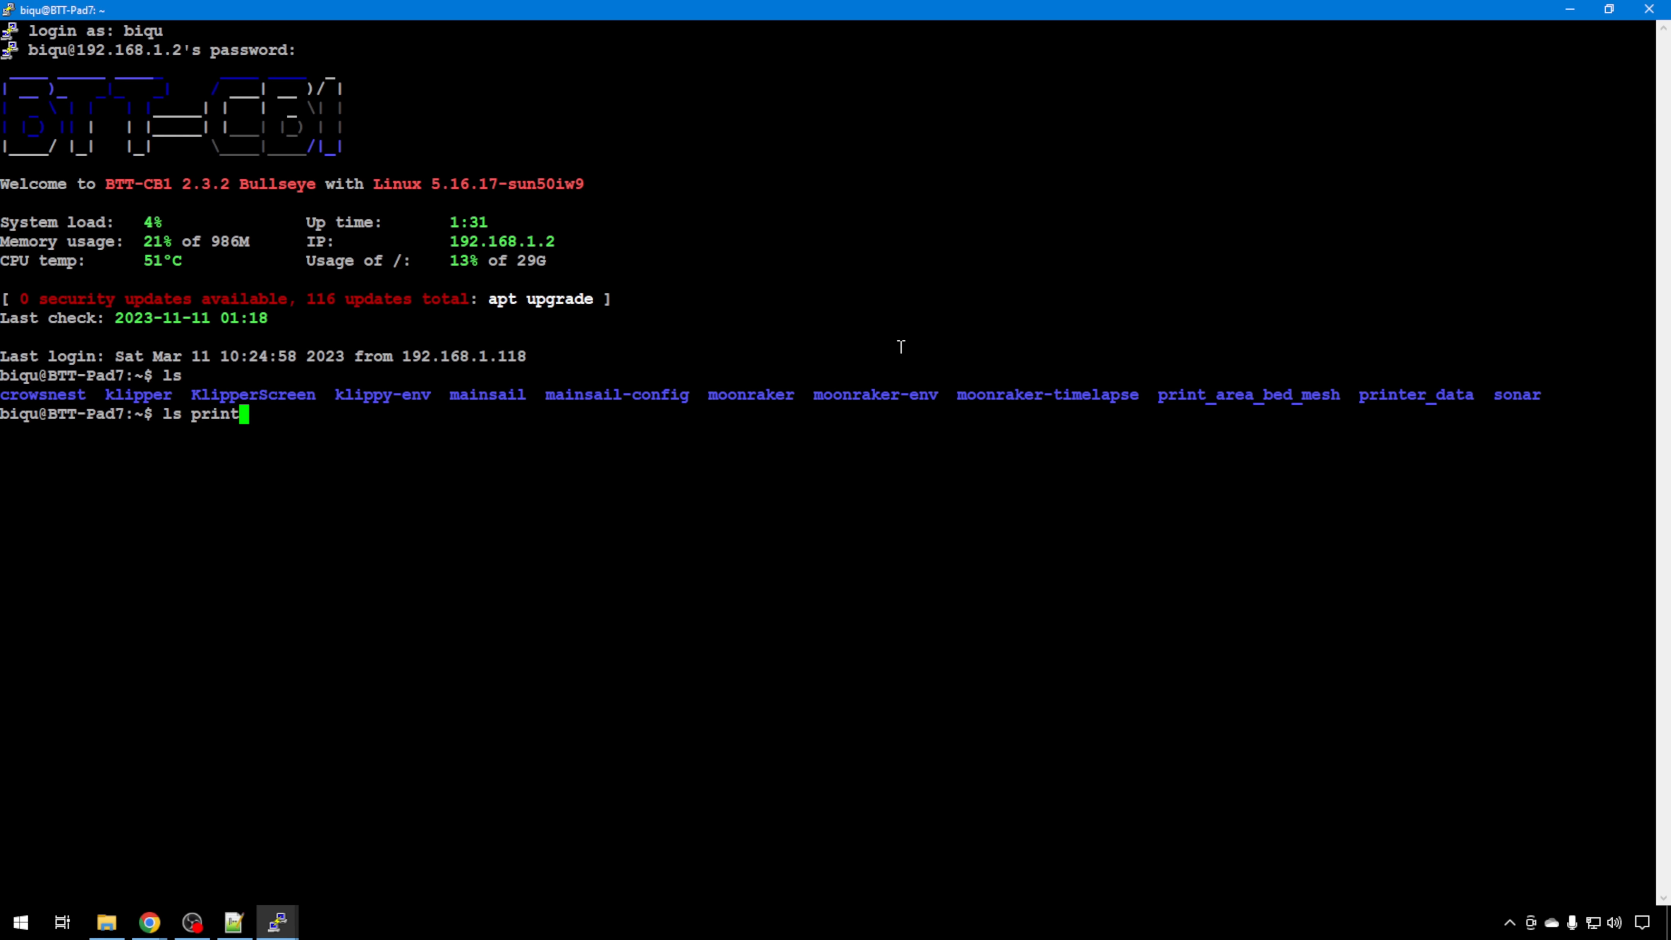
{"action": "key", "text": "Tab"}
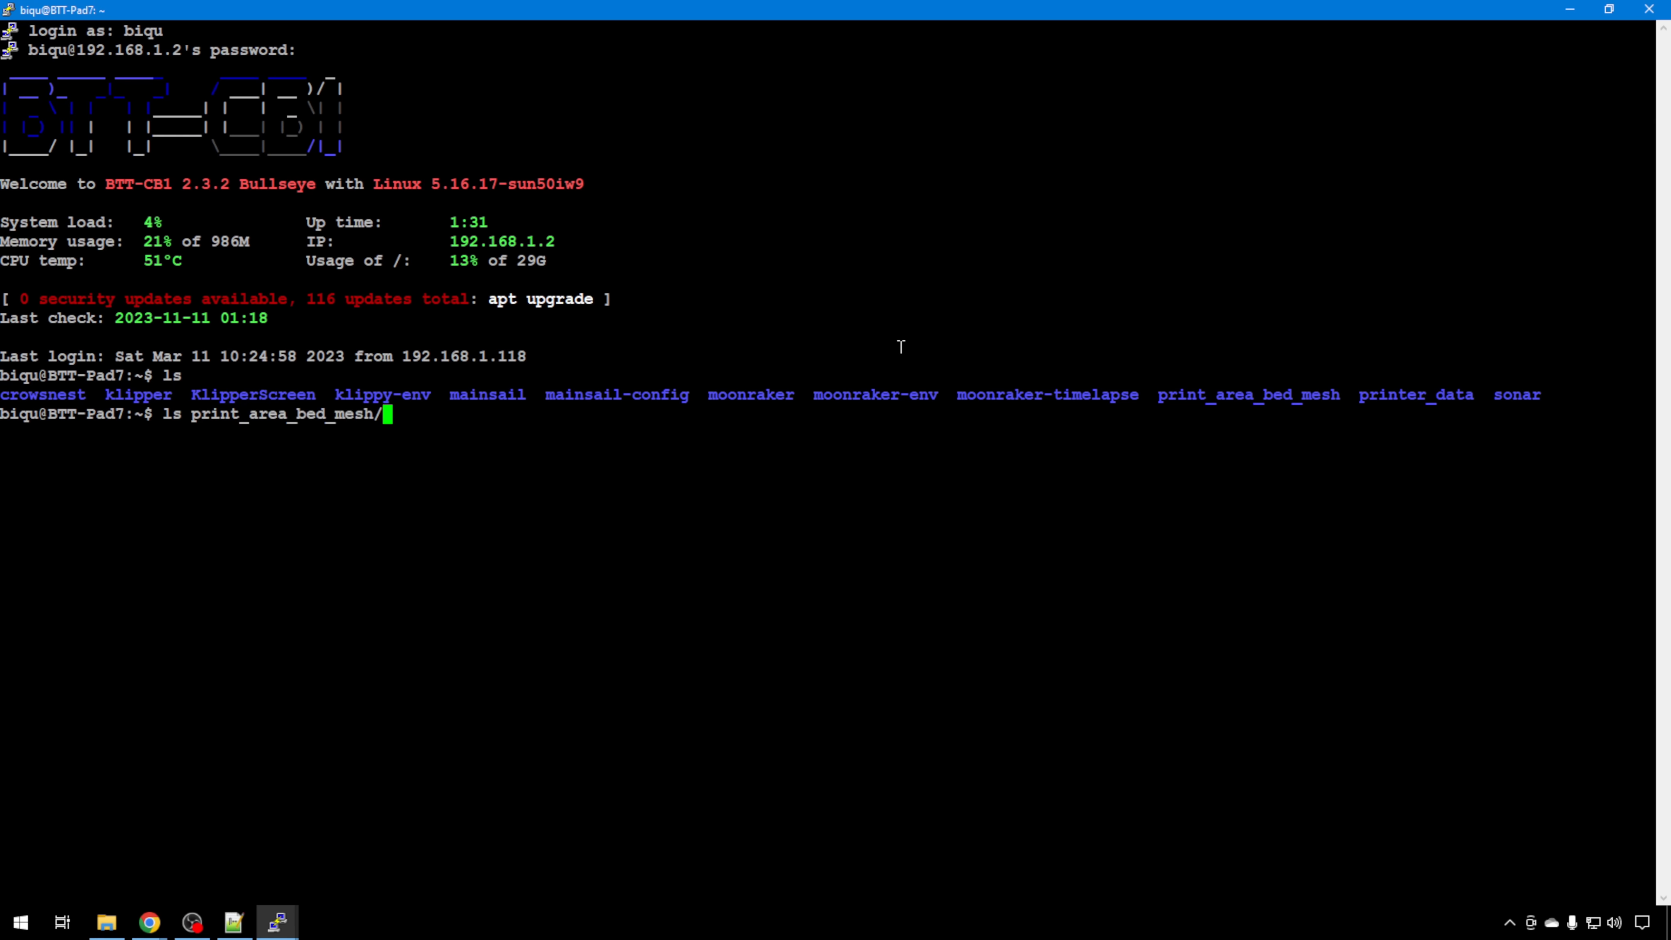
{"action": "key", "text": "Return"}
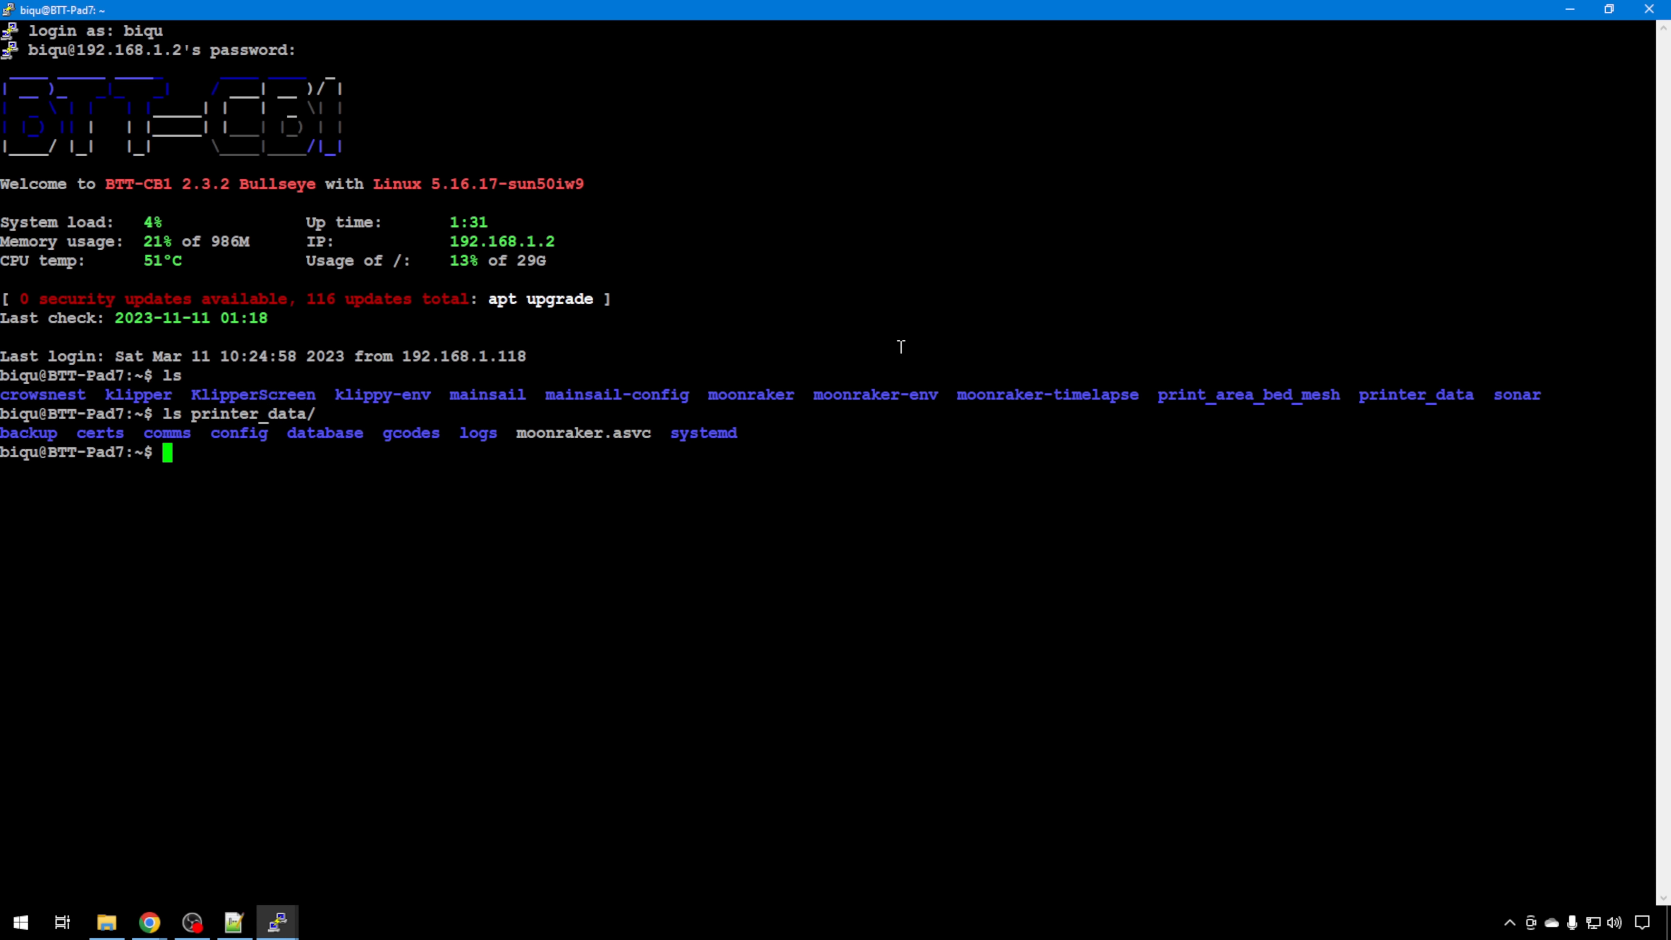
{"action": "type", "text": "cd klipper"}
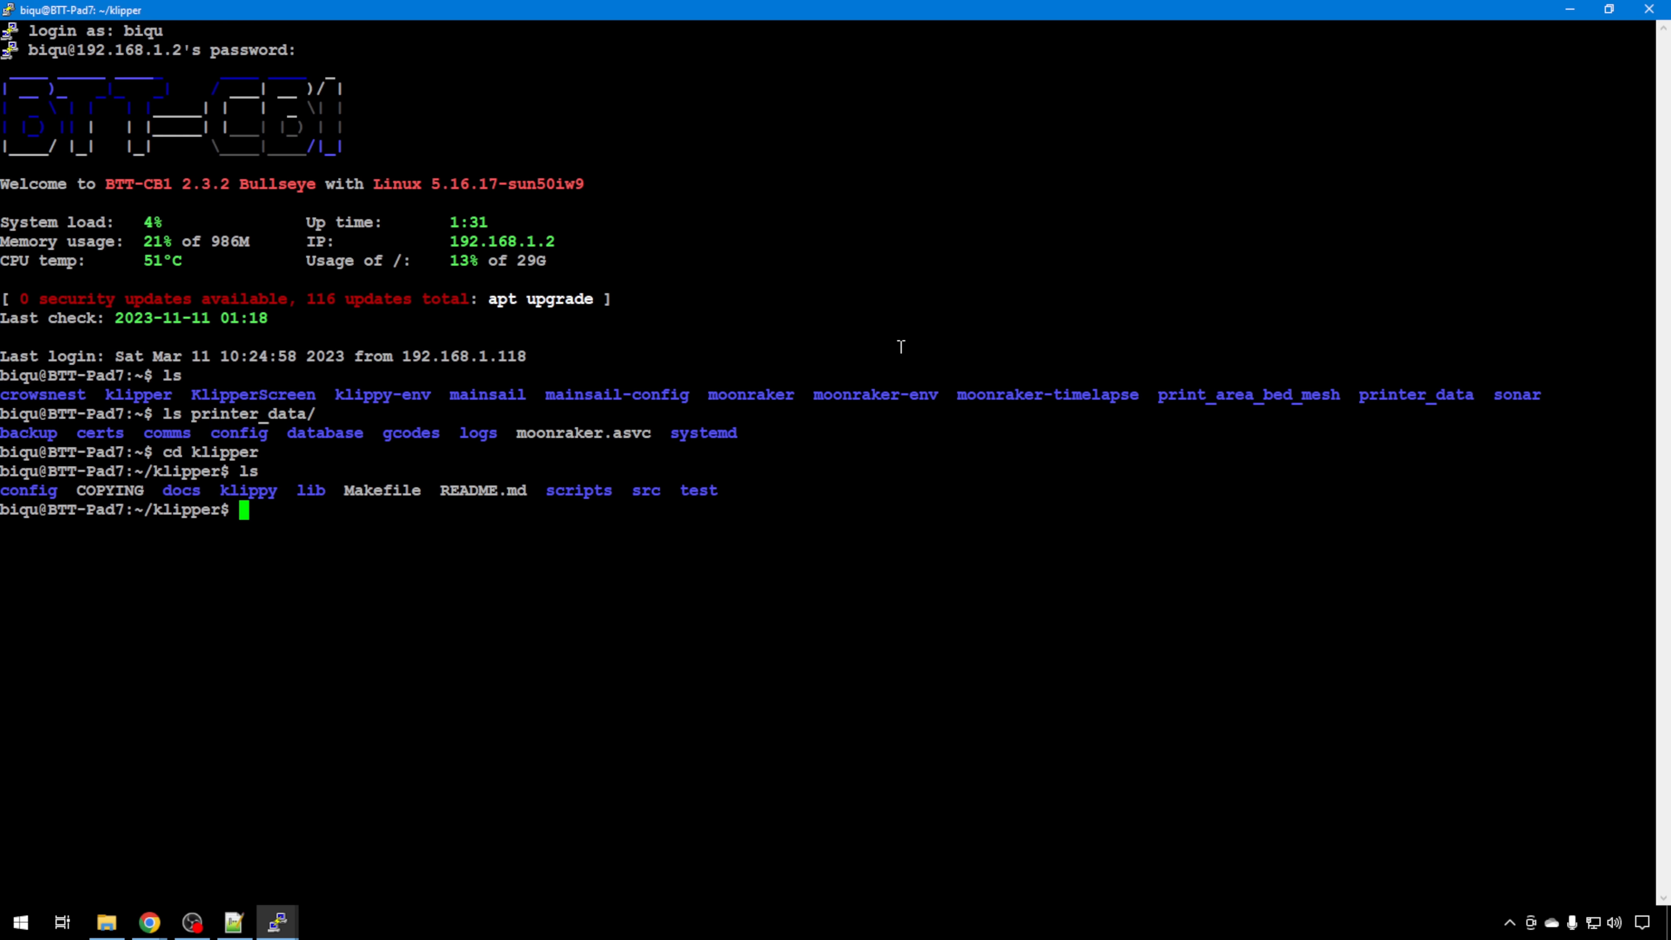
{"action": "type", "text": "ls /dev"}
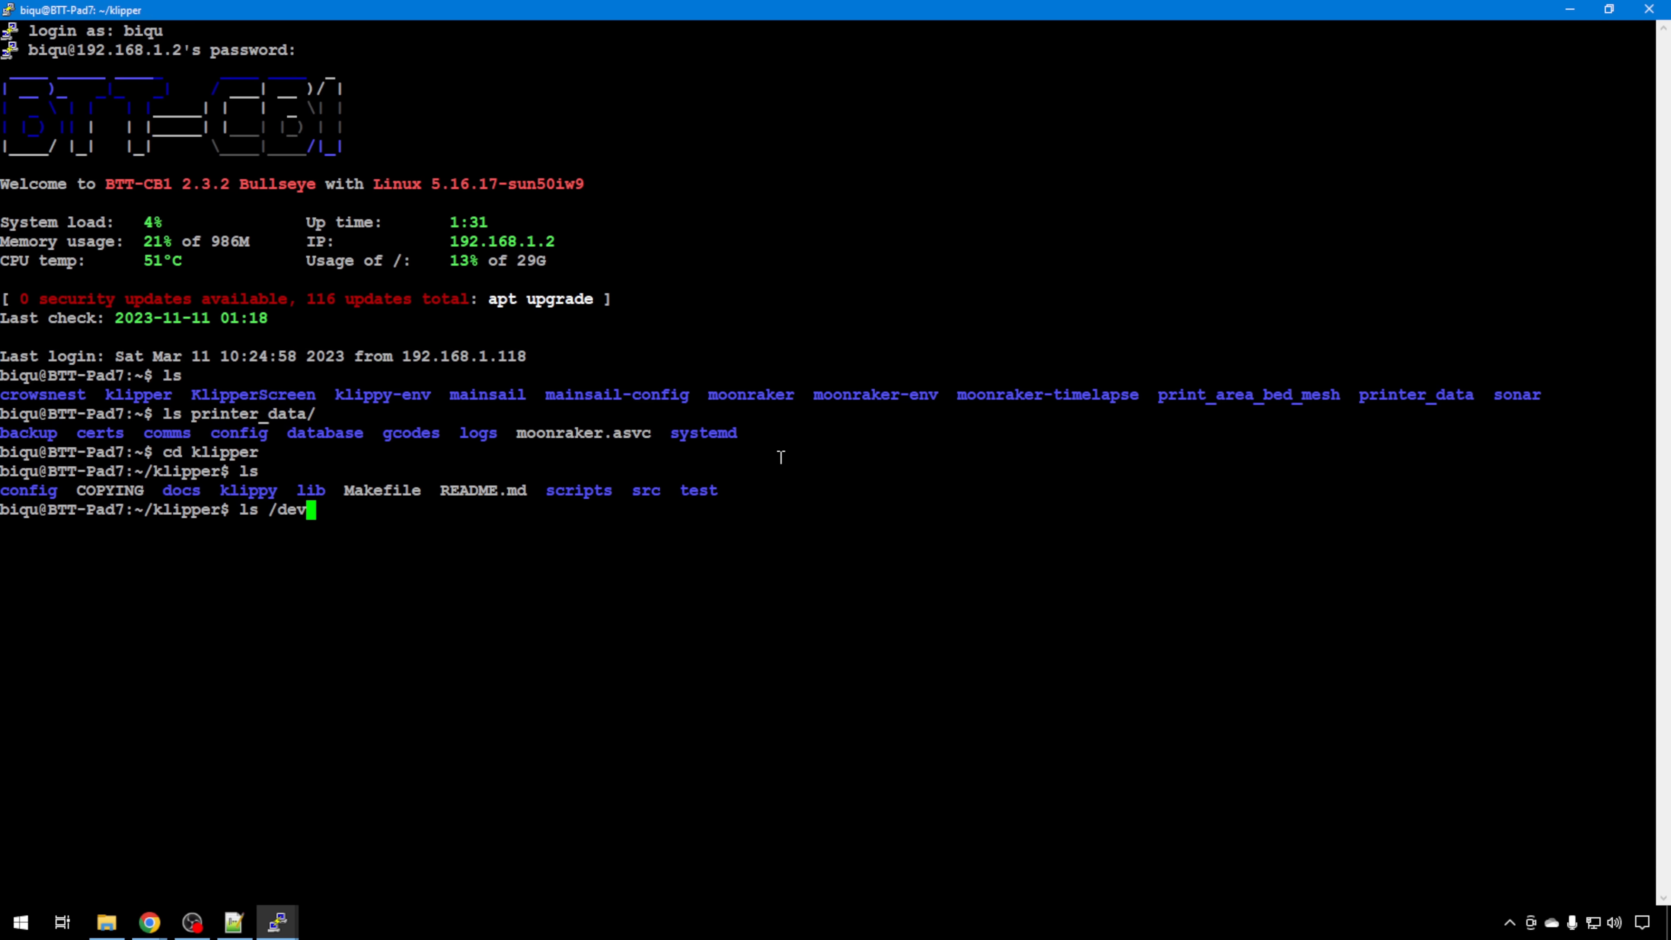
Run ls /dev repeatedly until serial and ttyUSB0 appear, then start listing /dev/serial
{"action": "key", "text": "Return"}
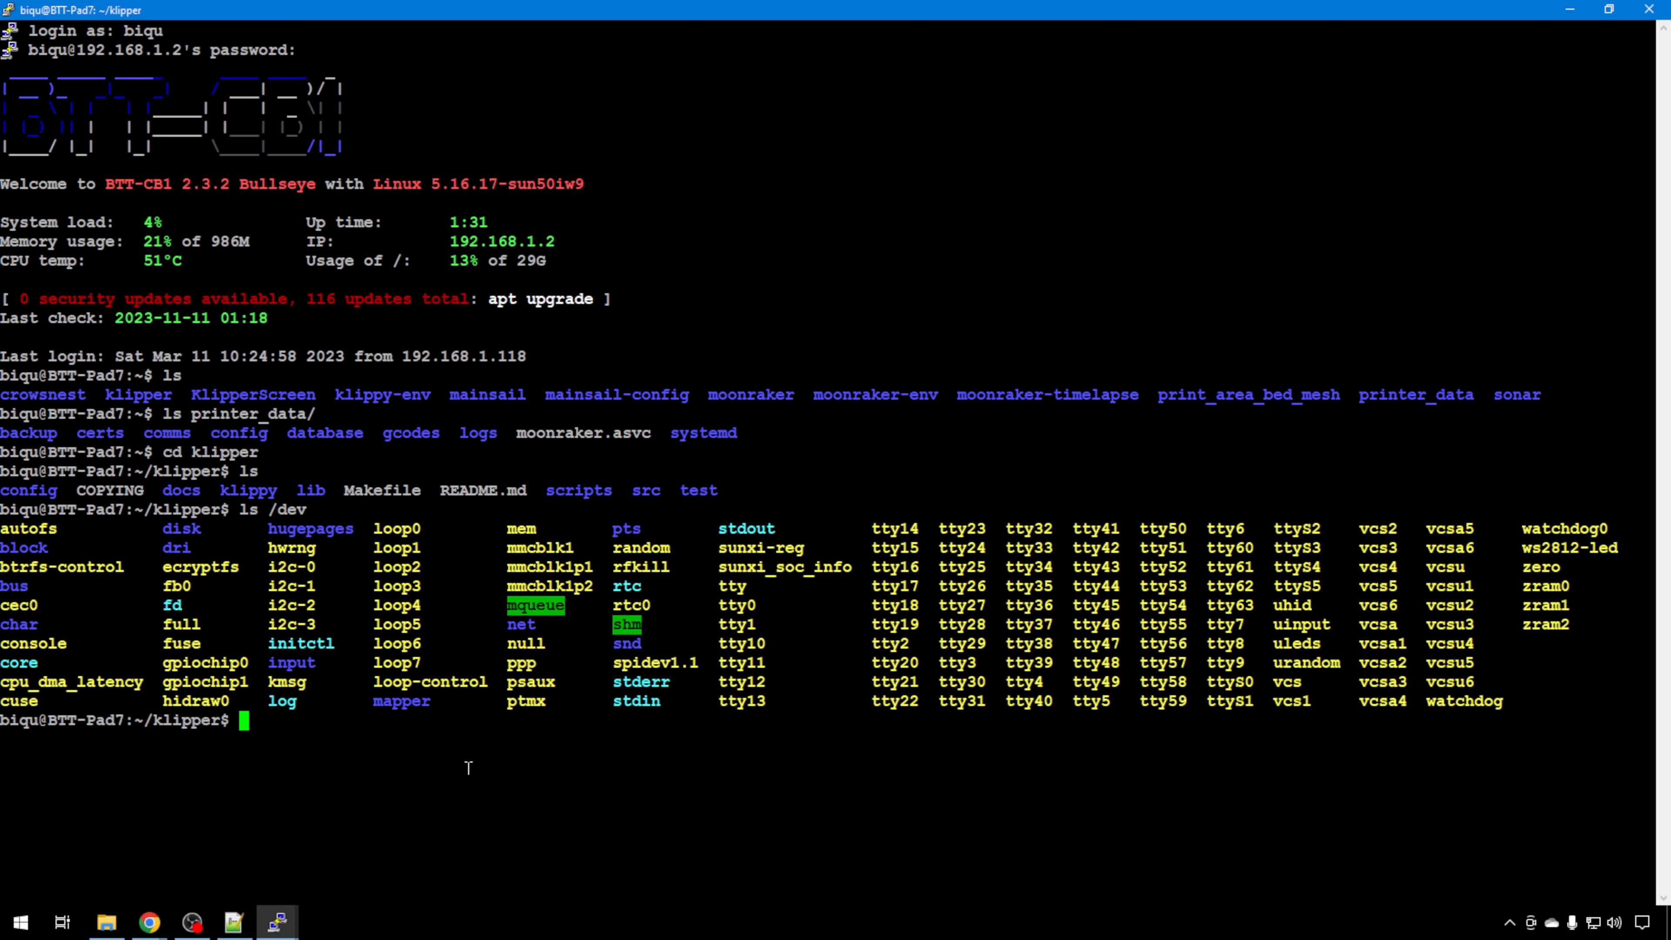
{"action": "mouse_move", "coordinate": [959, 645]}
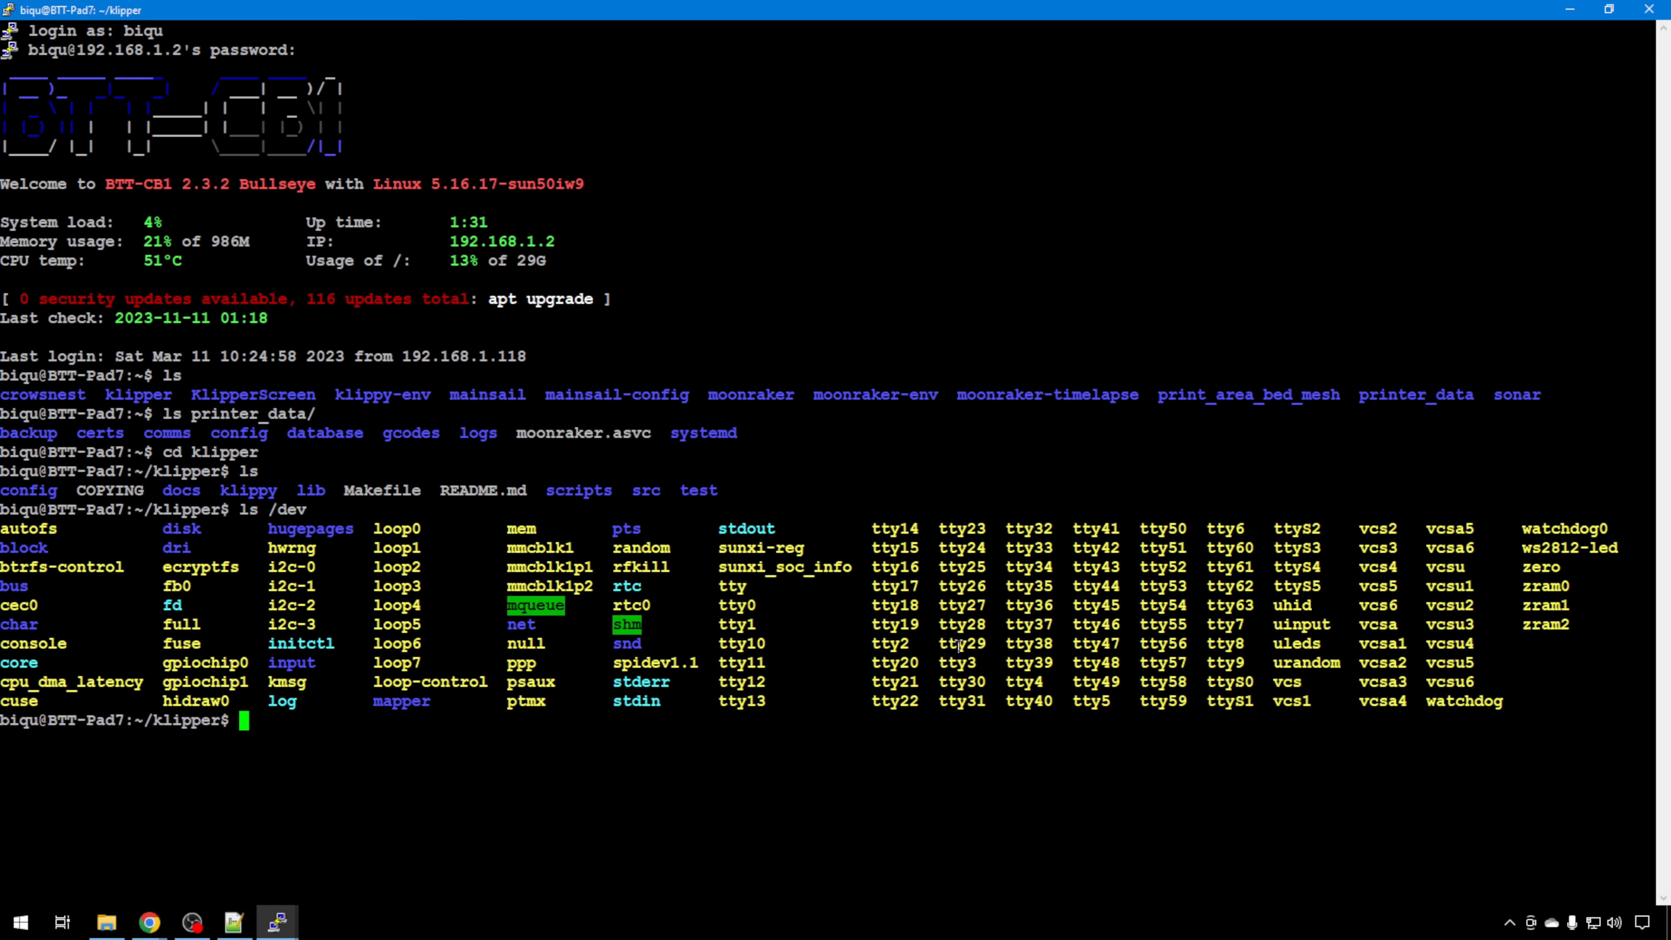
{"action": "mouse_move", "coordinate": [405, 709]}
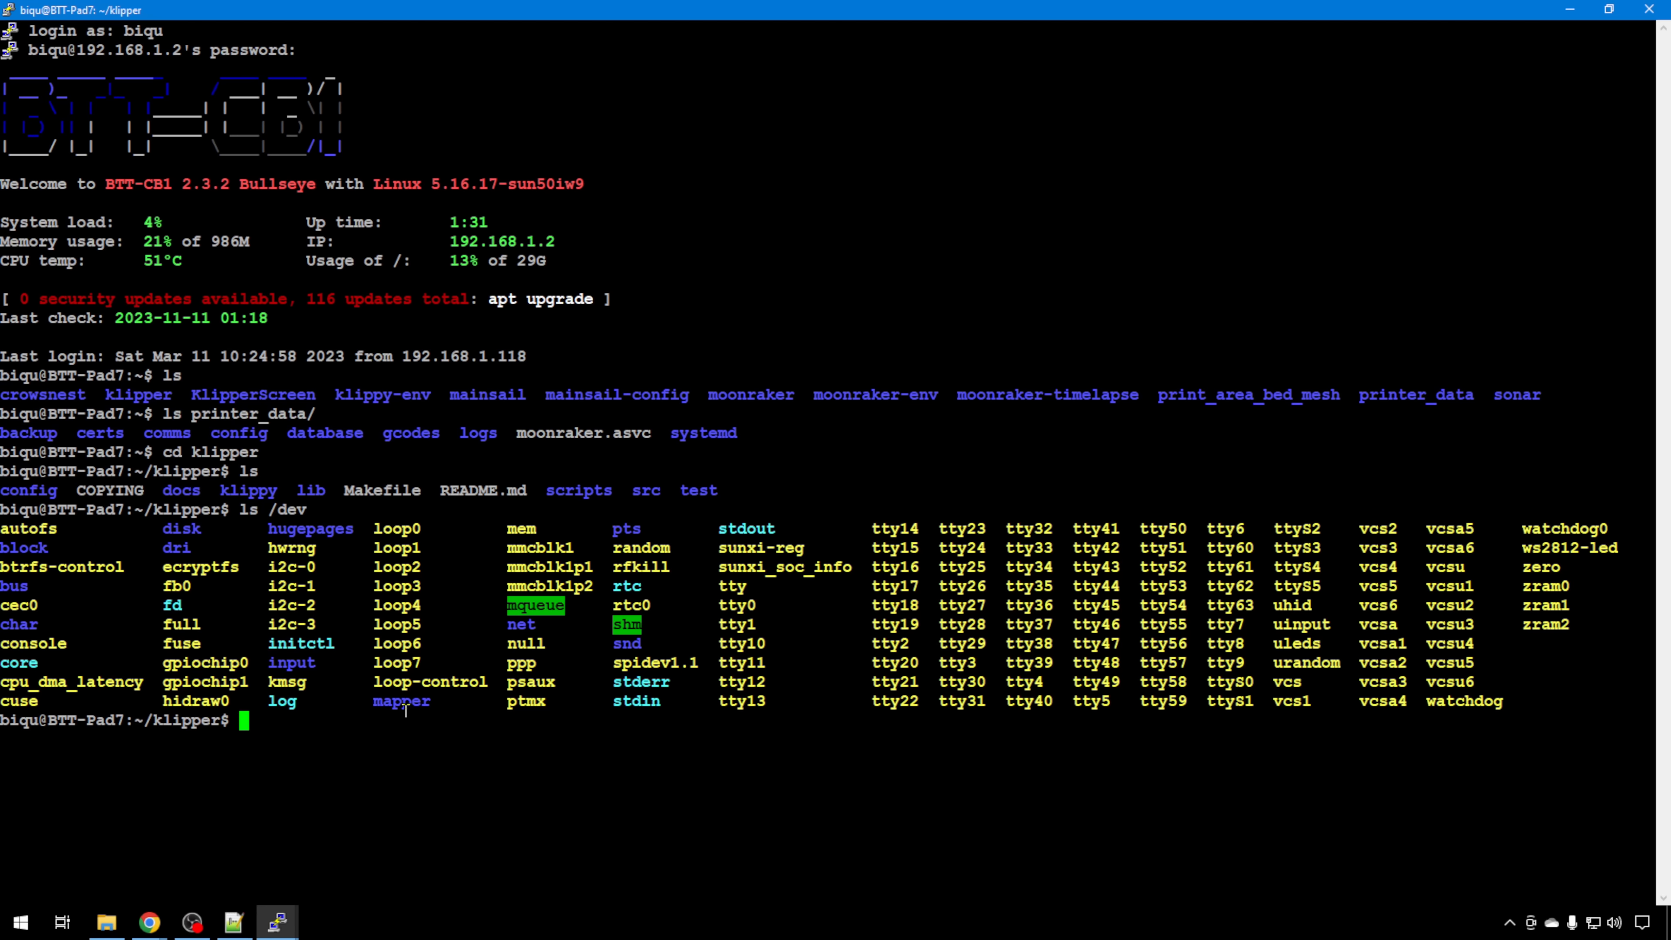
{"action": "mouse_move", "coordinate": [626, 721]}
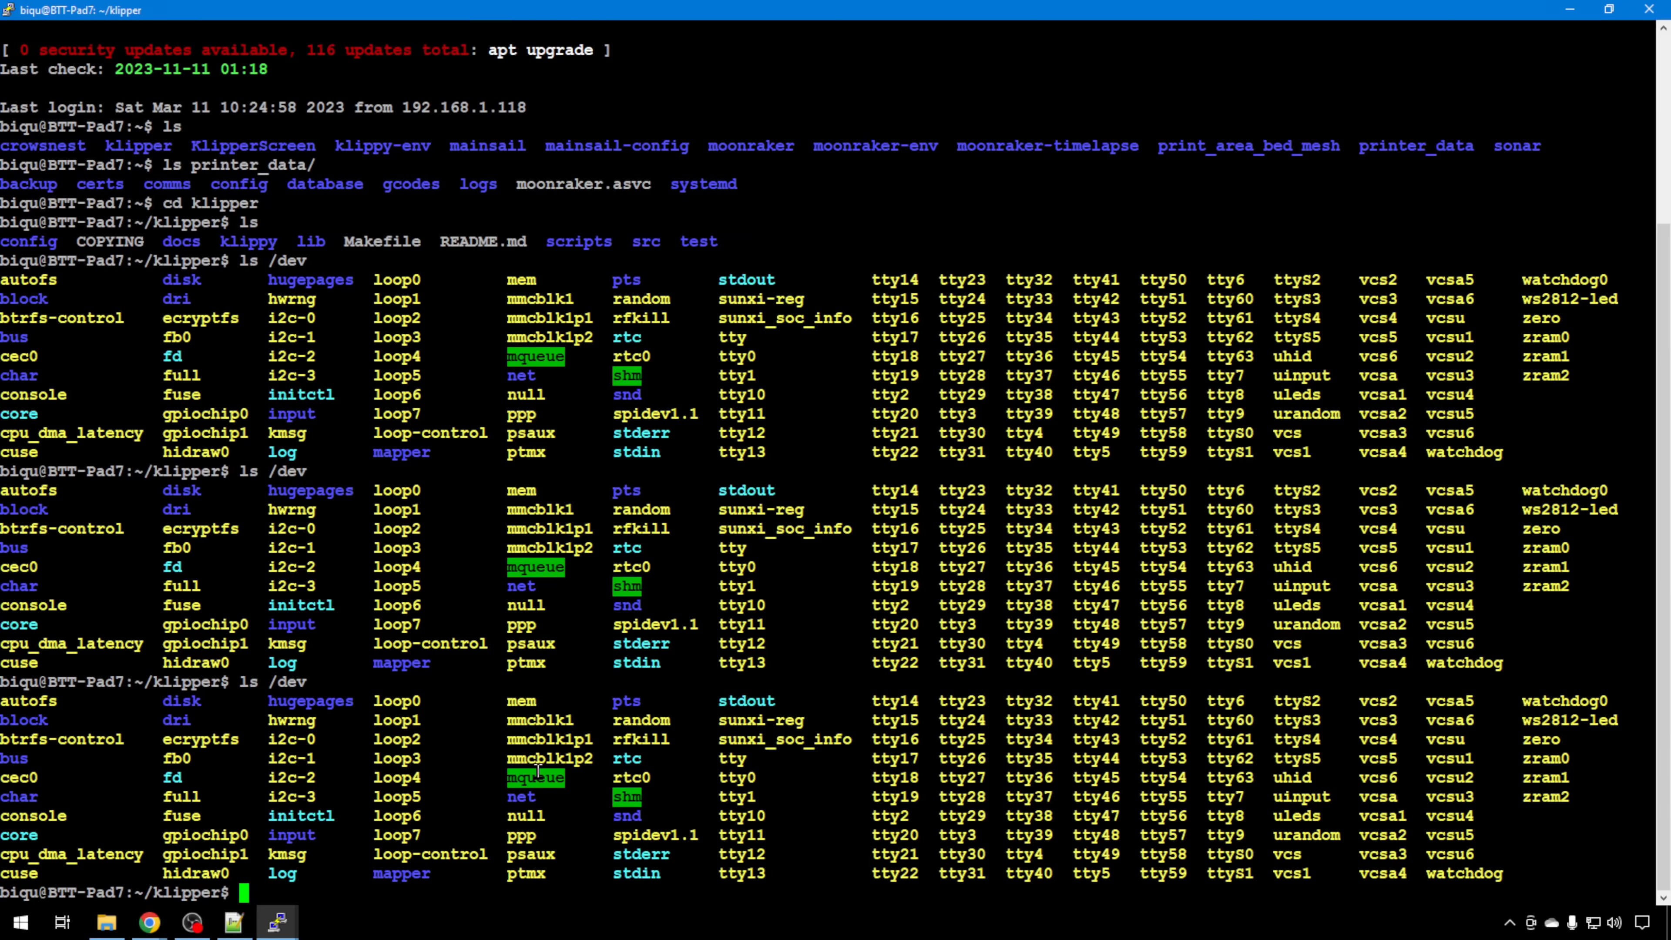
{"action": "type", "text": "ls /dev"}
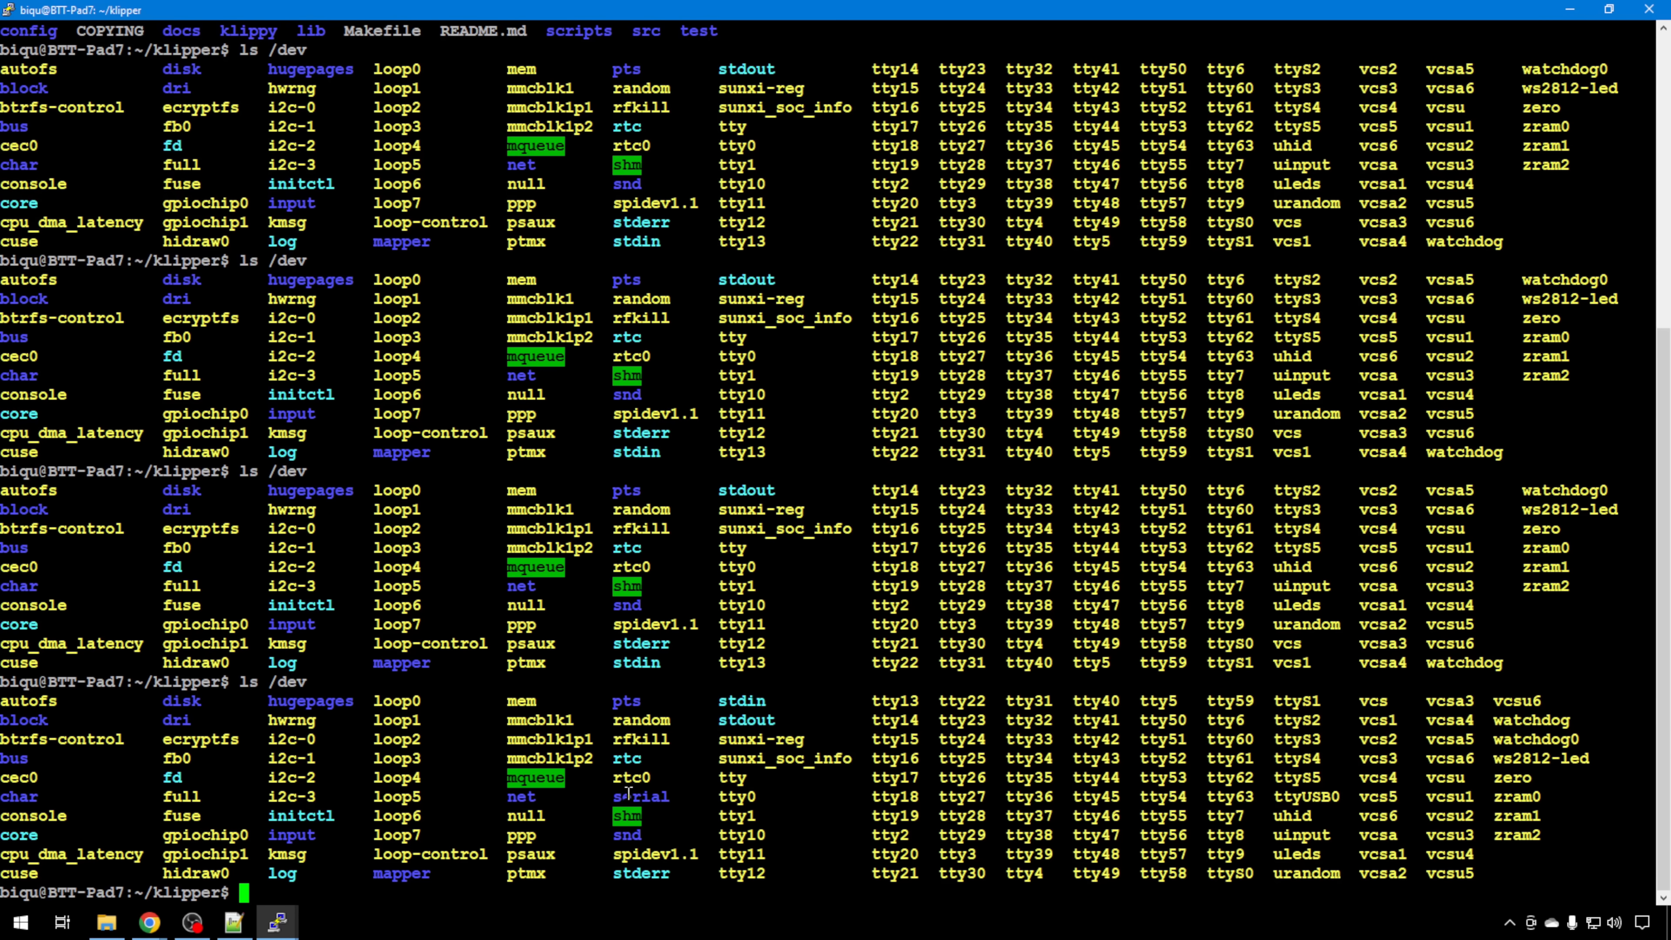
{"action": "double_click", "coordinate": [641, 796]}
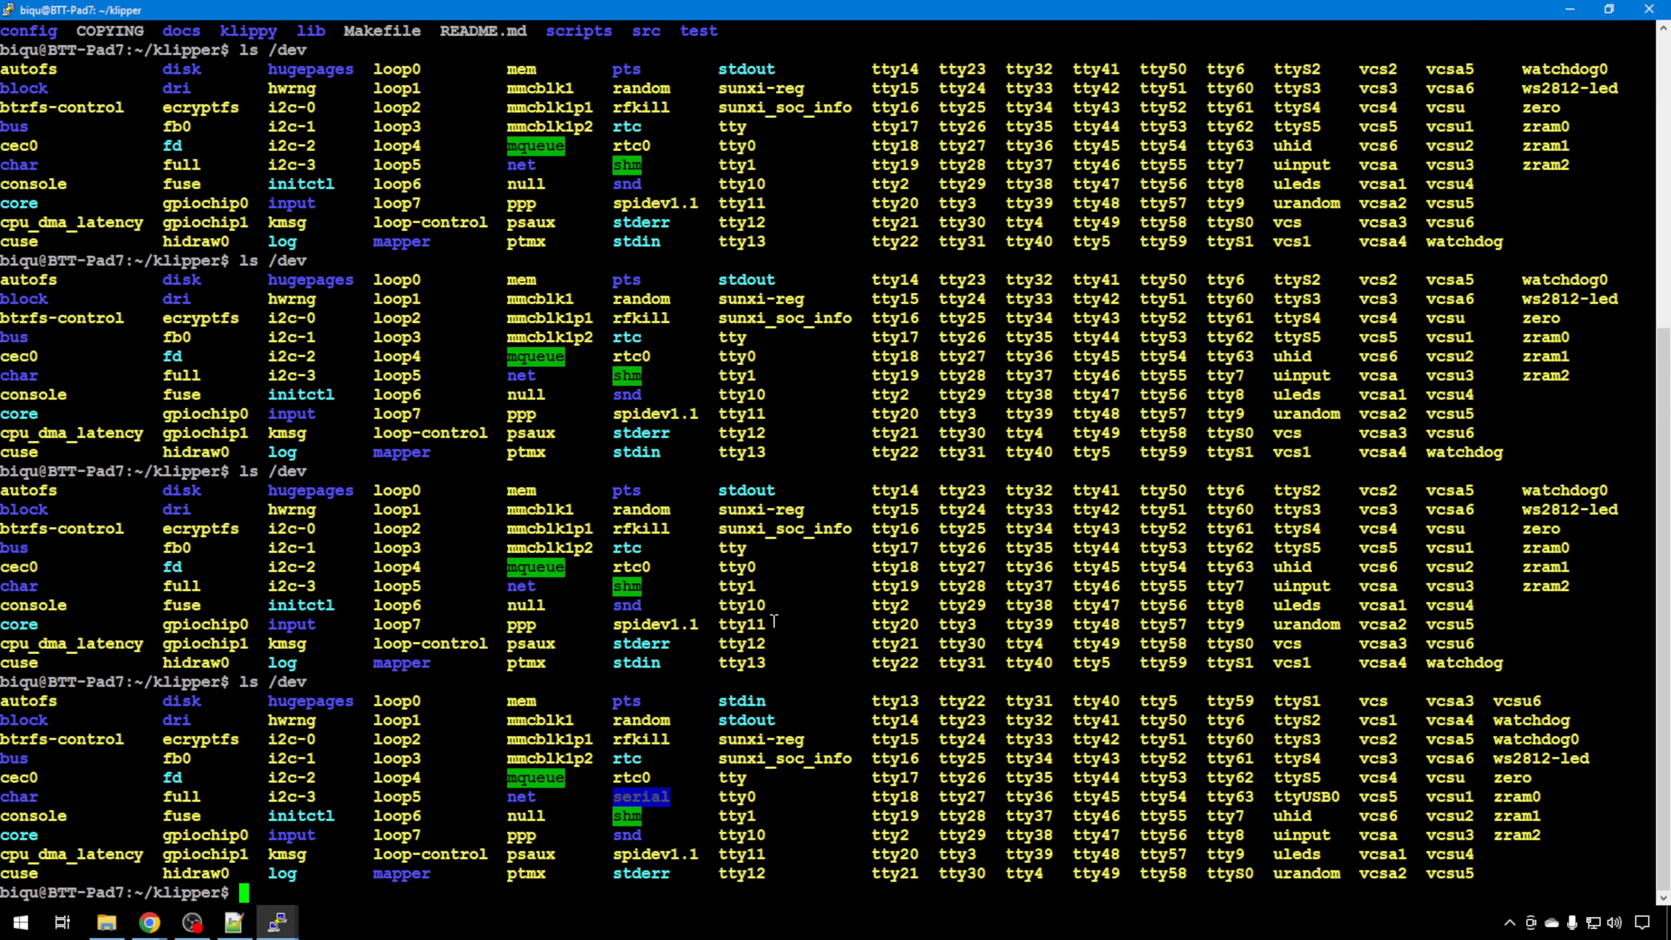
{"action": "type", "text": "ls /dev/serial/"}
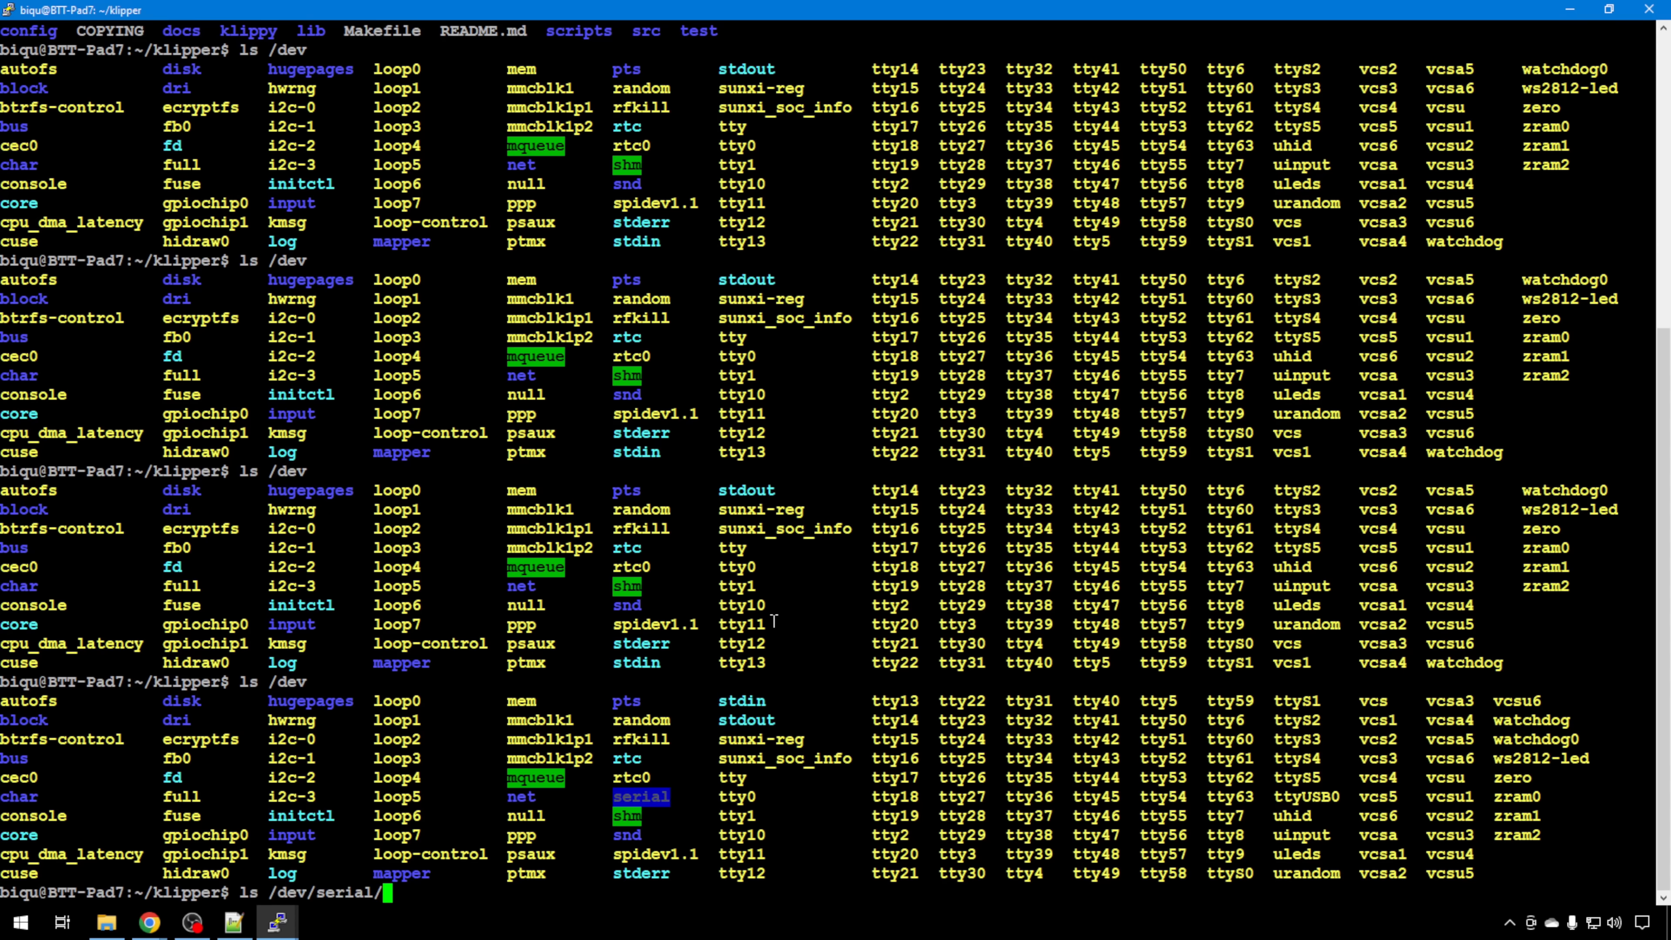
List /dev/serial/by-id and copy the usb-1a86_USB_Serial-if00-port0 device path
{"action": "key", "text": "Return"}
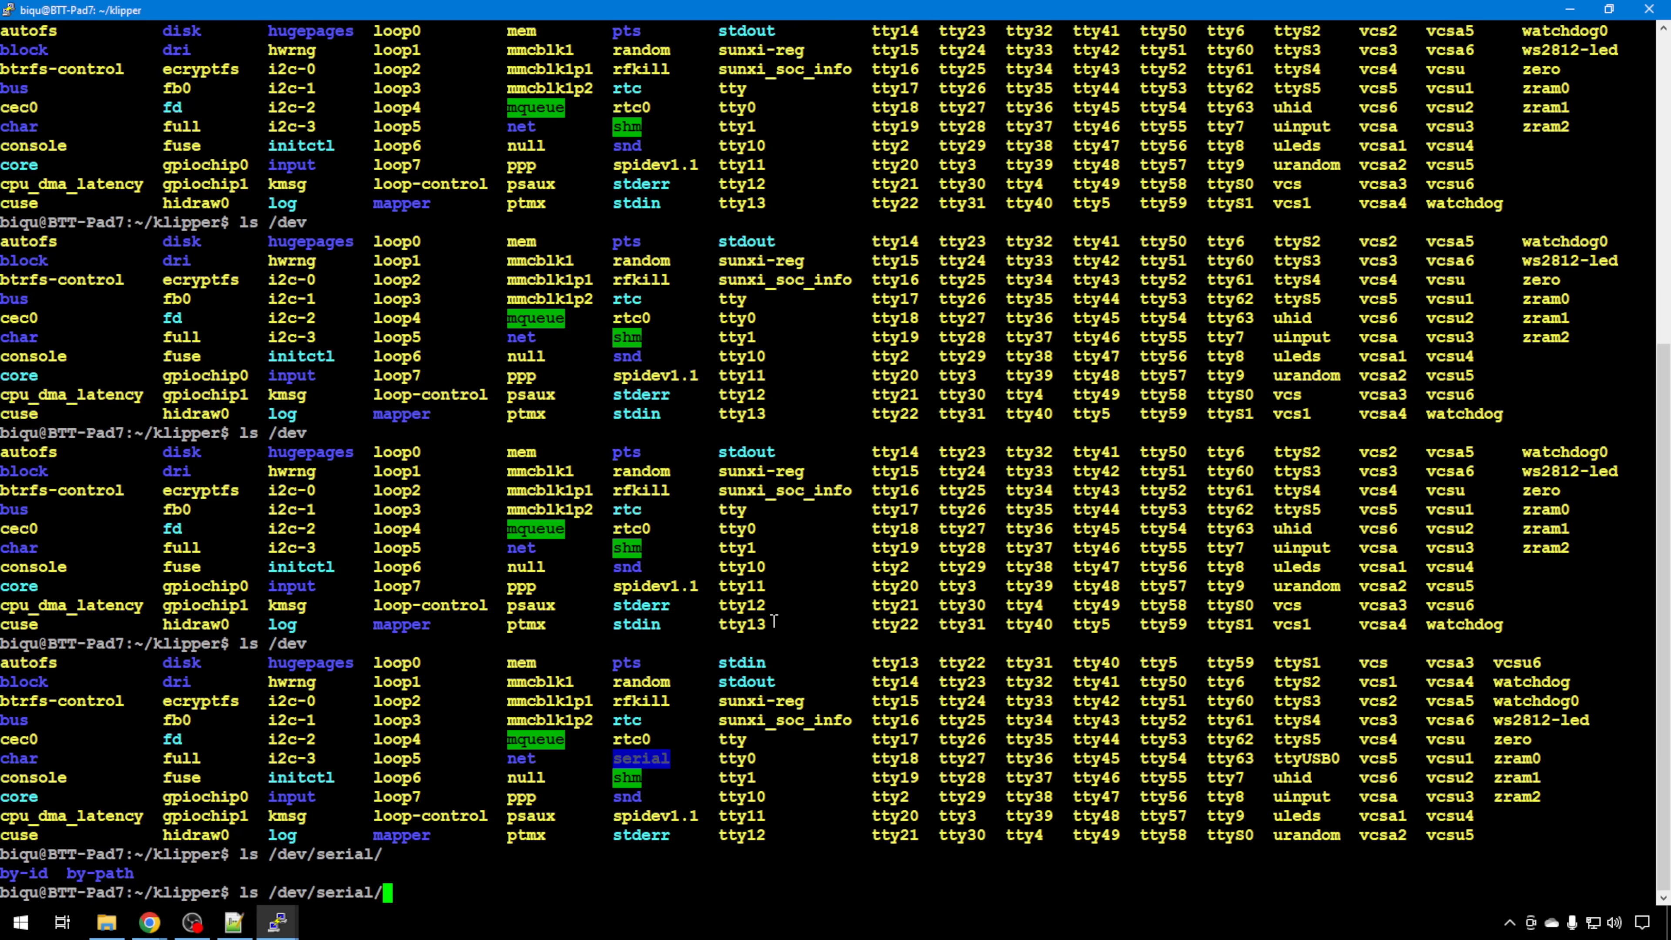
{"action": "type", "text": "by-"}
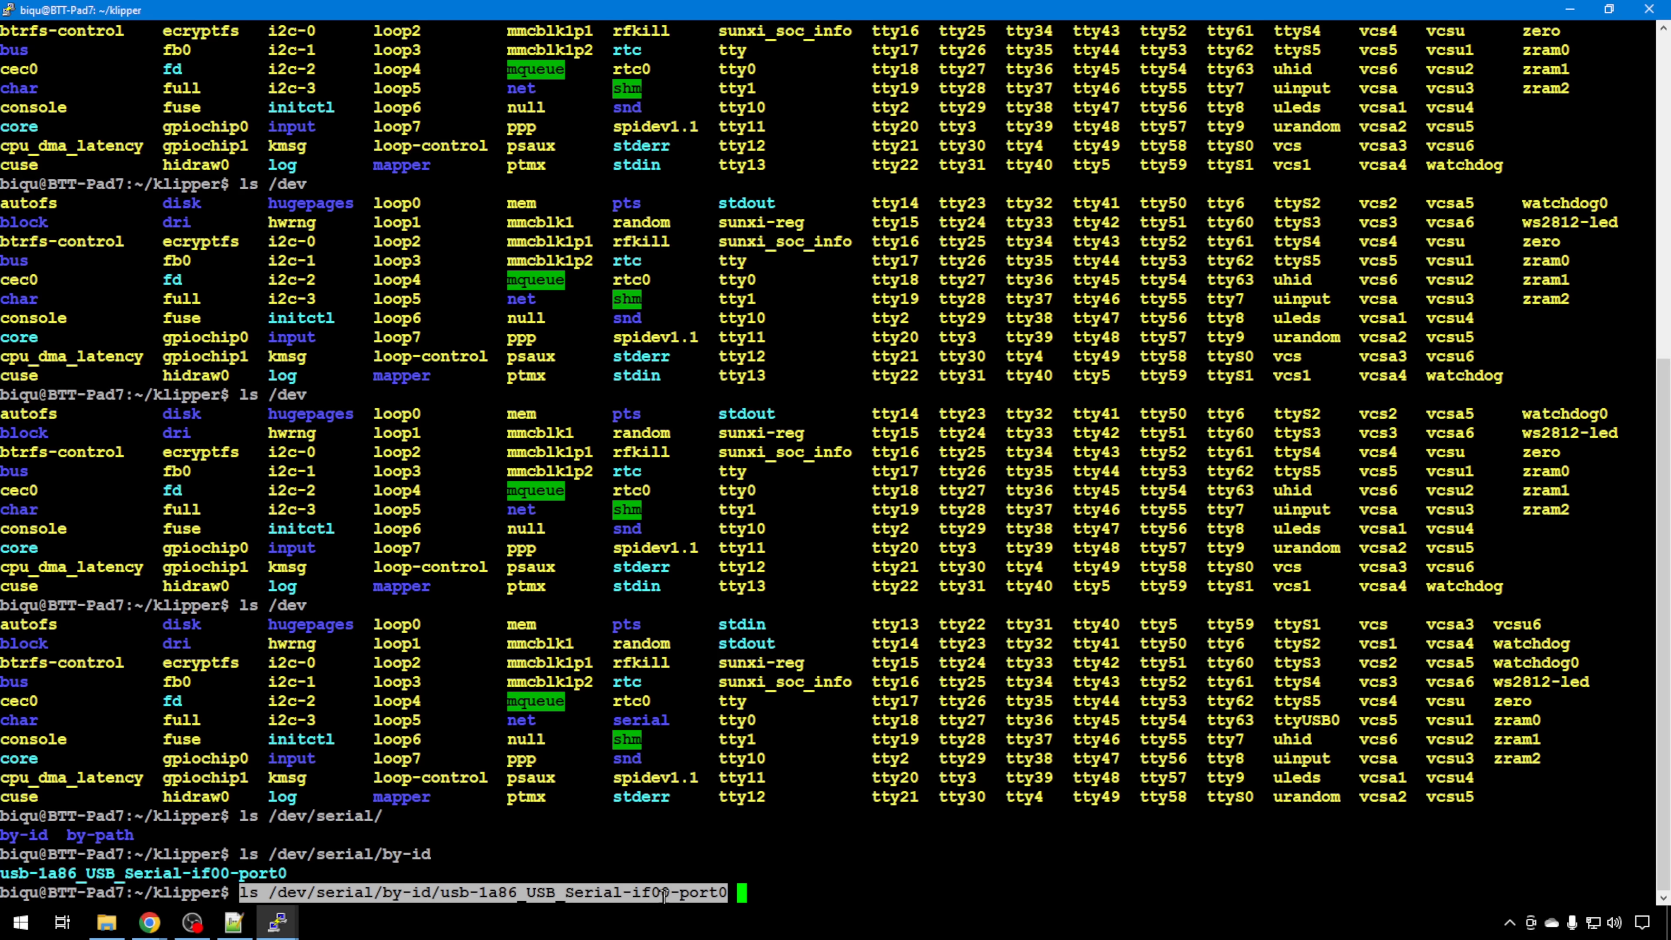
{"action": "left_click", "coordinate": [149, 922]}
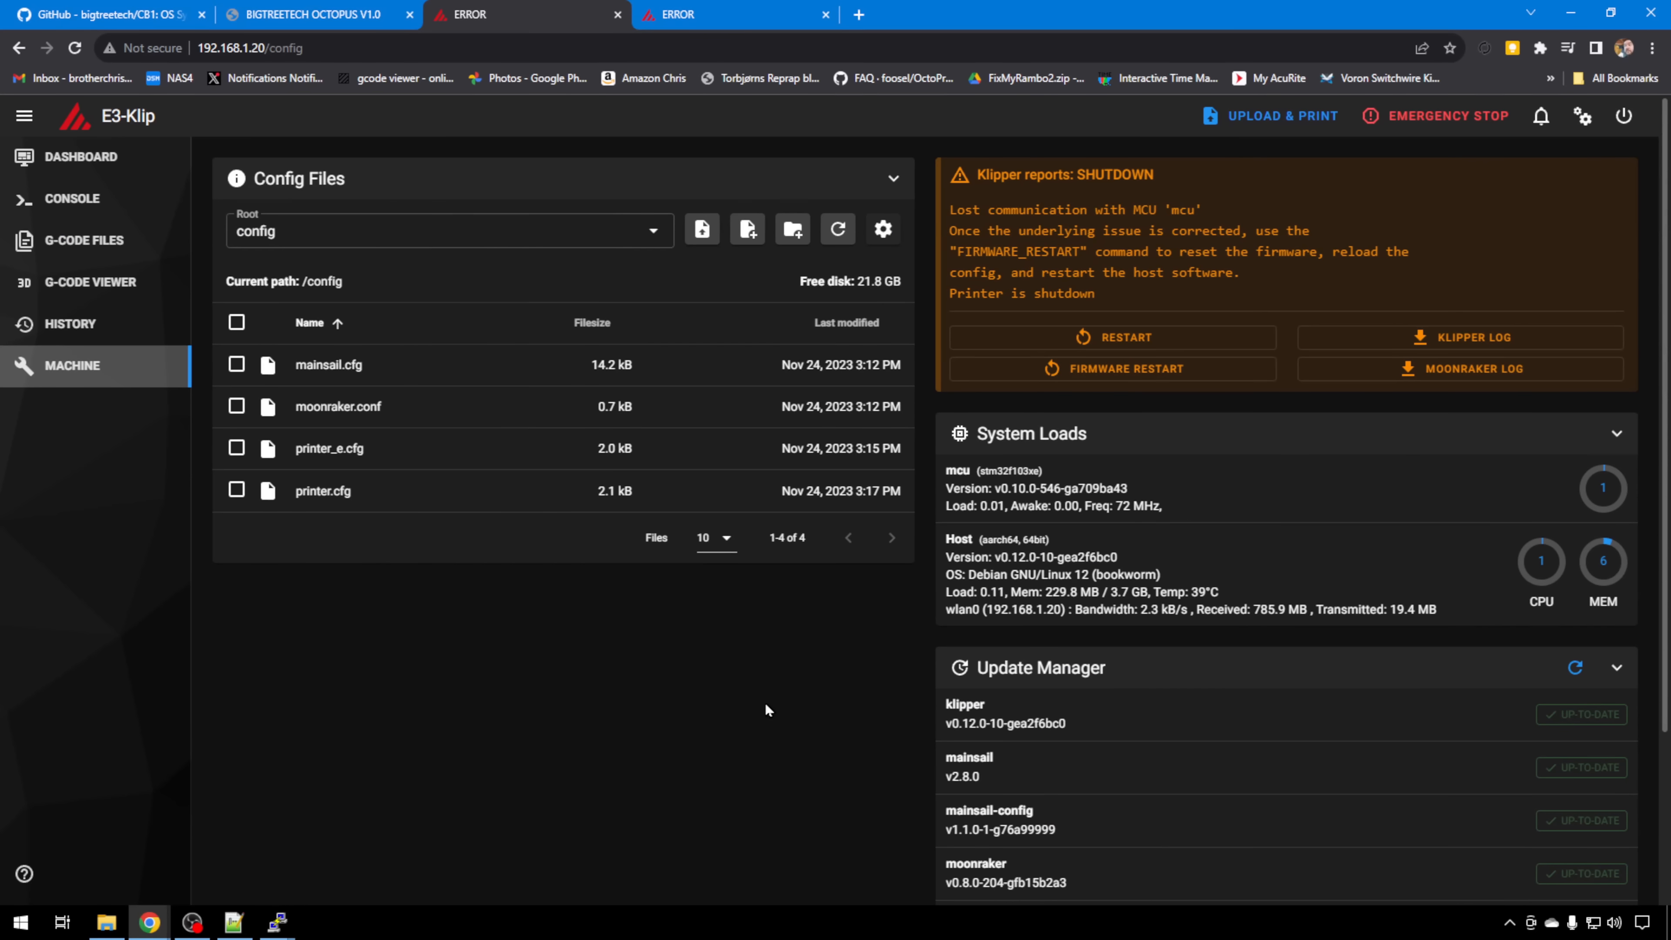
{"action": "mouse_move", "coordinate": [505, 693]}
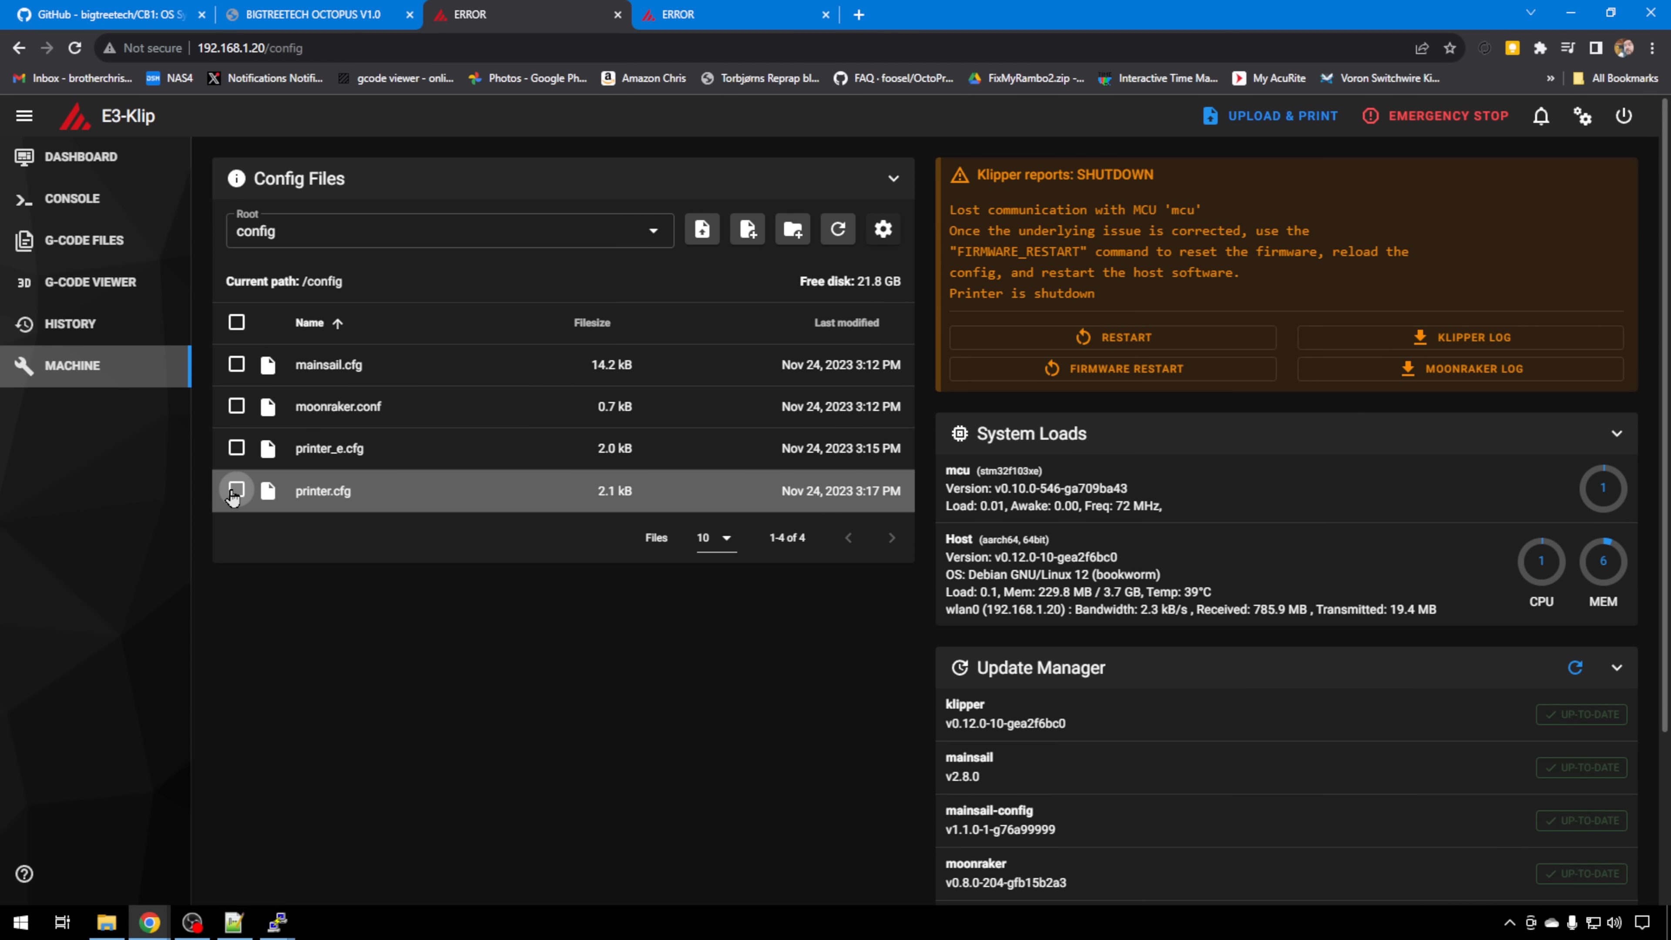
{"action": "mouse_move", "coordinate": [402, 501]}
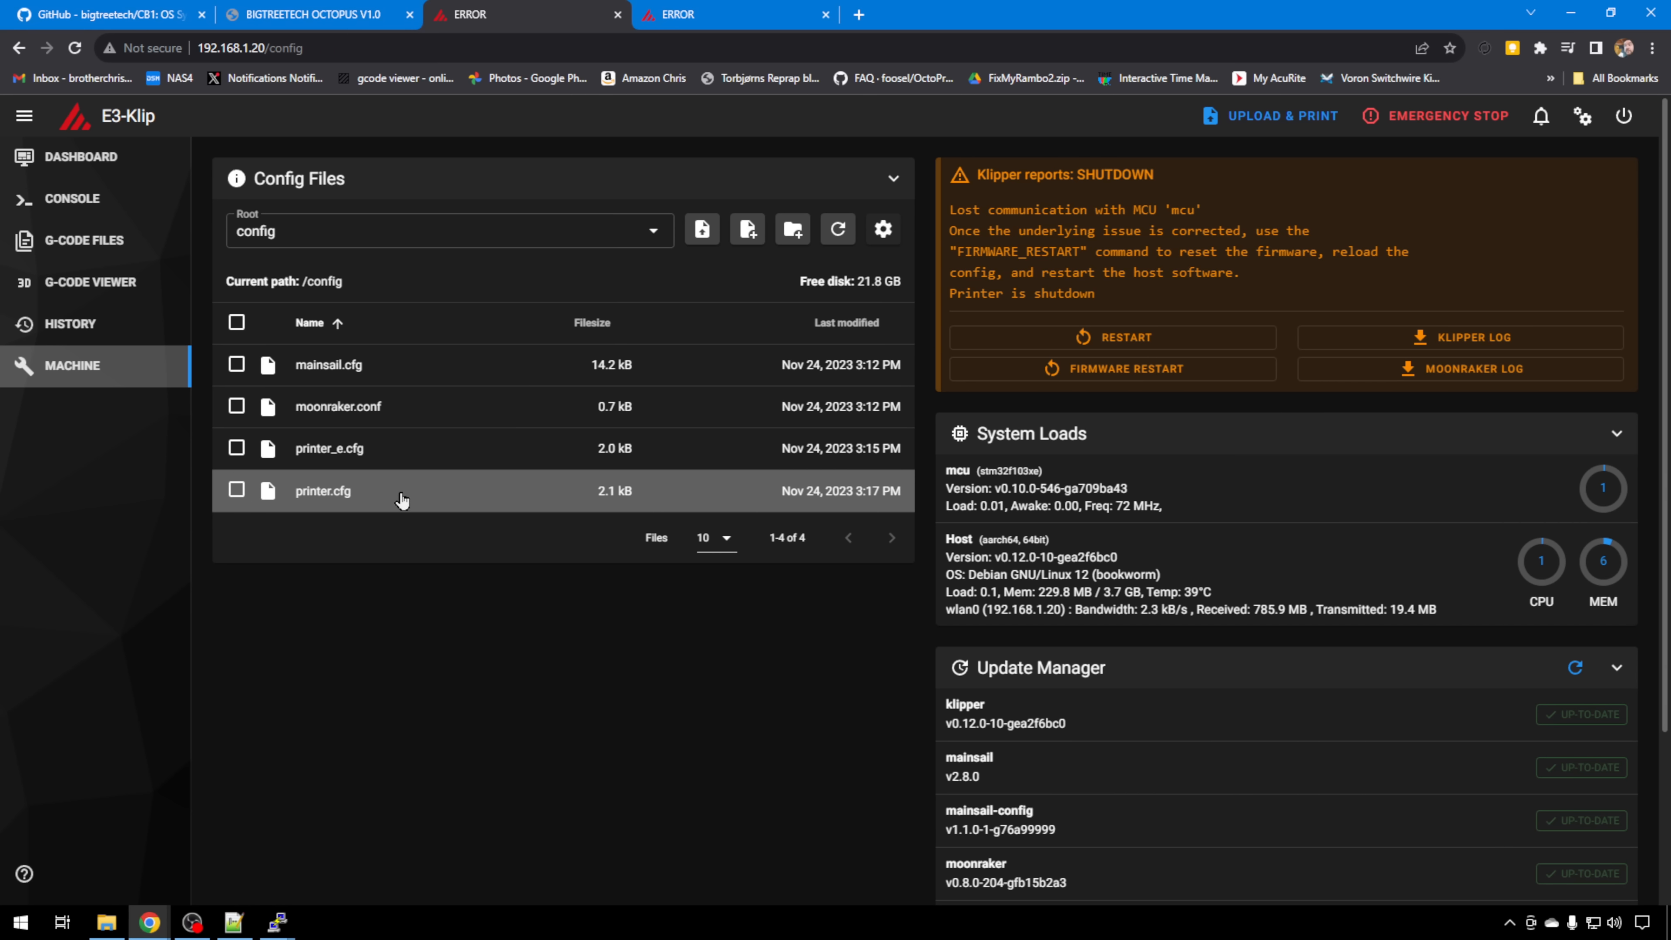
Download printer.cfg from the E3-Klip printer's config file list
{"action": "right_click", "coordinate": [403, 491]}
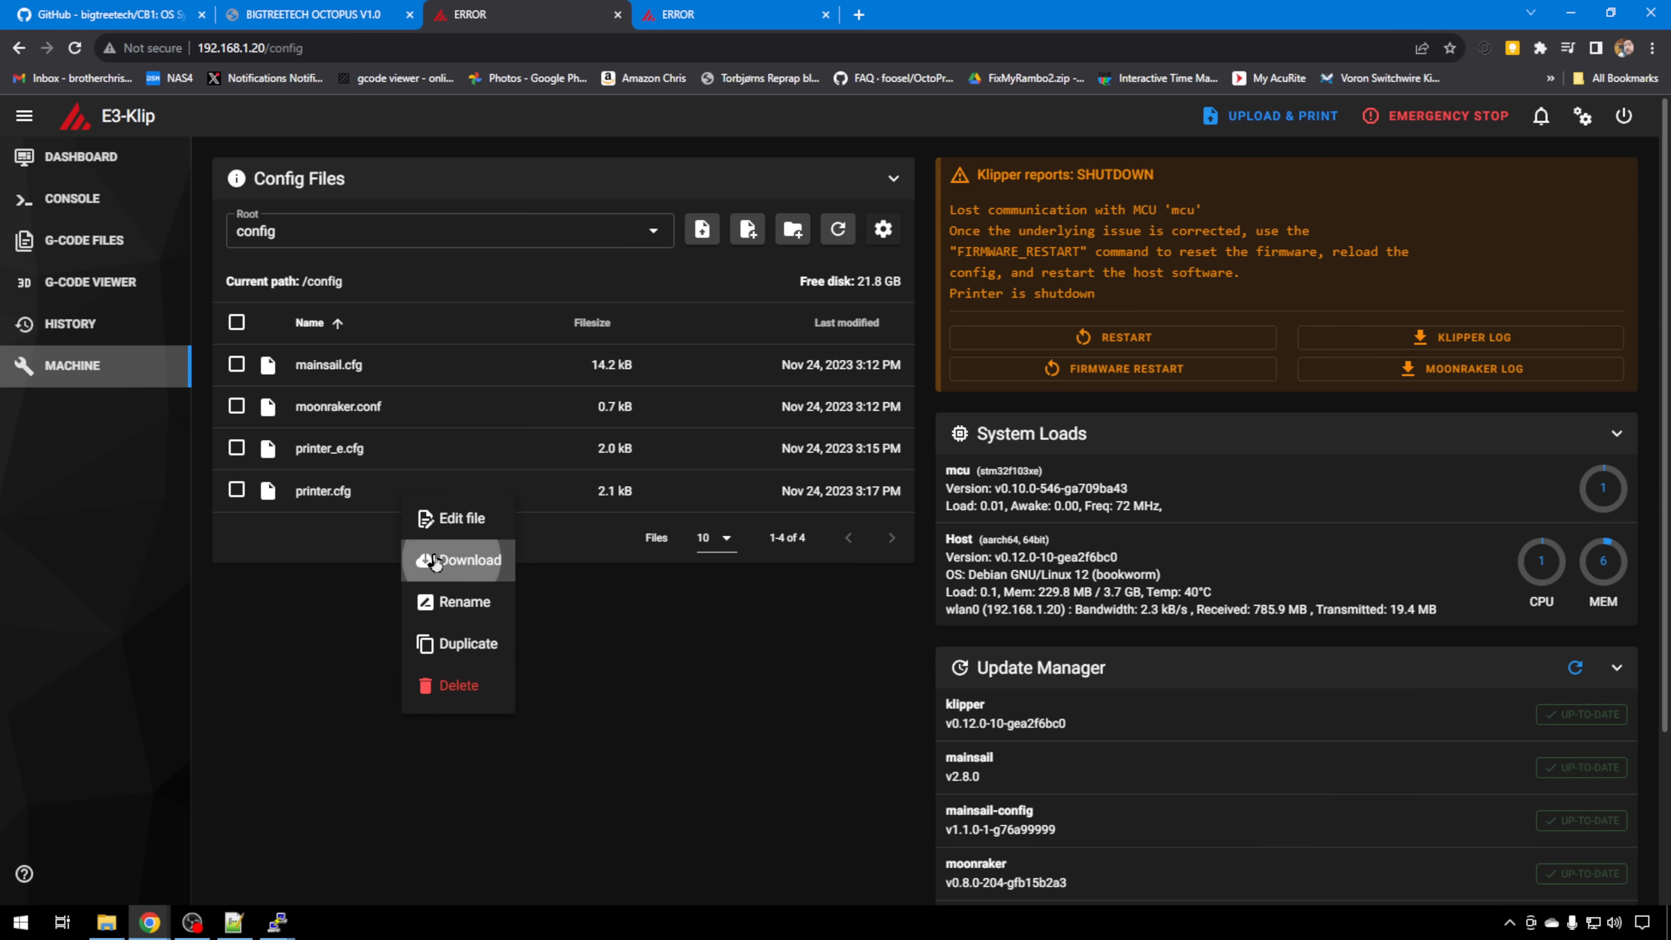
{"action": "left_click", "coordinate": [467, 560]}
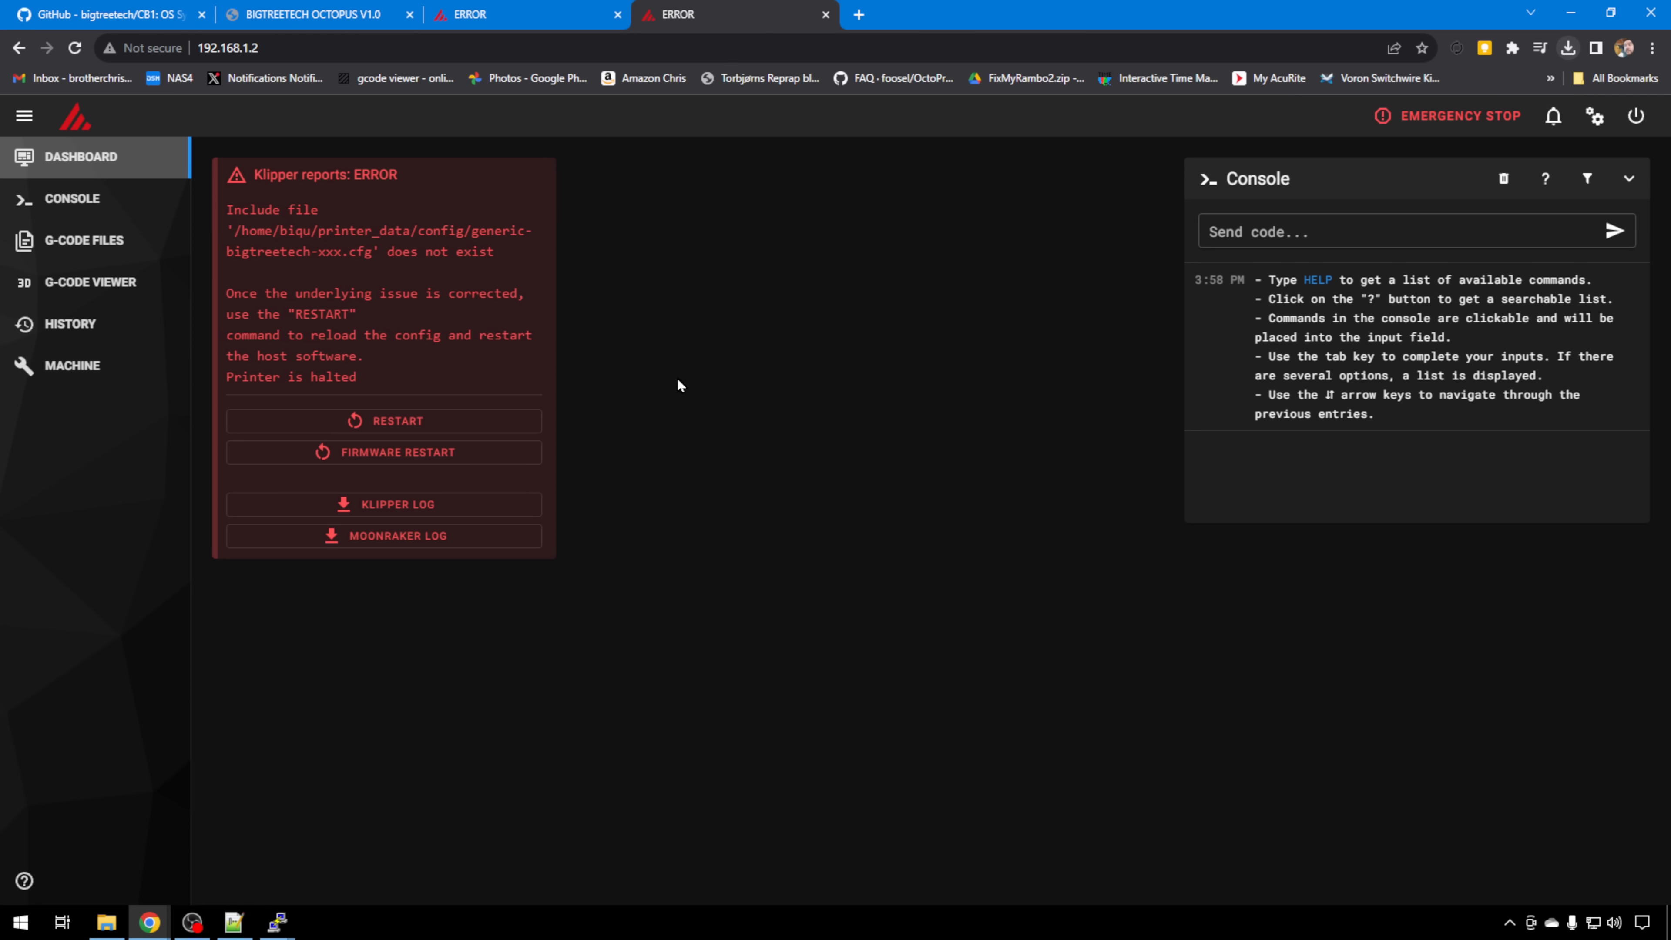
{"action": "mouse_move", "coordinate": [72, 366]}
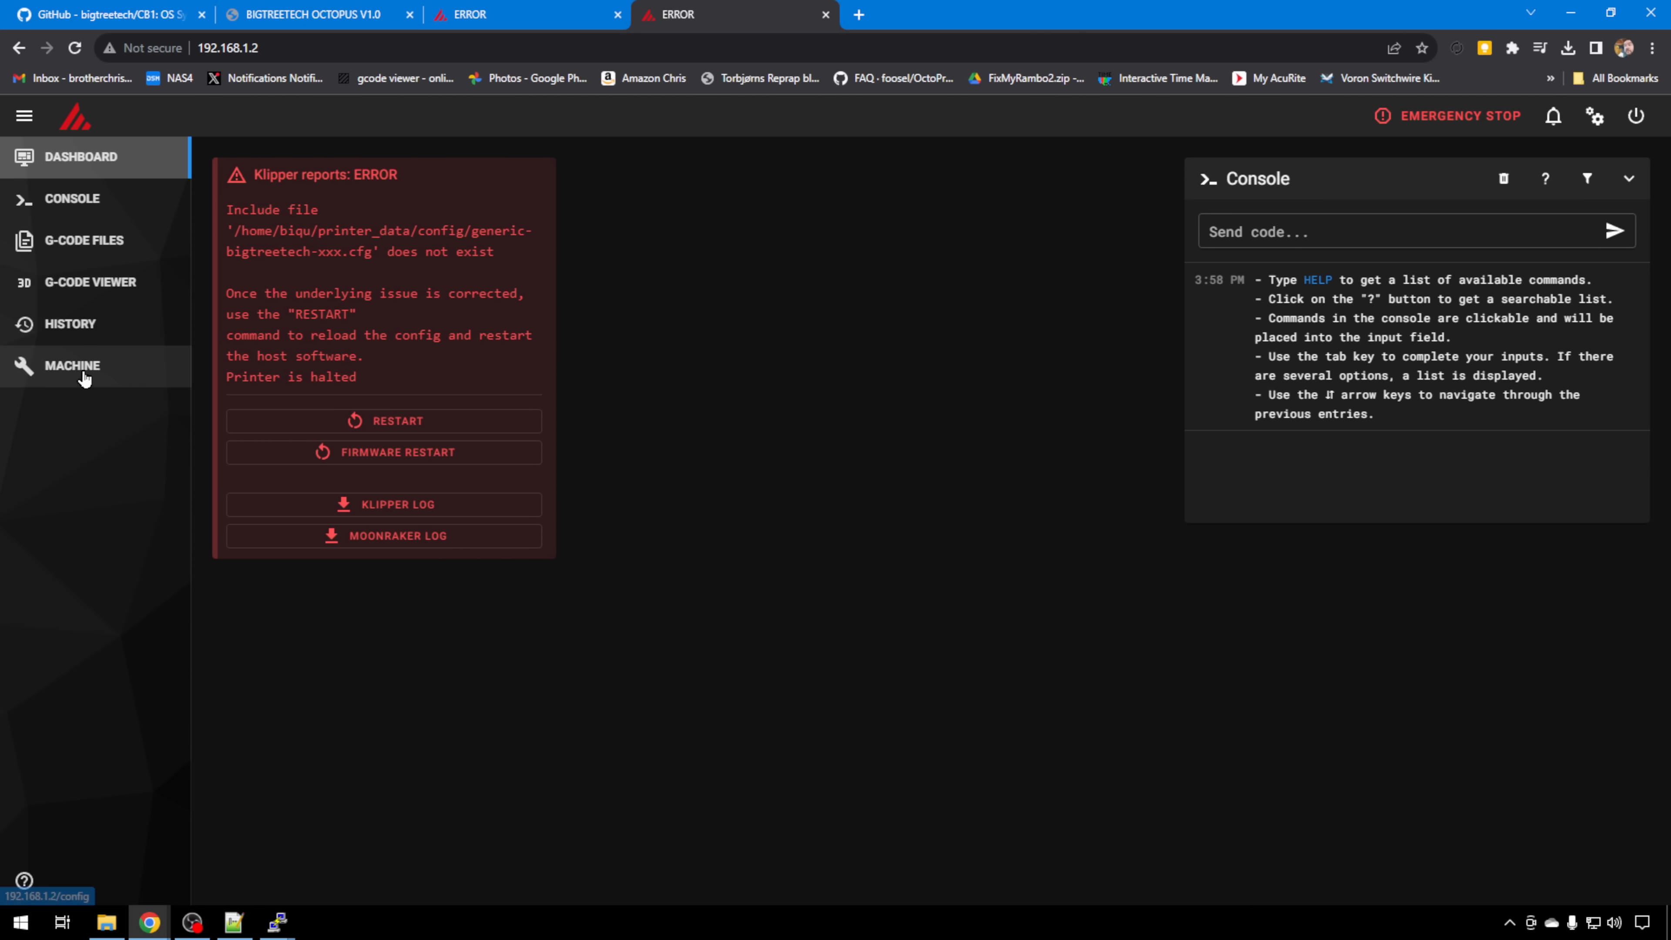
Go to the Pad 7's Machine page listing its config files
{"action": "left_click", "coordinate": [72, 365]}
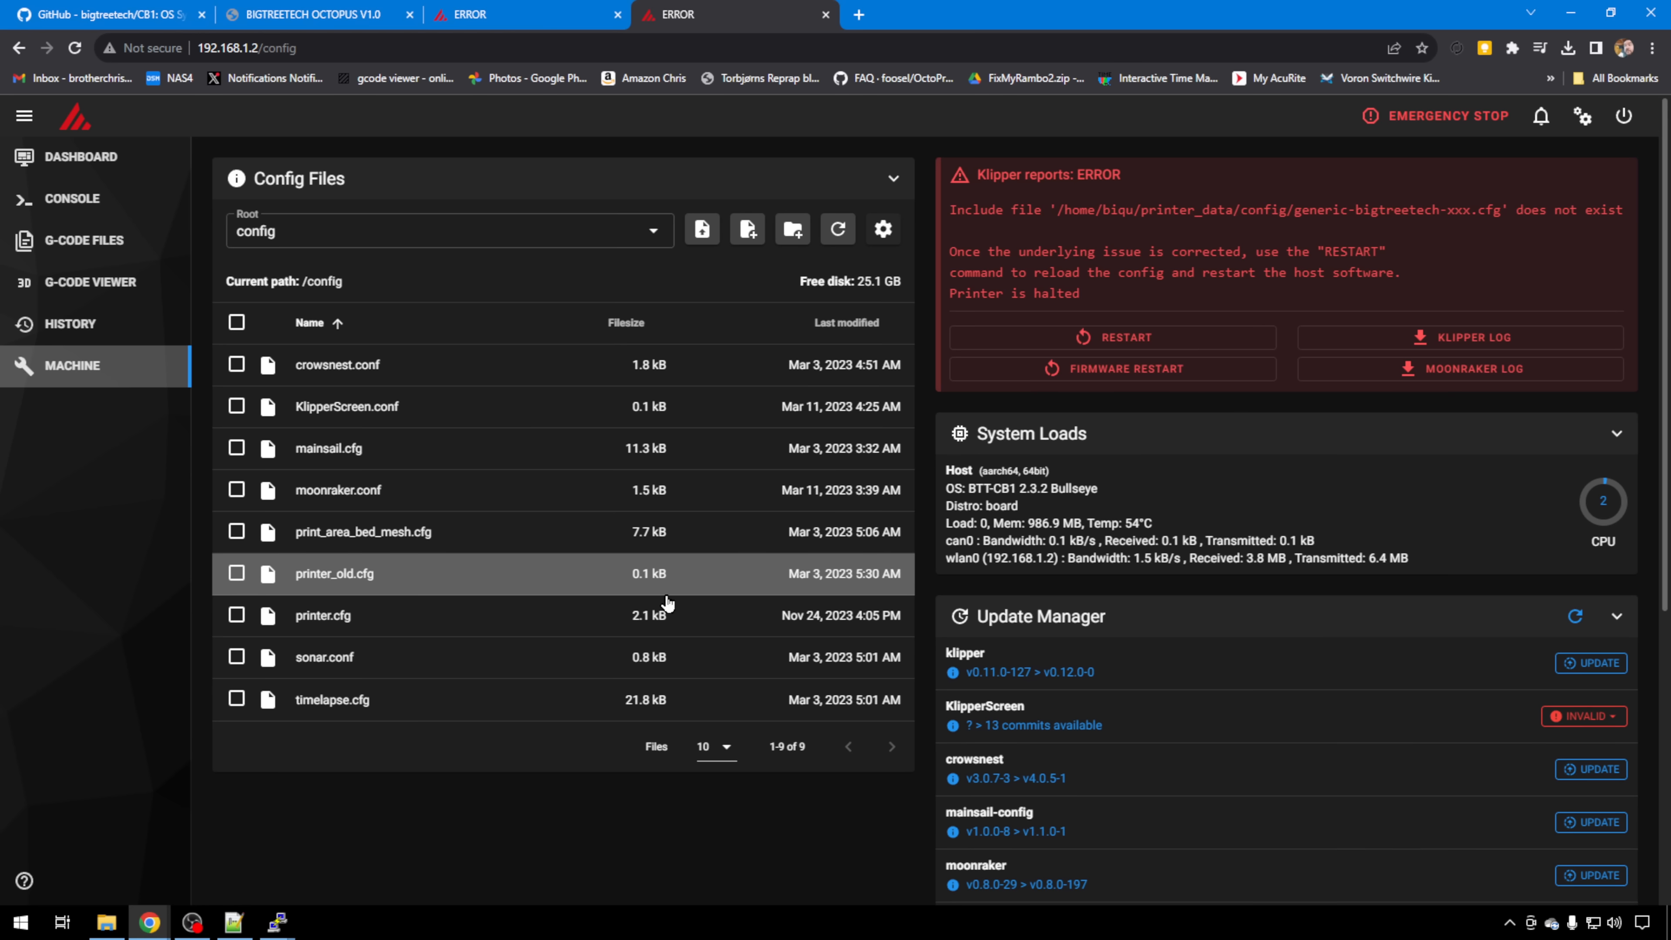
{"action": "mouse_move", "coordinate": [655, 656]}
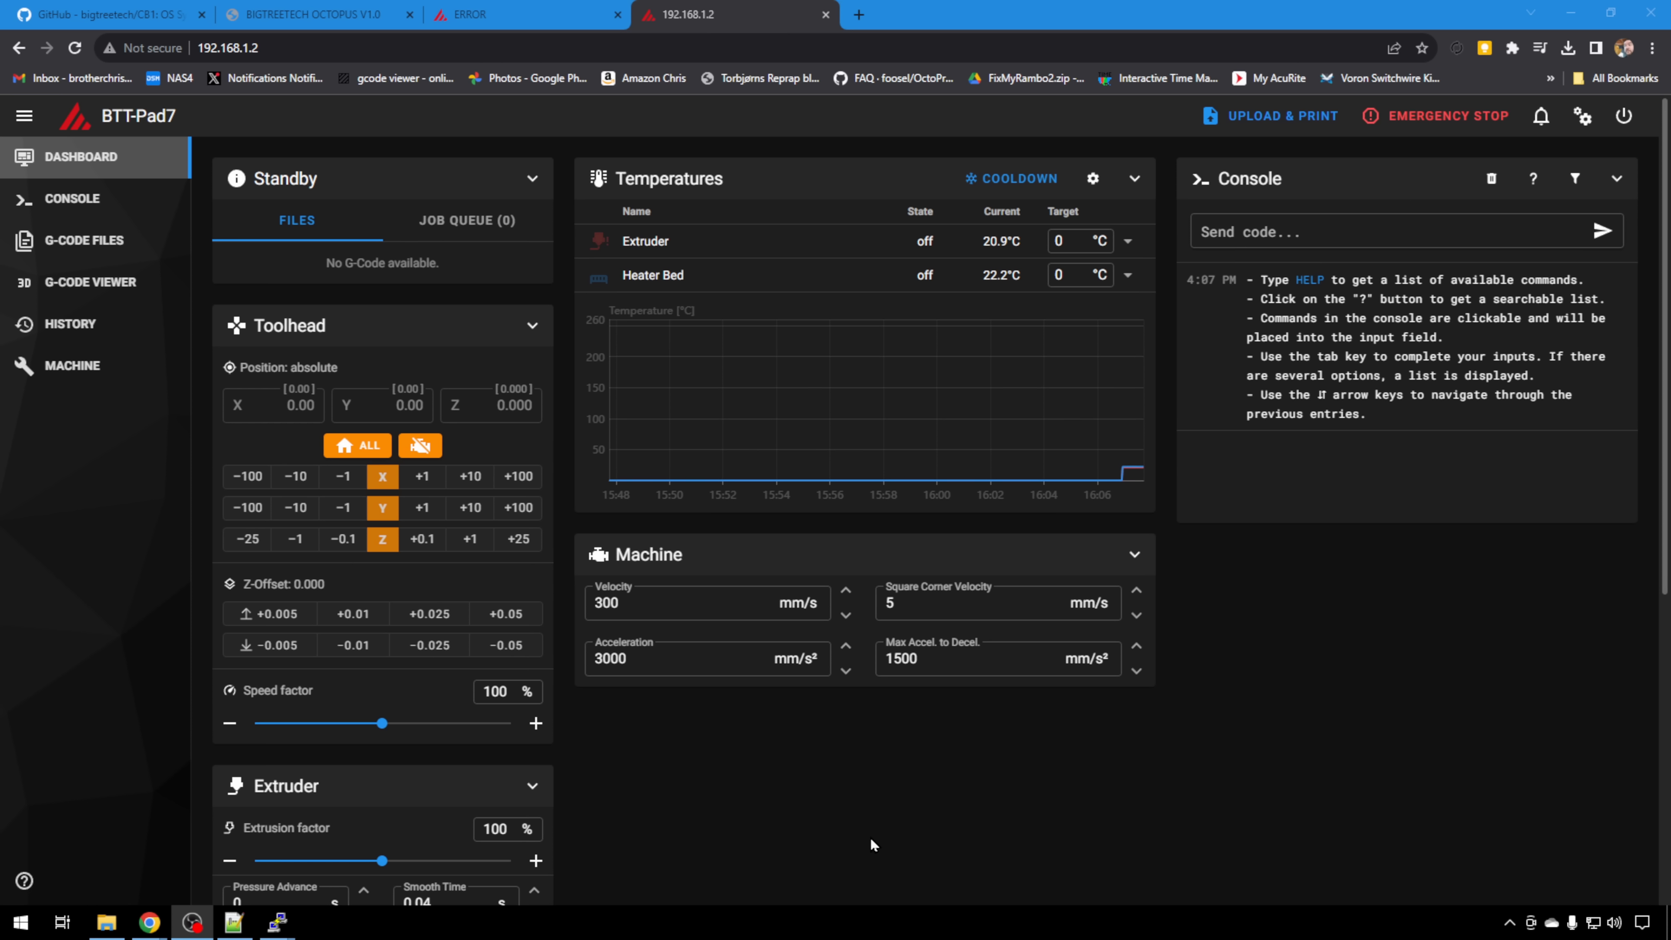
{"action": "mouse_move", "coordinate": [315, 499]}
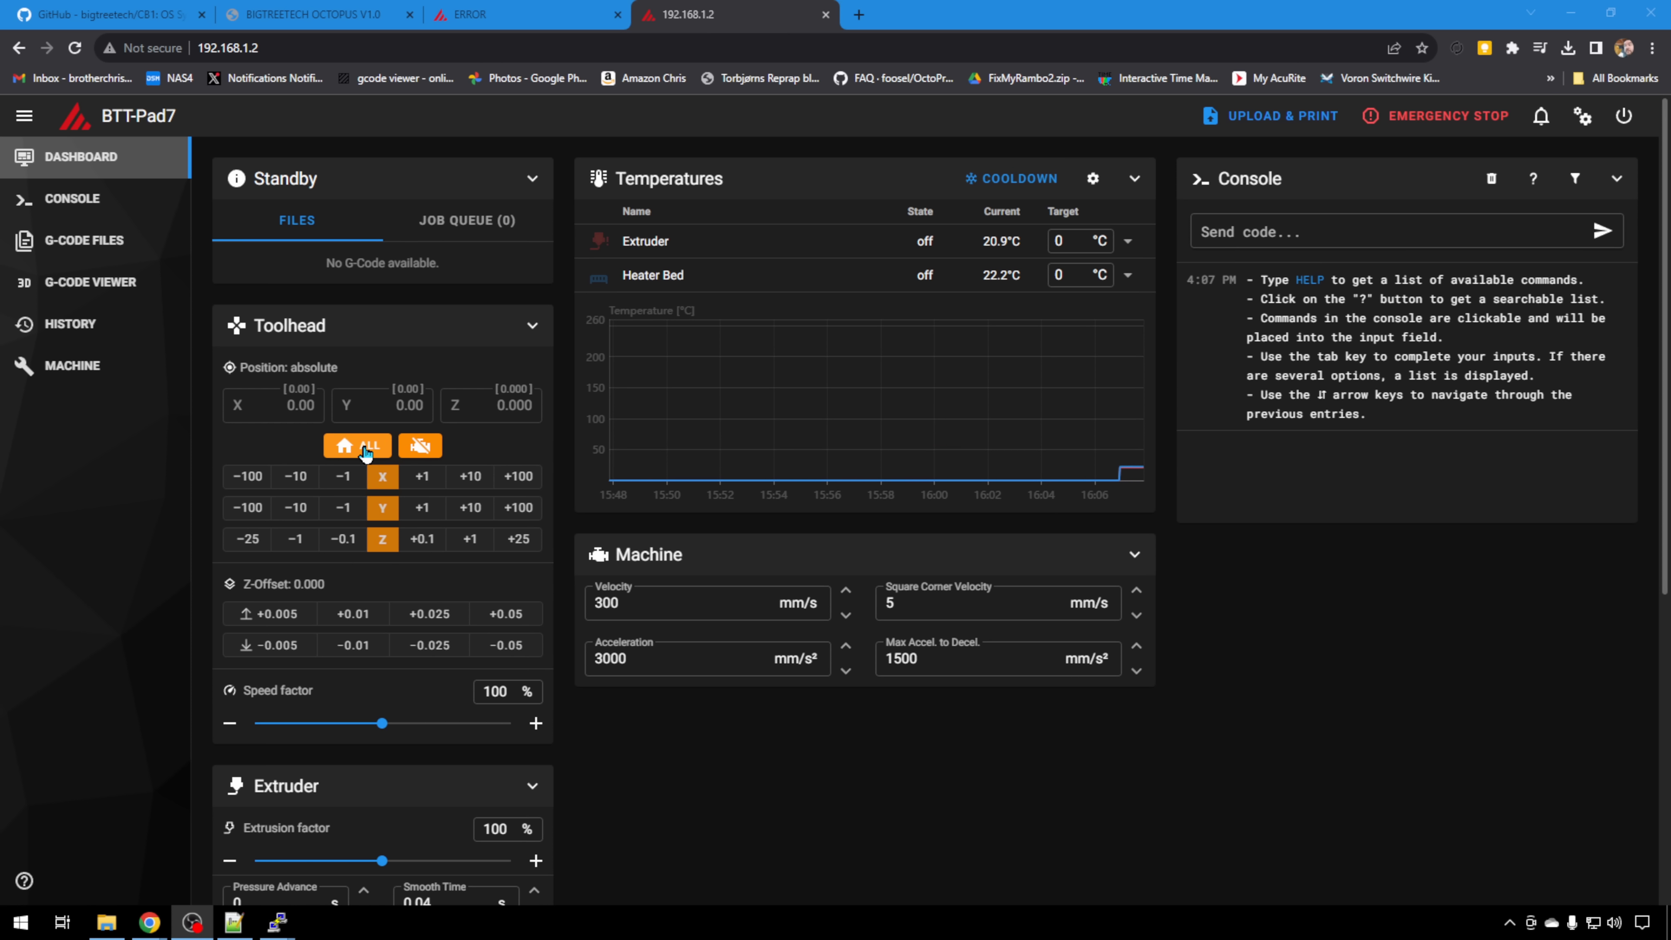
Home all printer axes from the Toolhead panel, issuing a G28
{"action": "left_click", "coordinate": [357, 446]}
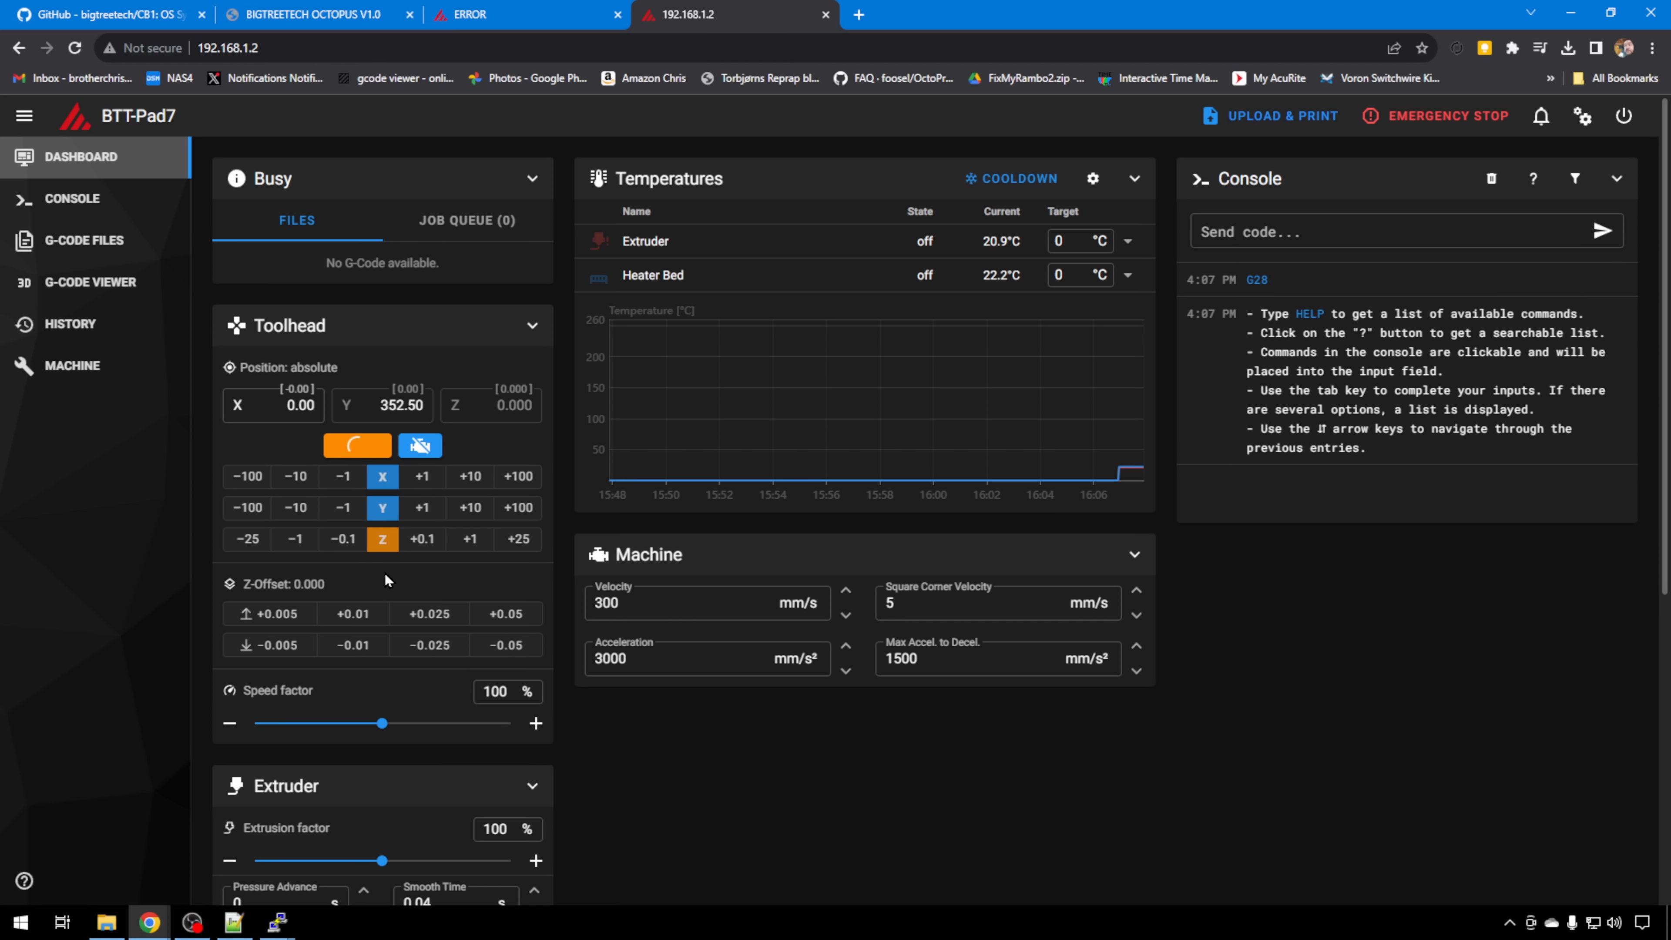